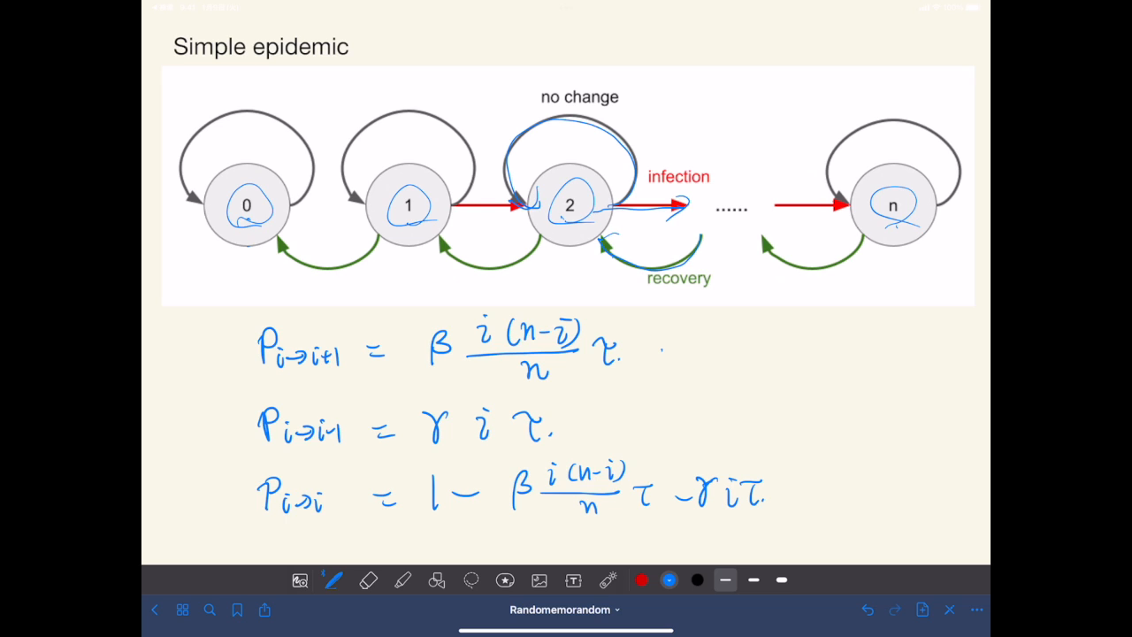
# Step: Circle beta, tau and the transition-probability equations and underline their fraction terms with the pen
pyautogui.moveTo(422, 382); pyautogui.dragTo(471, 385)
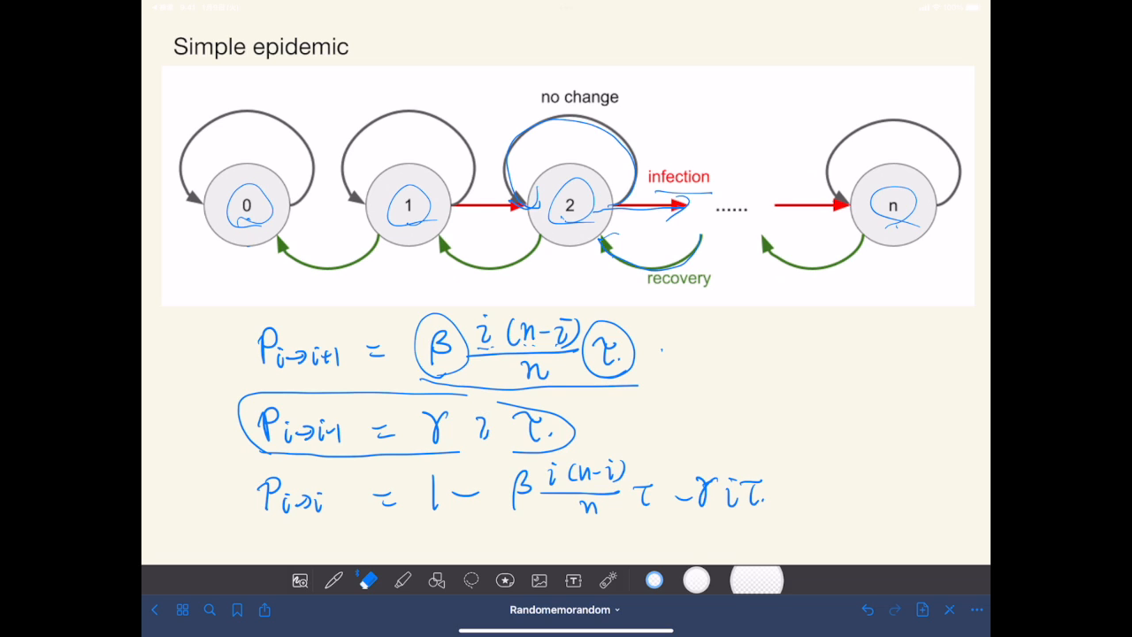
pyautogui.click(333, 580)
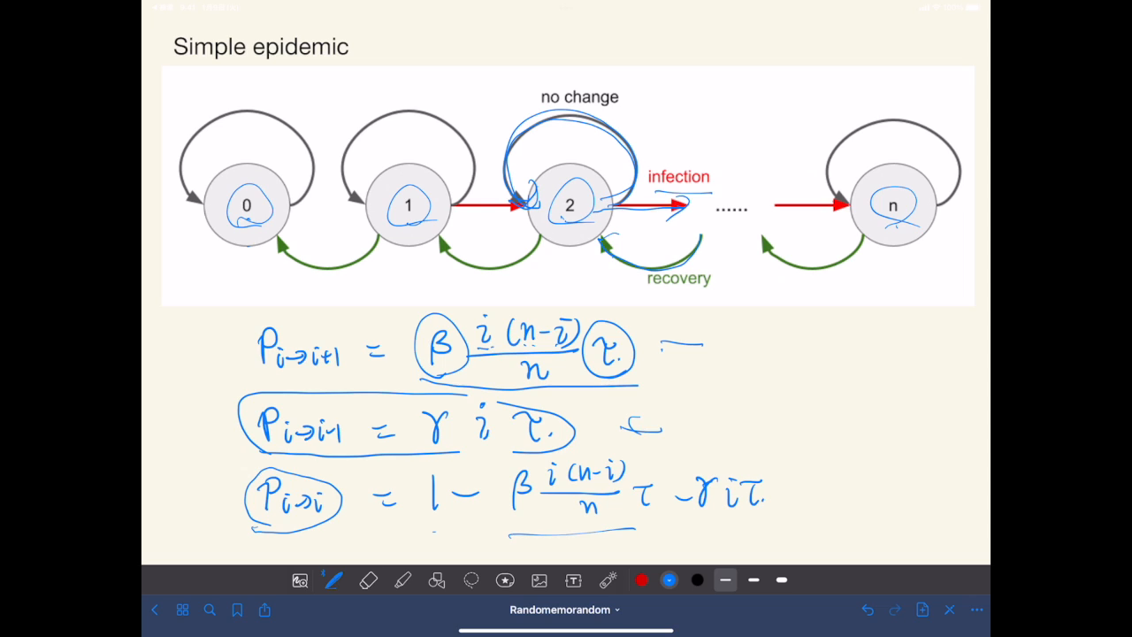
pyautogui.moveTo(690, 527); pyautogui.dragTo(764, 524)
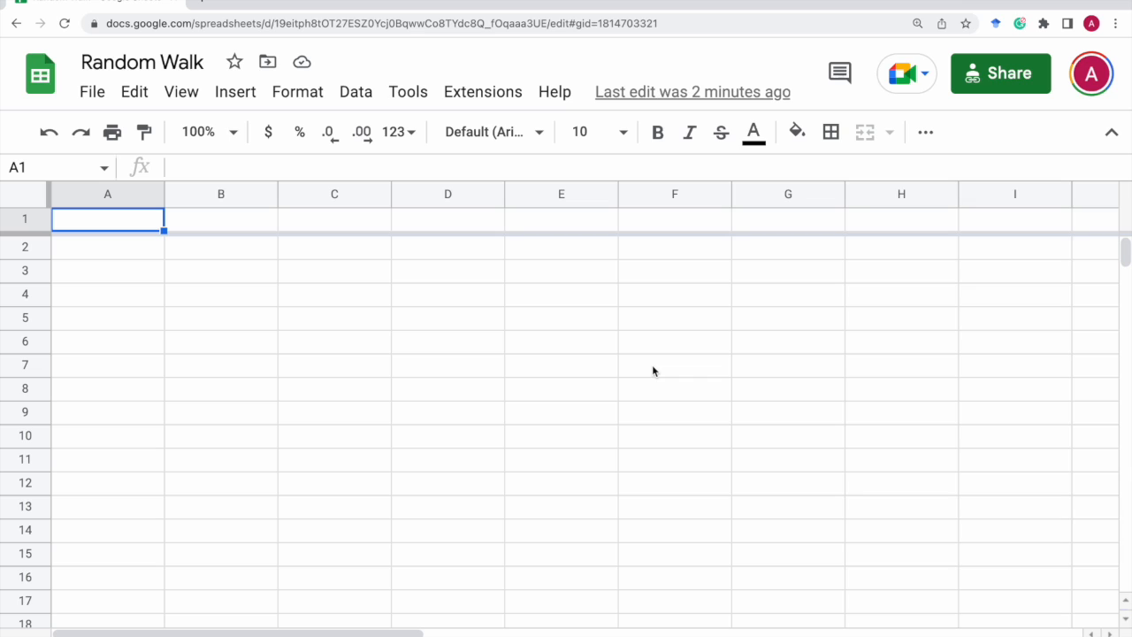
# Step: Enter a Parameters table: tau 0.01, beta 1, gamma 0.5, n 100 in A1:B5
pyautogui.write('Para')
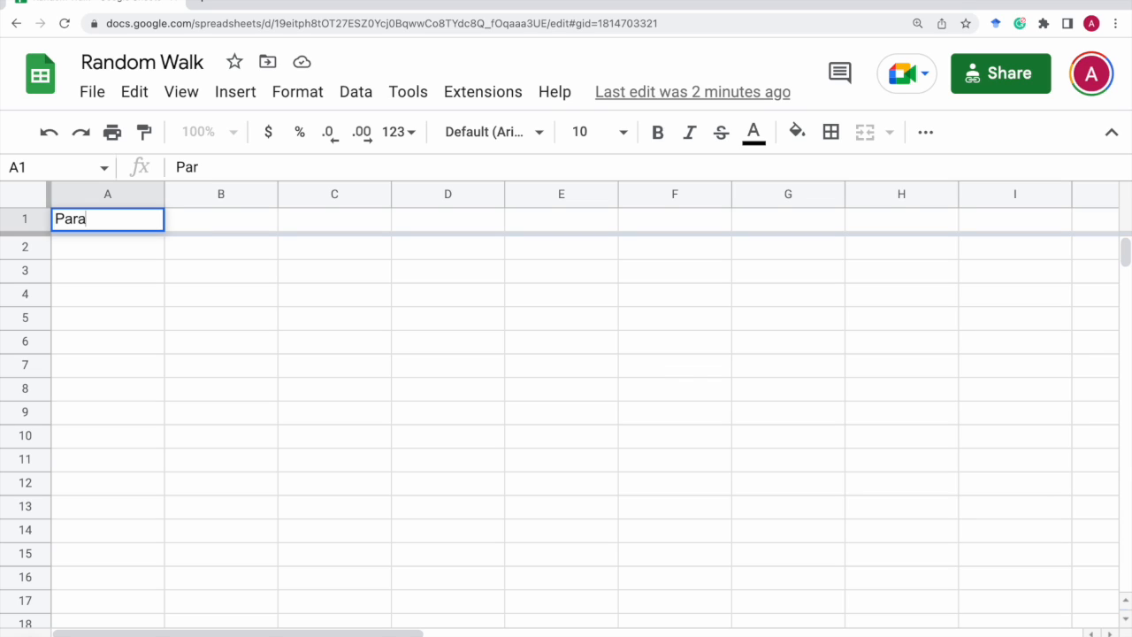
pyautogui.write('meters')
pyautogui.click(108, 248)
pyautogui.write('tau')
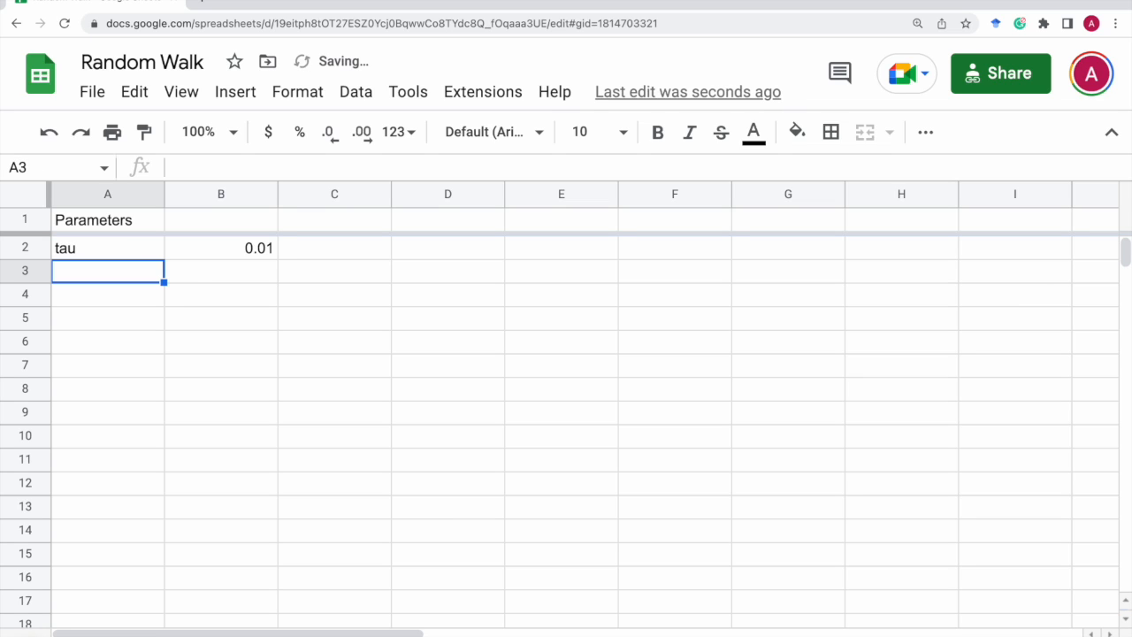
pyautogui.write('beta')
pyautogui.click(221, 271)
pyautogui.write('1')
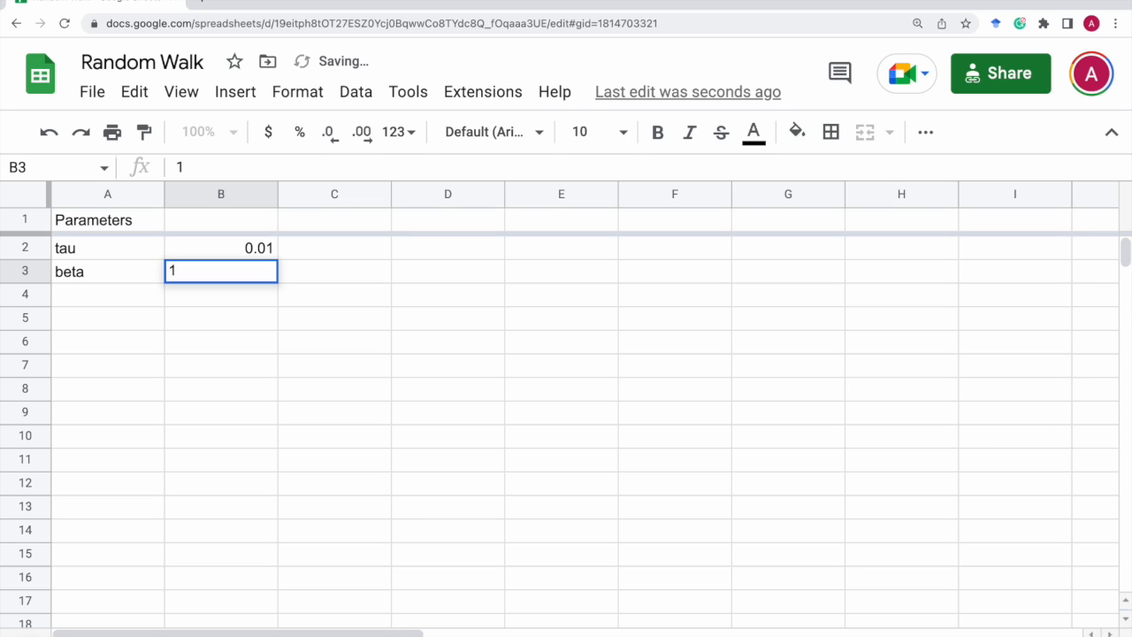
pyautogui.press('Return')
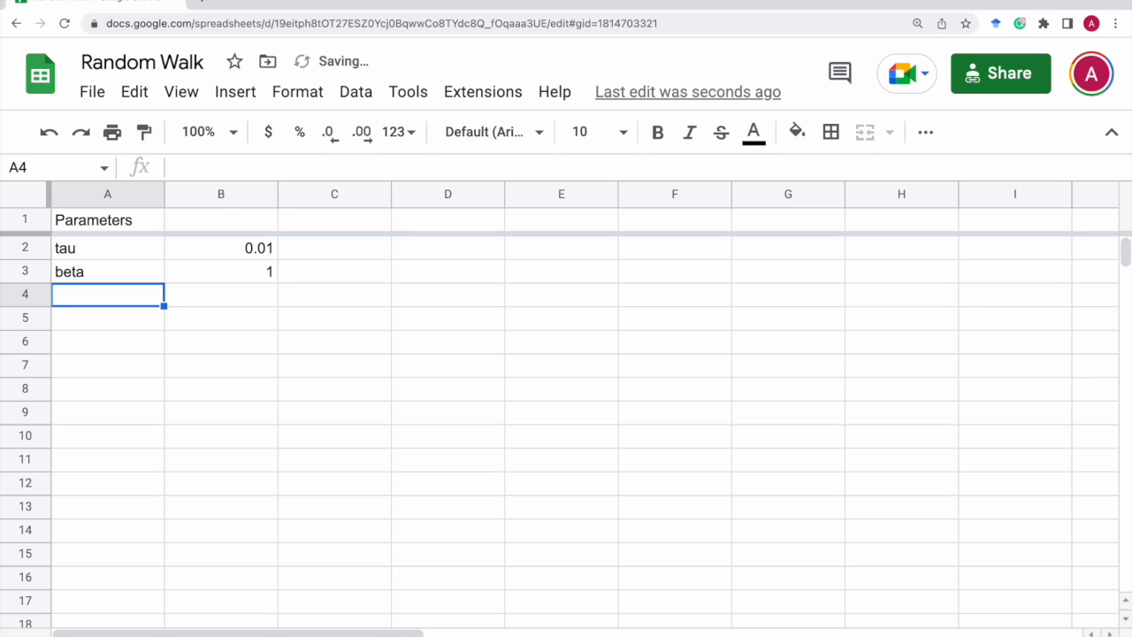
pyautogui.write('gamma')
pyautogui.click(221, 318)
pyautogui.write('100')
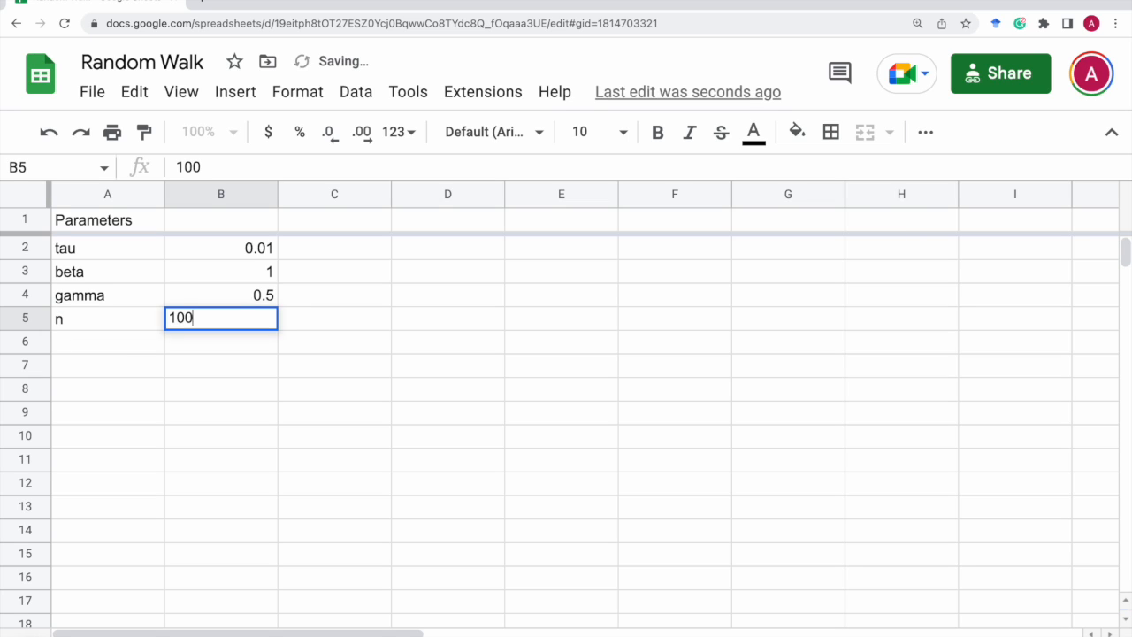
pyautogui.press('Tab')
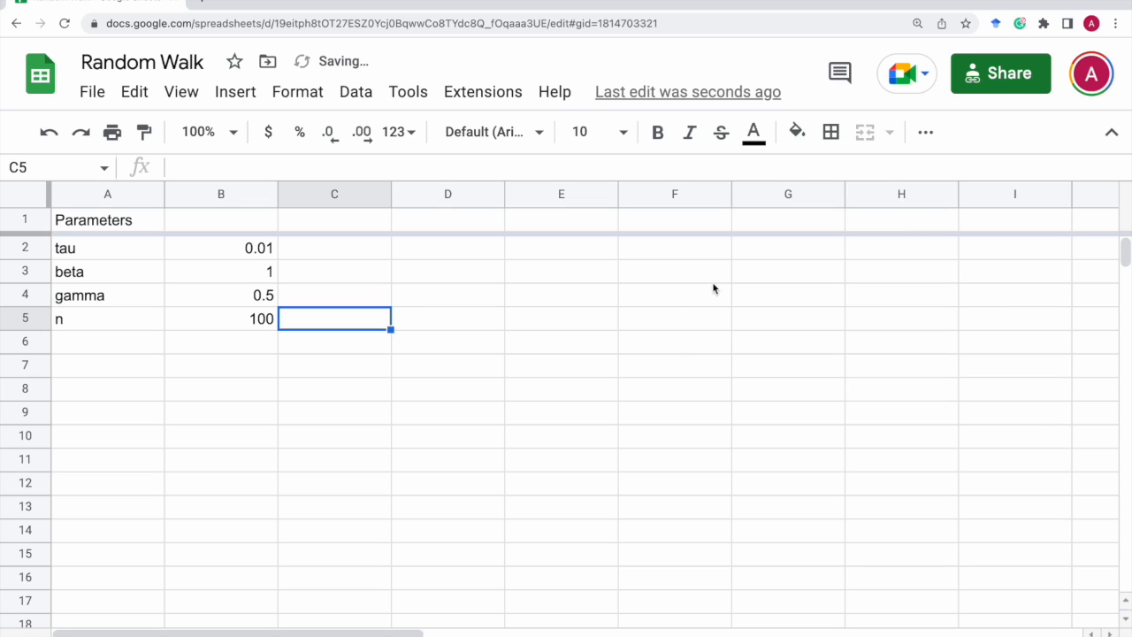
# Step: Add a 'sequence' column in C filled with =SEQUENCE(2001)
pyautogui.click(334, 219)
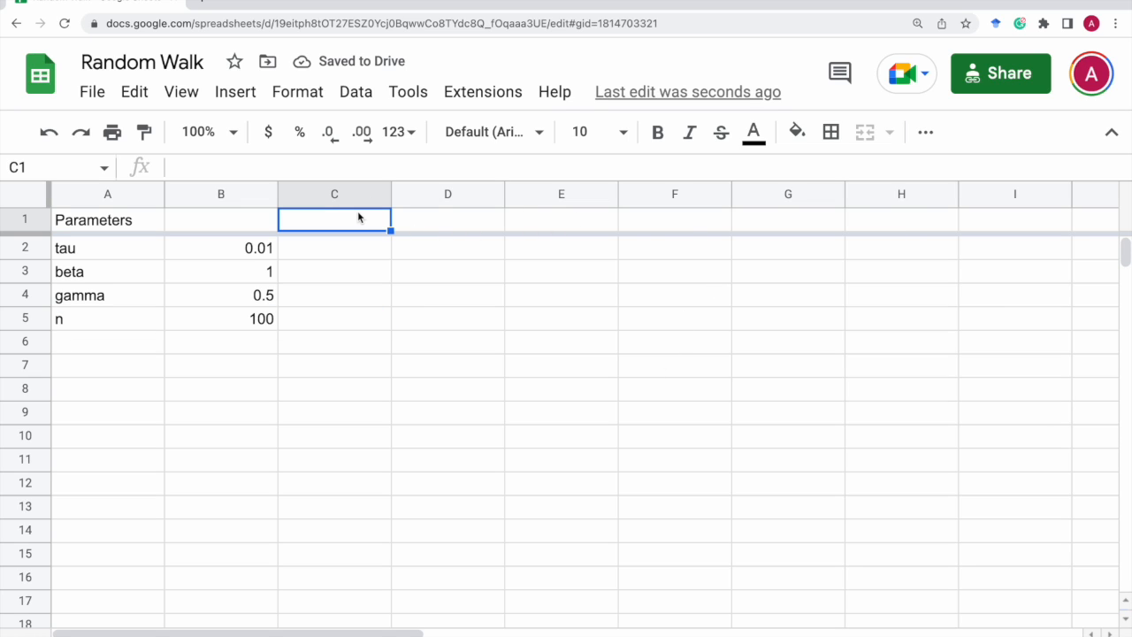
pyautogui.write('sequence')
pyautogui.click(334, 248)
pyautogui.write('=sequ')
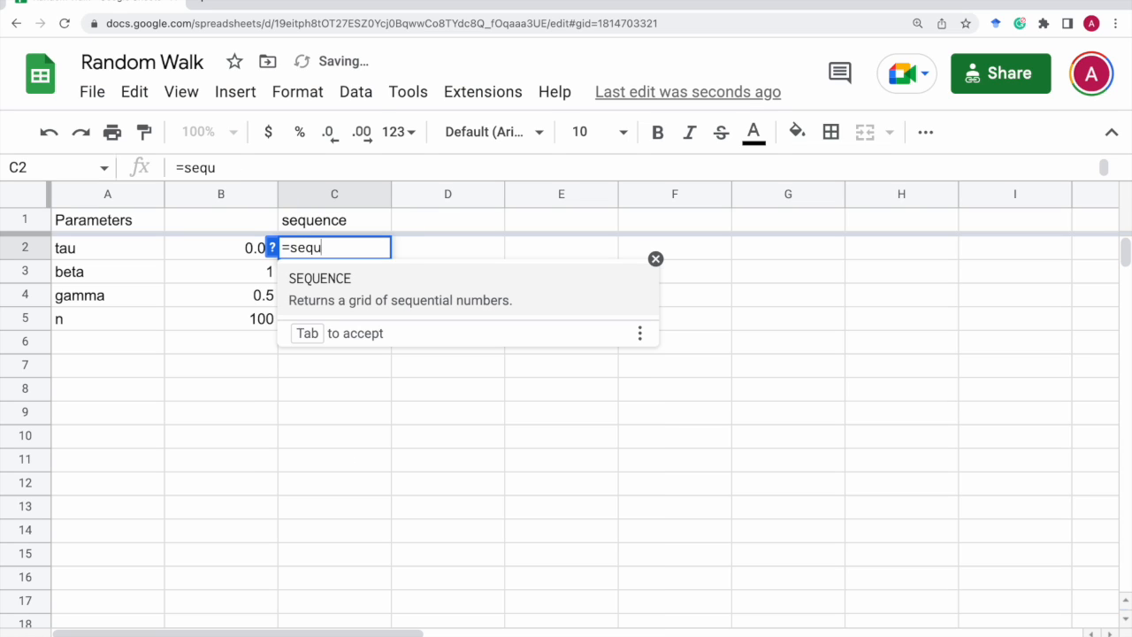
pyautogui.write('ence(2001')
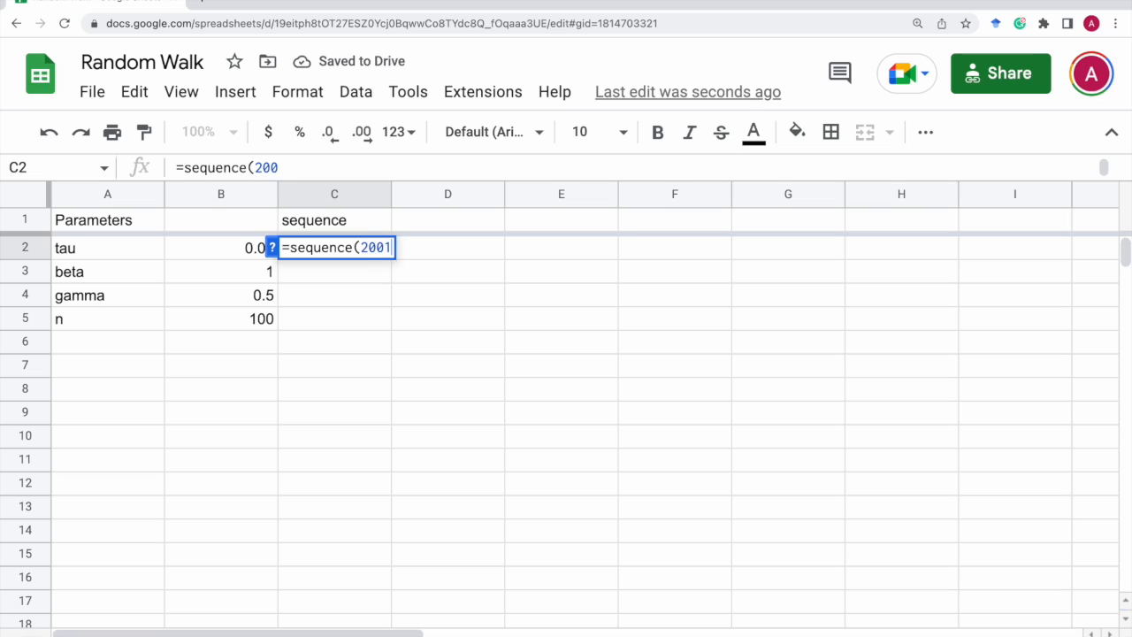
pyautogui.press('Return')
pyautogui.write('time')
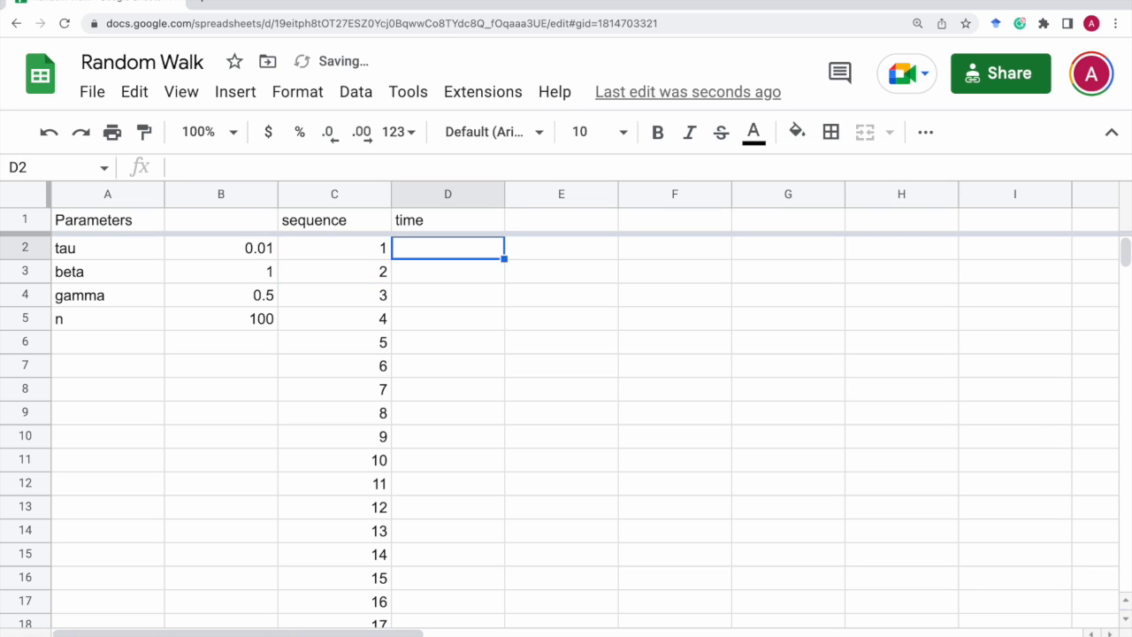
# Step: Add a 'time' column in D computed as =(C2-1)*$B$2, stepping by tau
pyautogui.write('=(C')
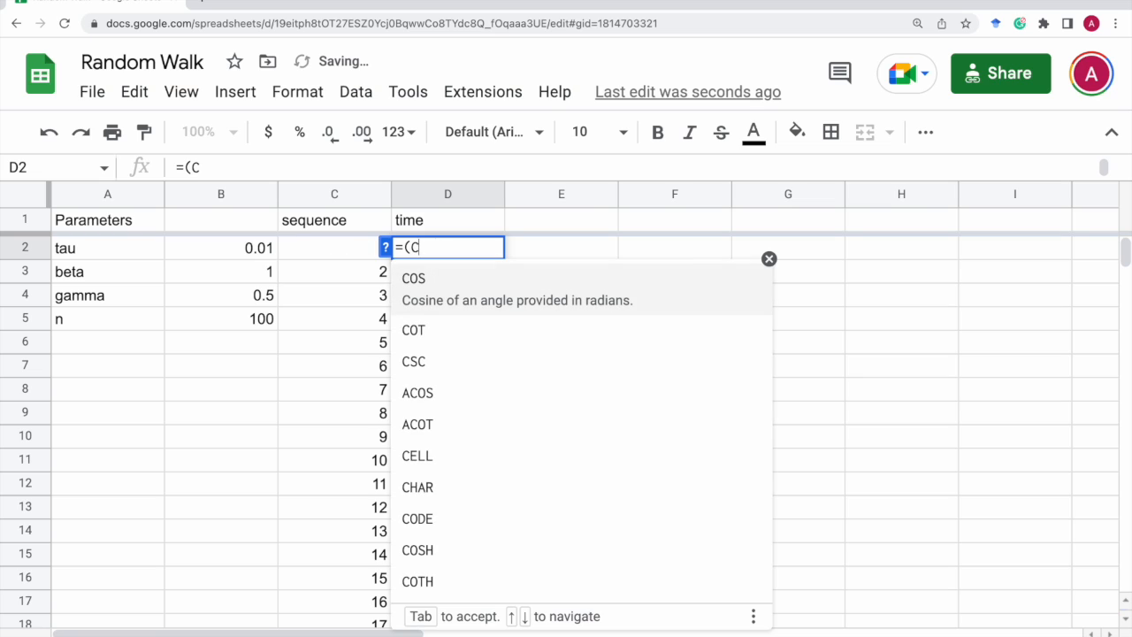
pyautogui.write('2-')
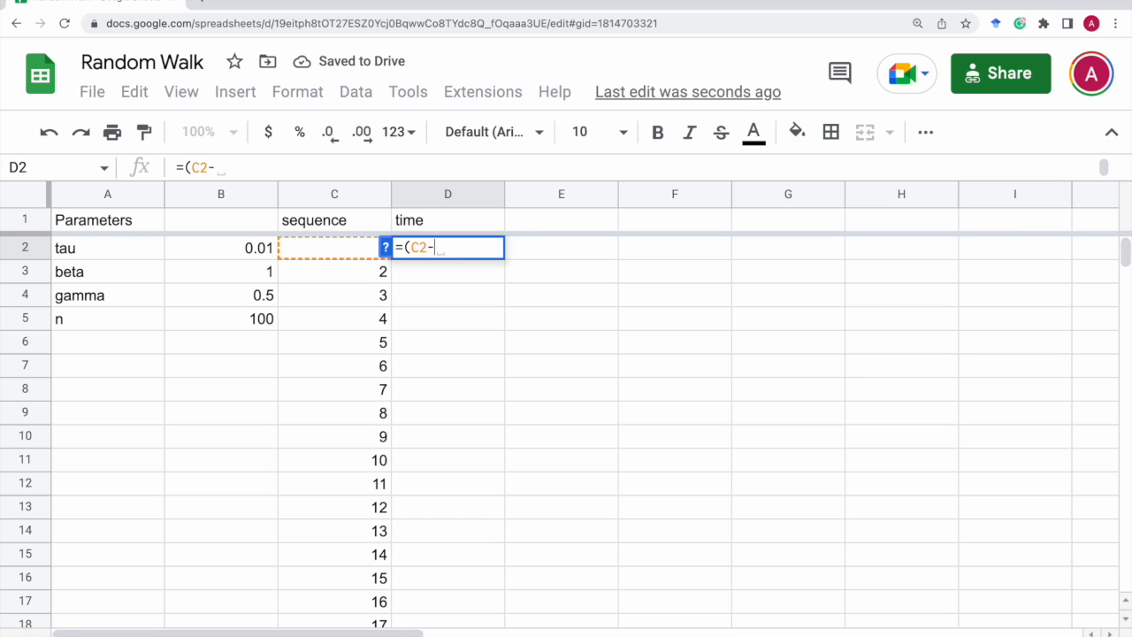
pyautogui.write('1)*$')
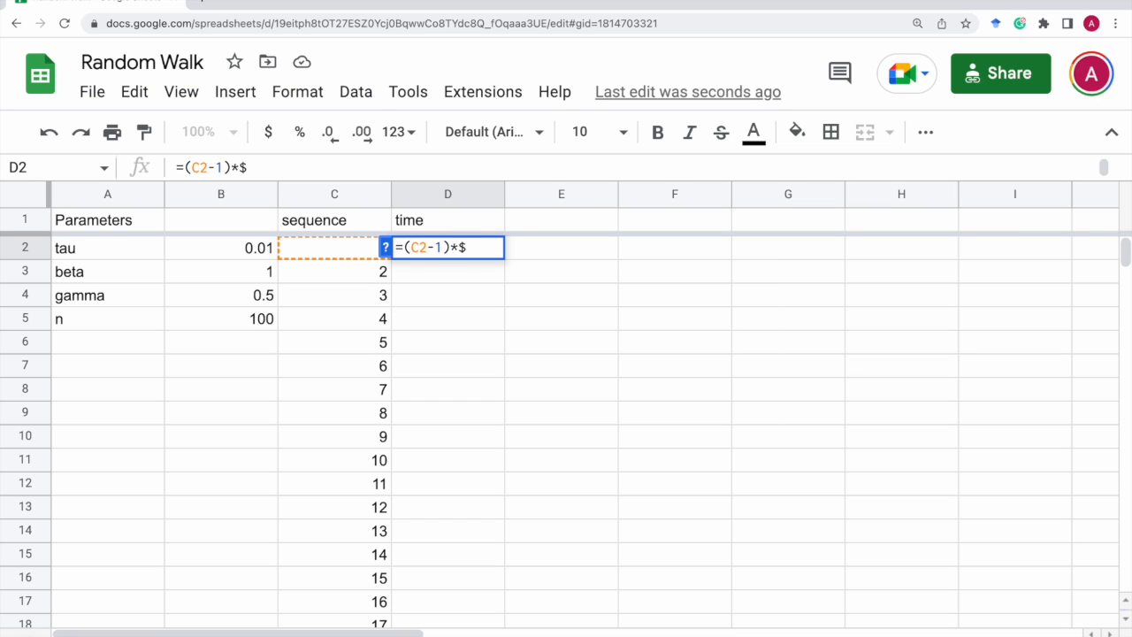
pyautogui.write('B$')
pyautogui.click(563, 247)
pyautogui.write('2')
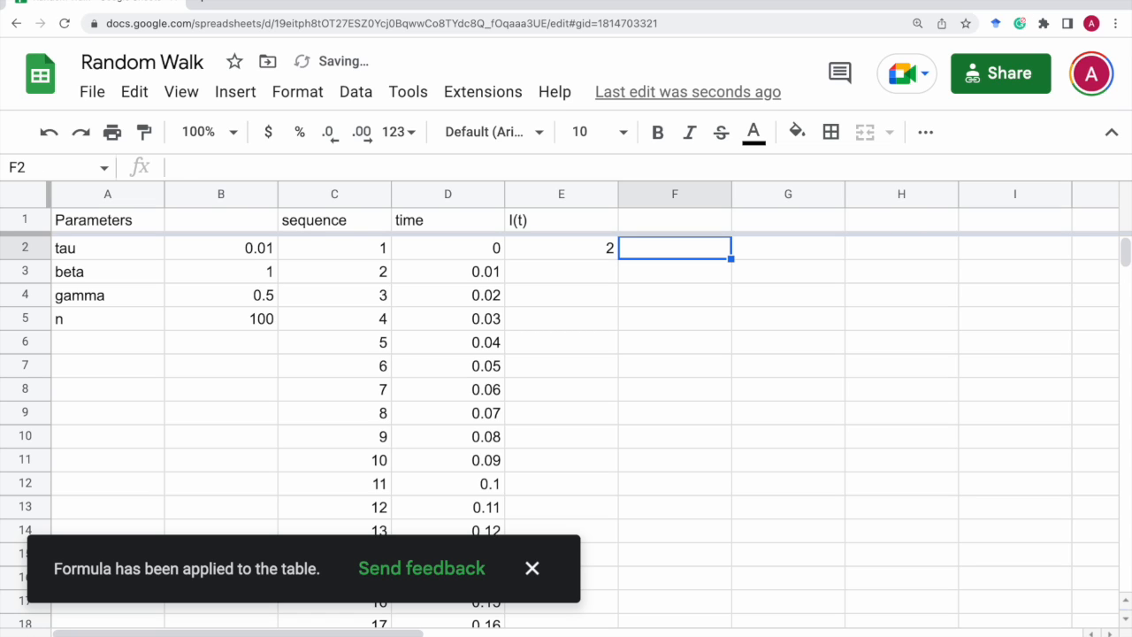
# Step: Add an S(t) column in F with F2 =$B$5-E2, giving 98
pyautogui.click(673, 219)
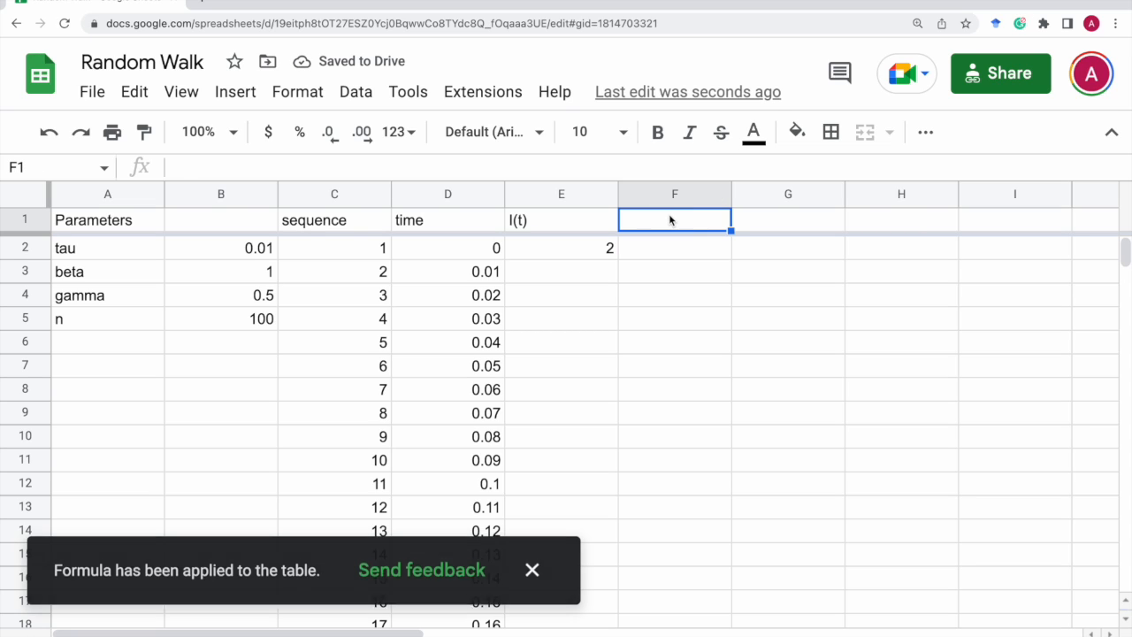
pyautogui.write('S(t)')
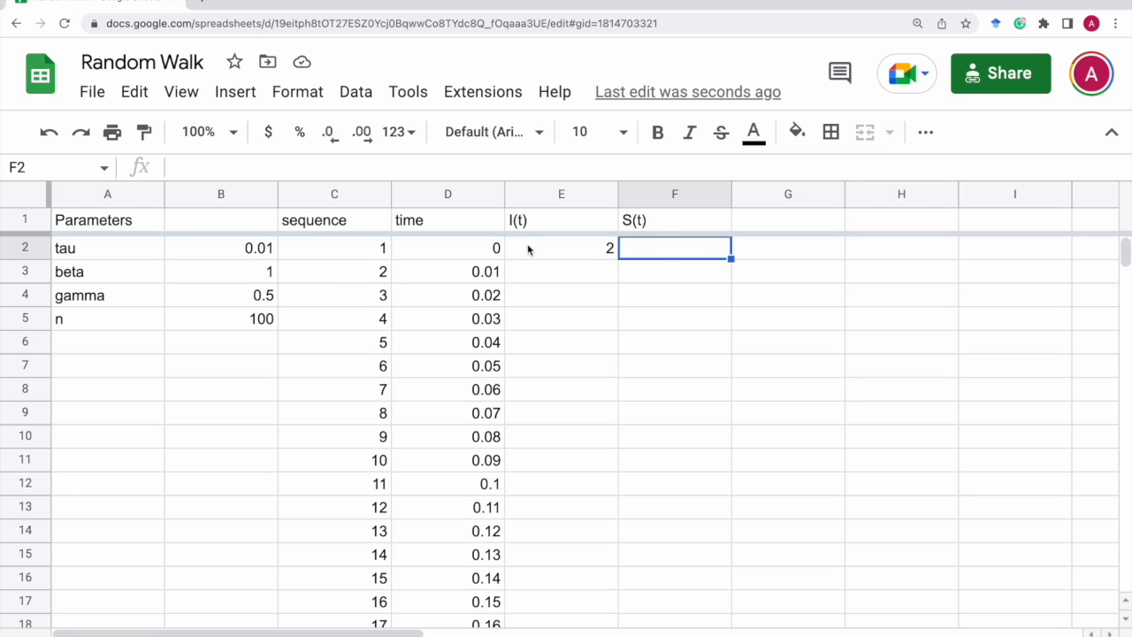
pyautogui.moveTo(663, 255)
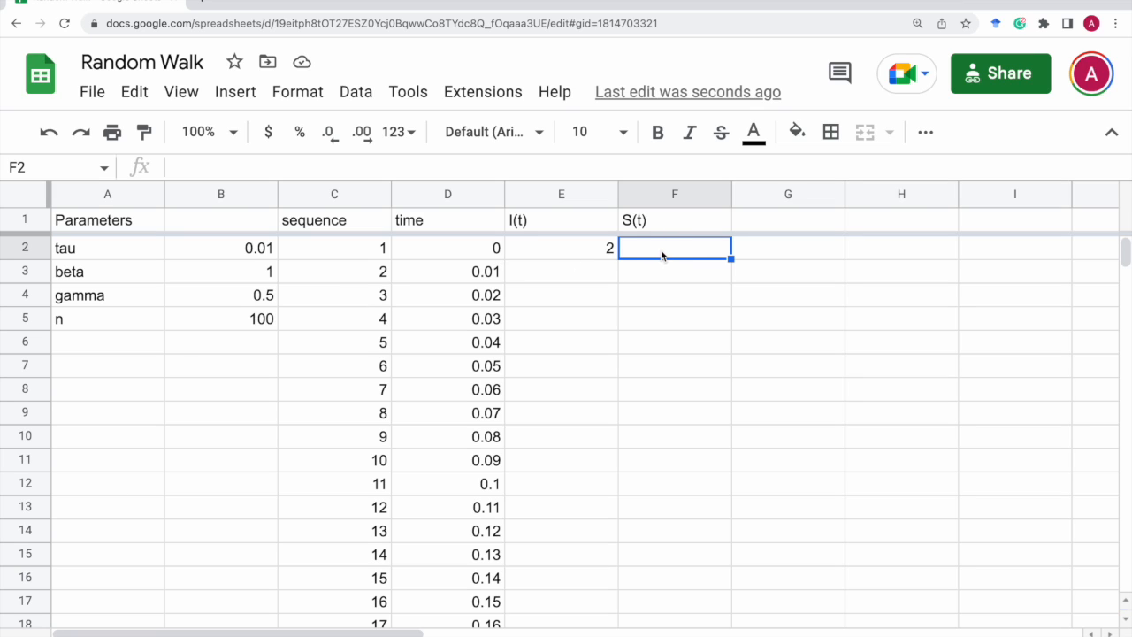
pyautogui.write('=$')
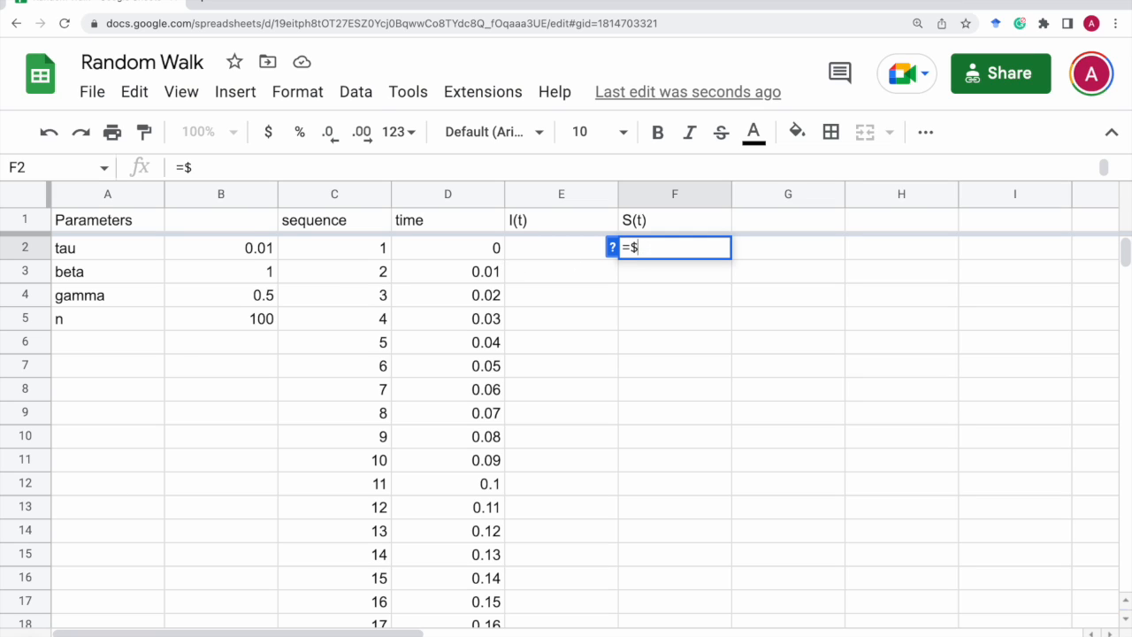
pyautogui.write('B')
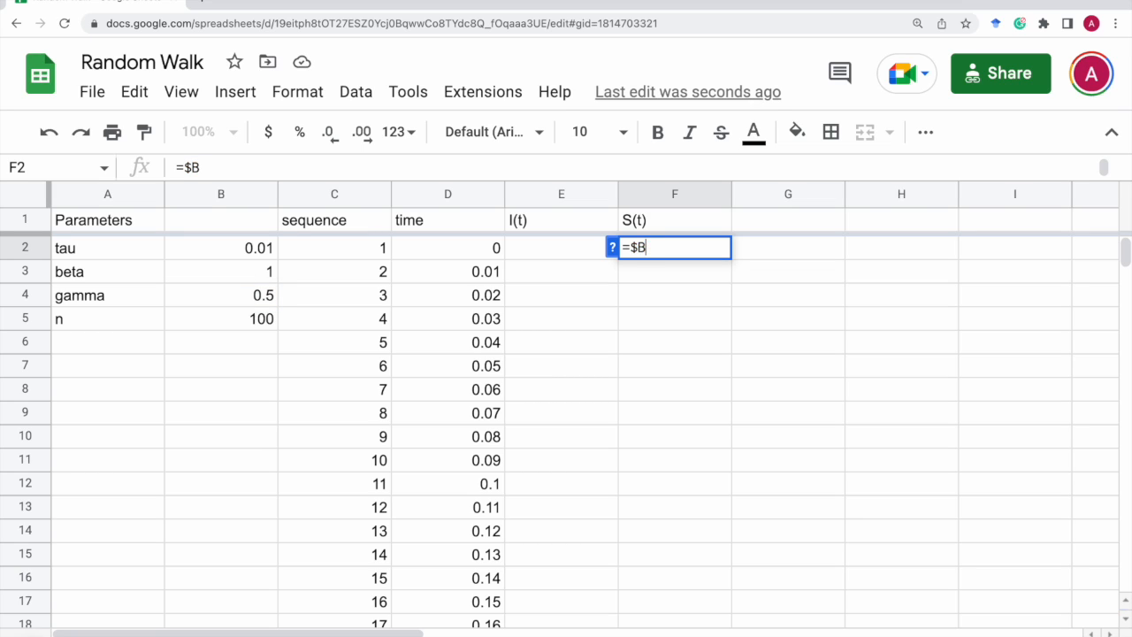
pyautogui.write('$5-')
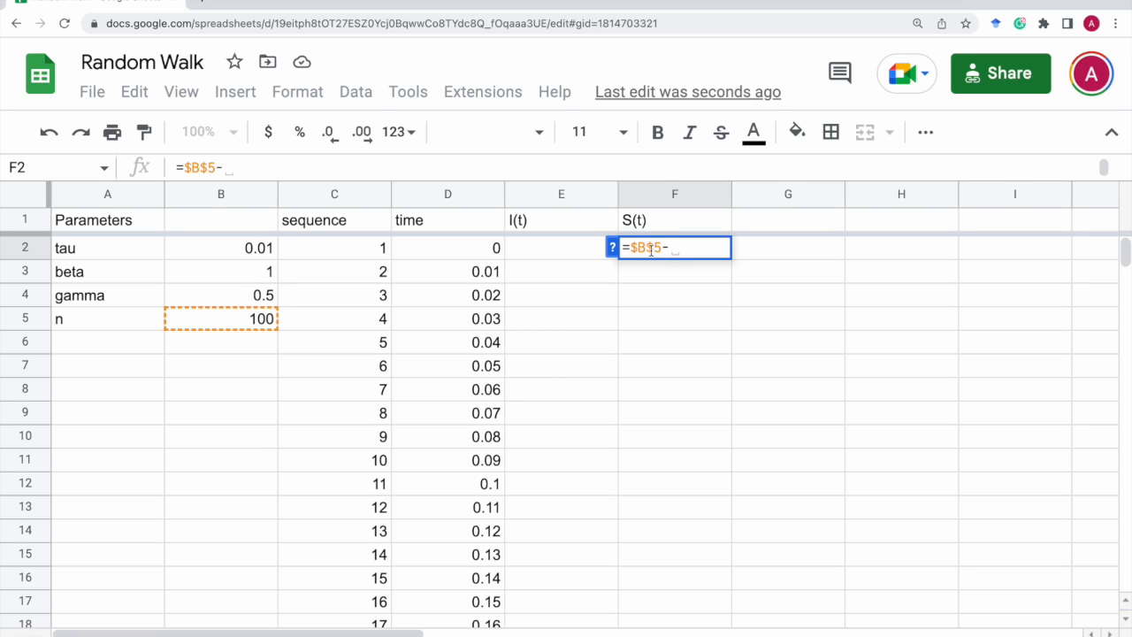
pyautogui.click(560, 247)
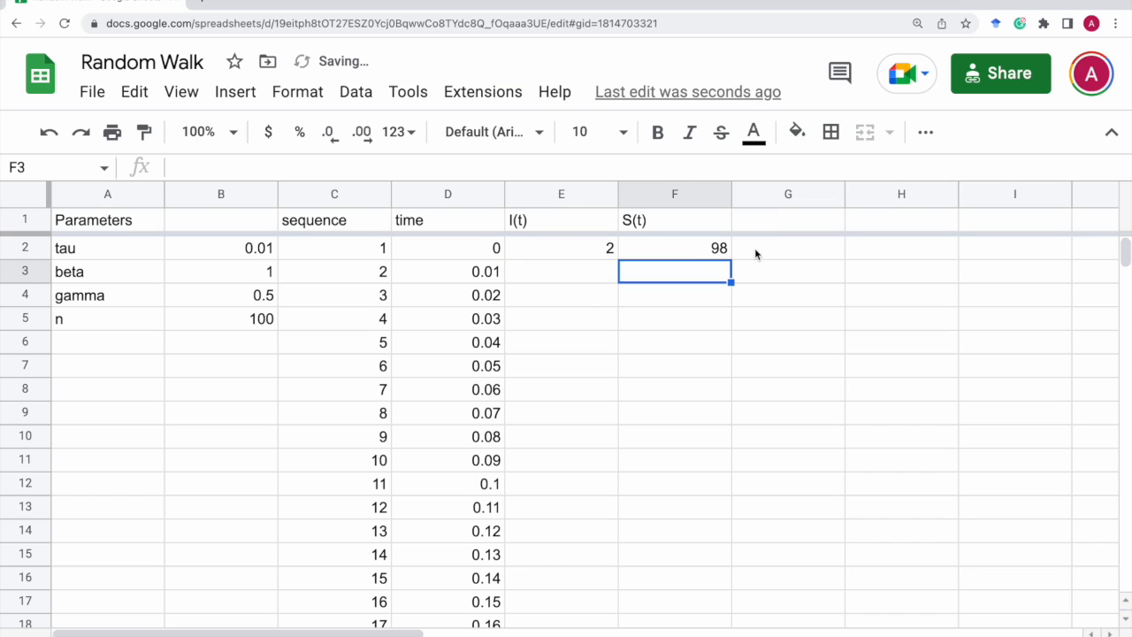
# Step: Head column G with Pr(+1) and move to G3
pyautogui.click(787, 219)
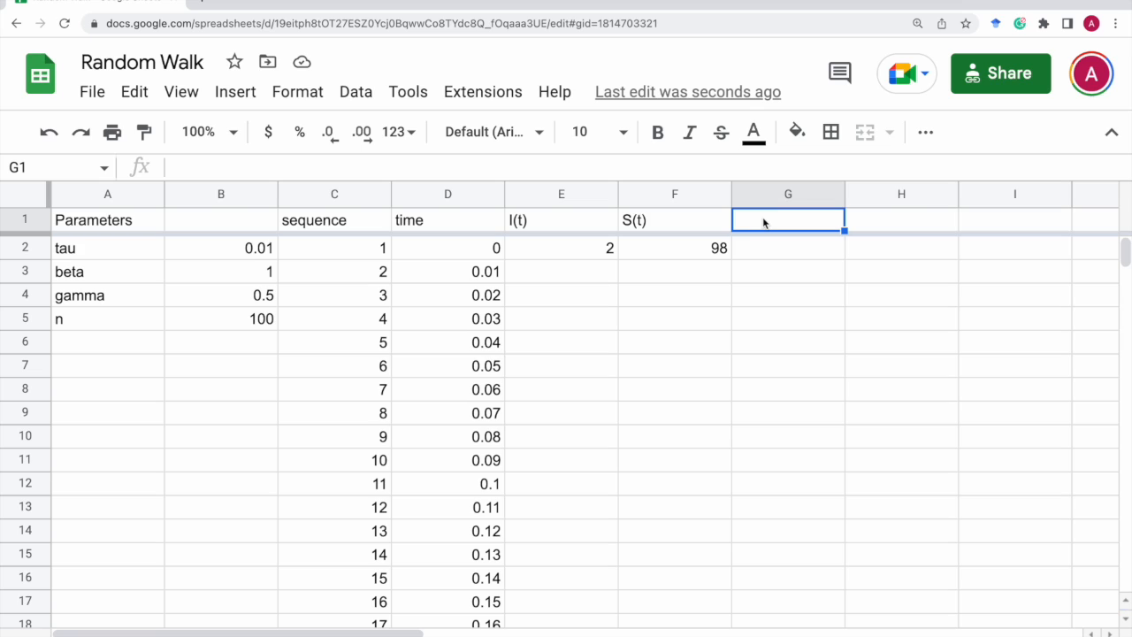
pyautogui.write('Pr')
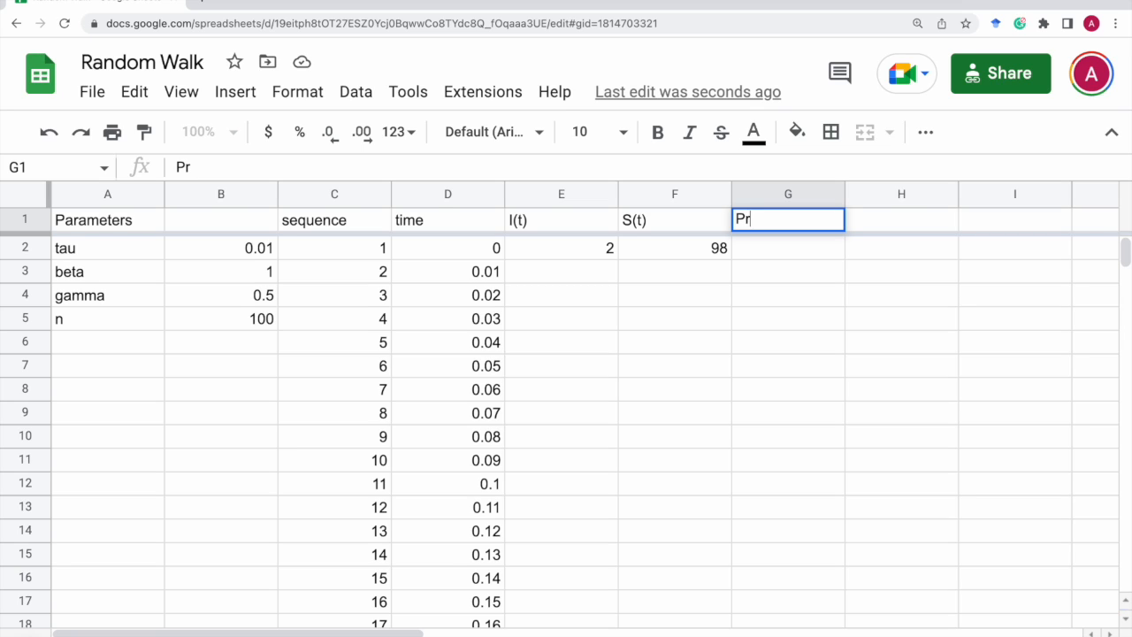
pyautogui.write('(+')
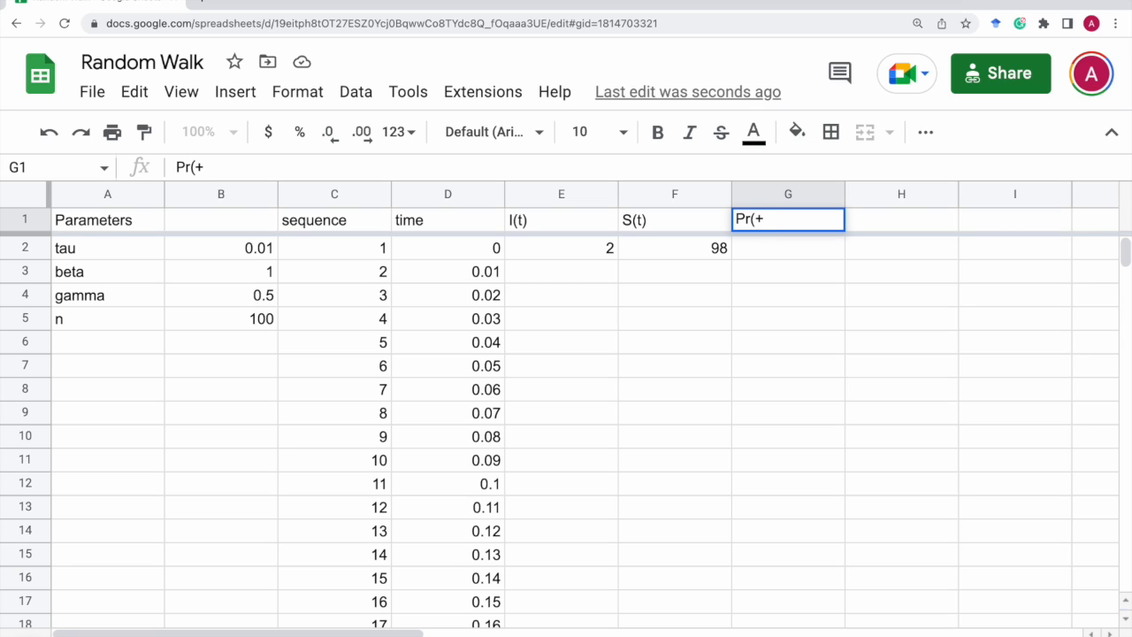
pyautogui.write('1)')
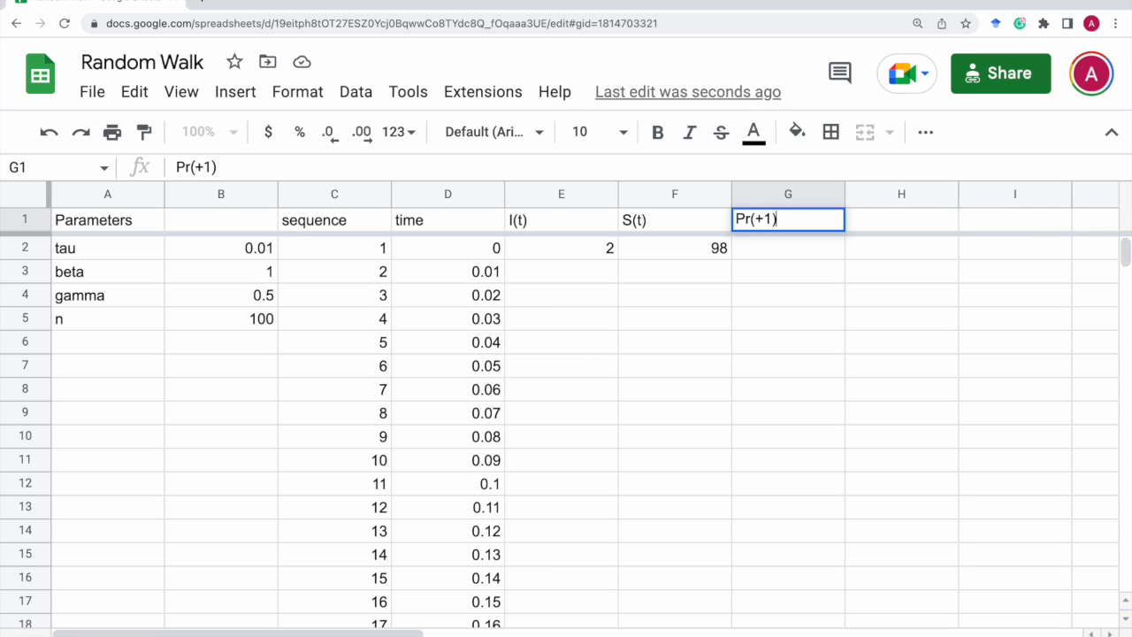
pyautogui.press('enter')
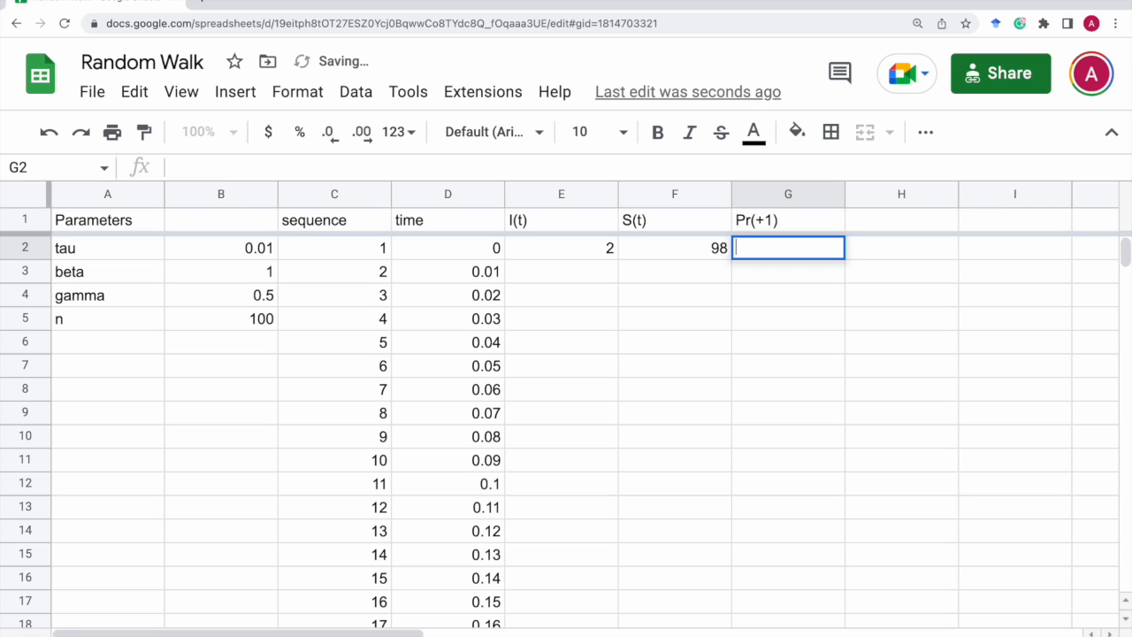
pyautogui.press('enter')
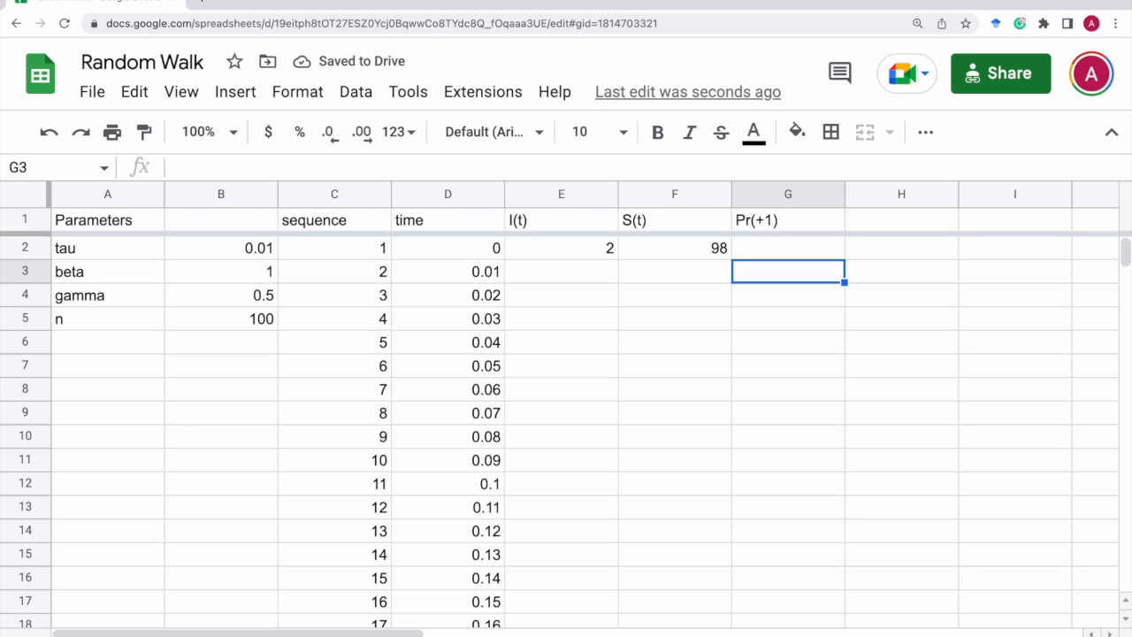
# Step: Enter the Pr(+1) formula =$B$3*$B$2*E2*F2/$B$5 in G3, giving 0.0196
pyautogui.write('=')
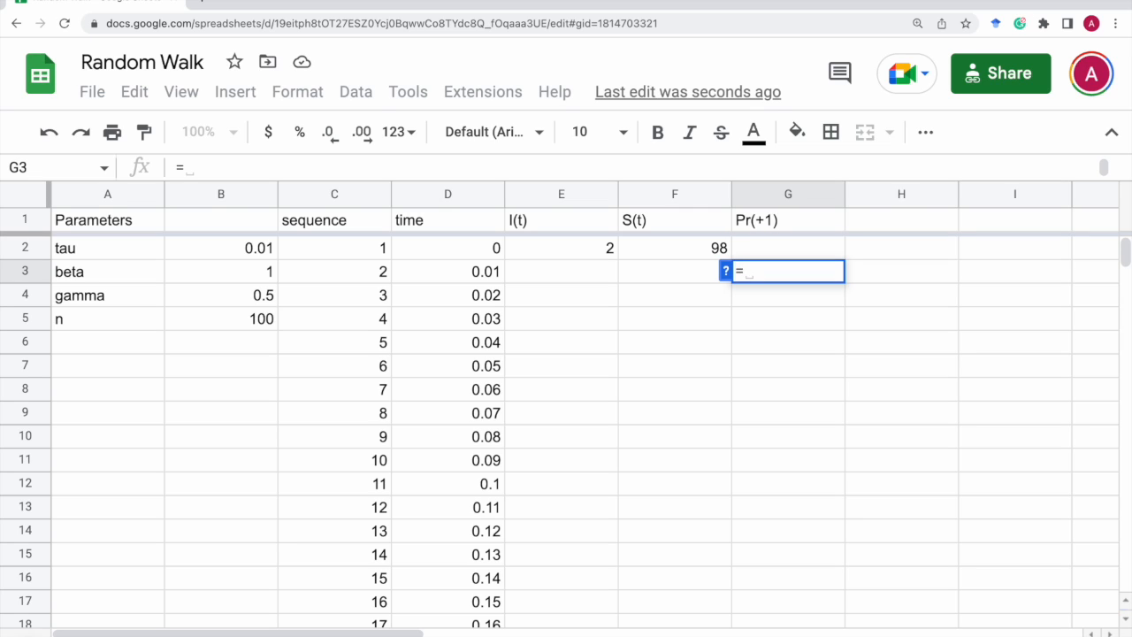
pyautogui.moveTo(585, 215)
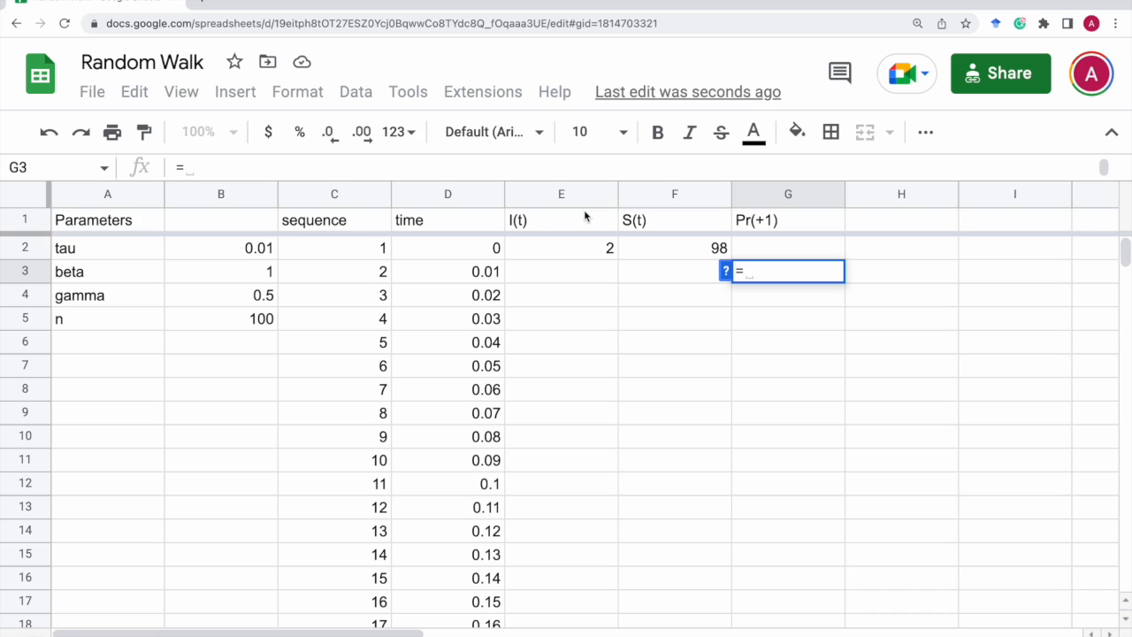
pyautogui.write('$B')
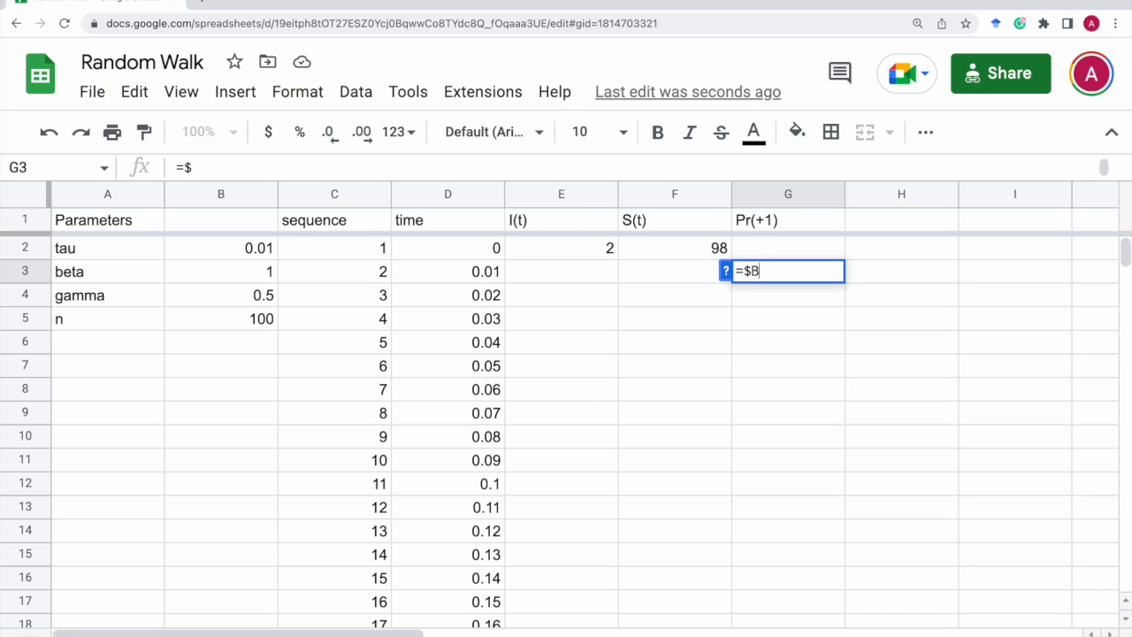
pyautogui.write('$3')
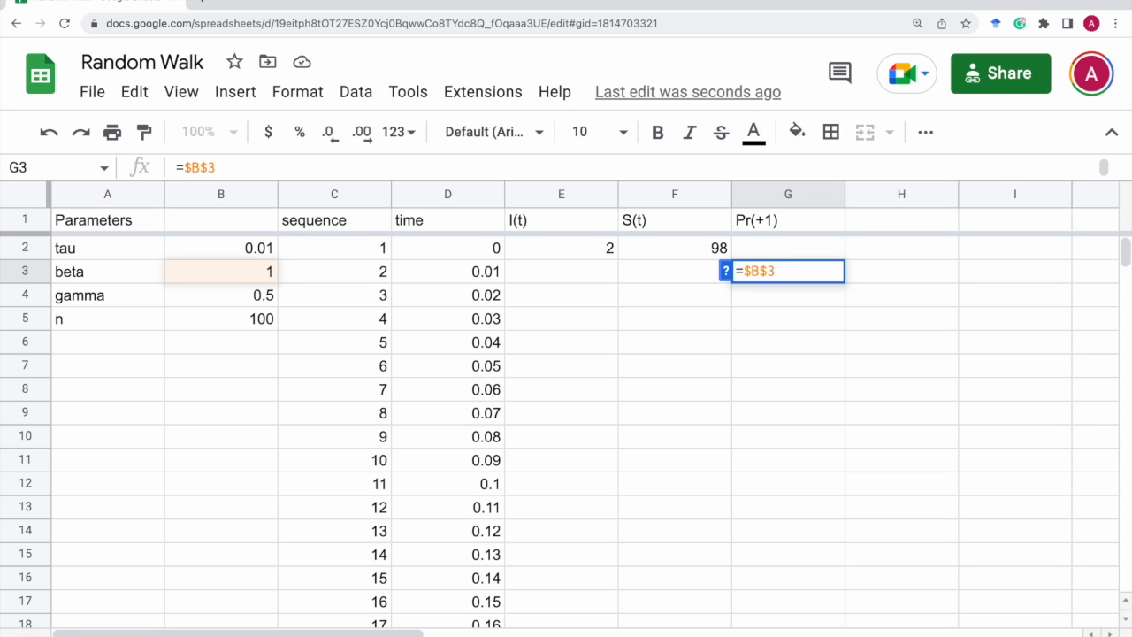
pyautogui.write('*$')
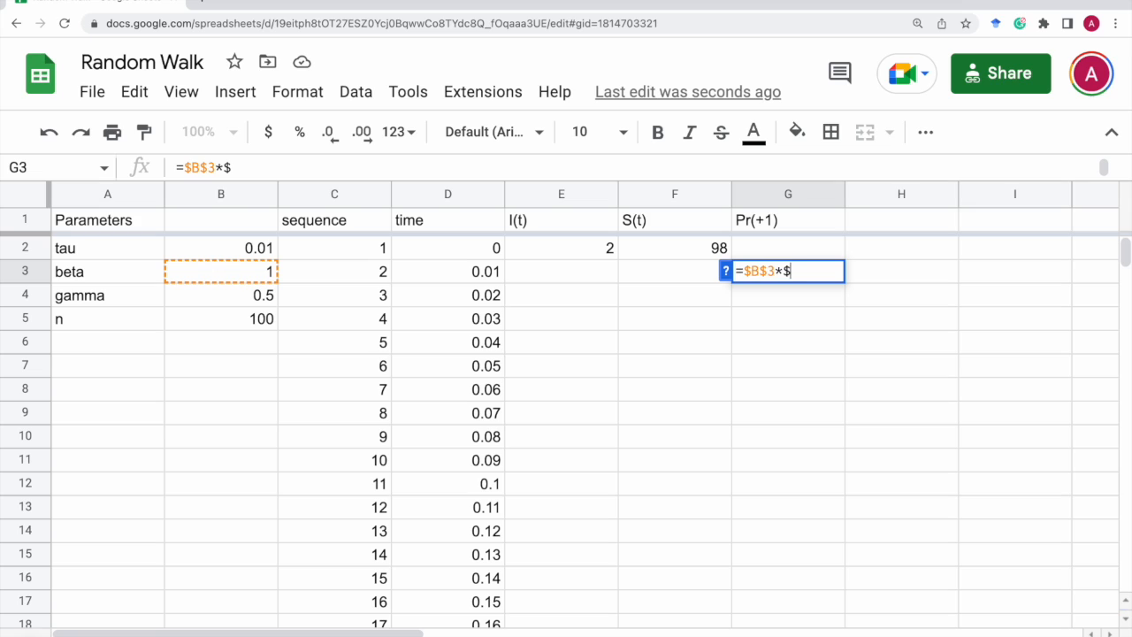
pyautogui.write('B$')
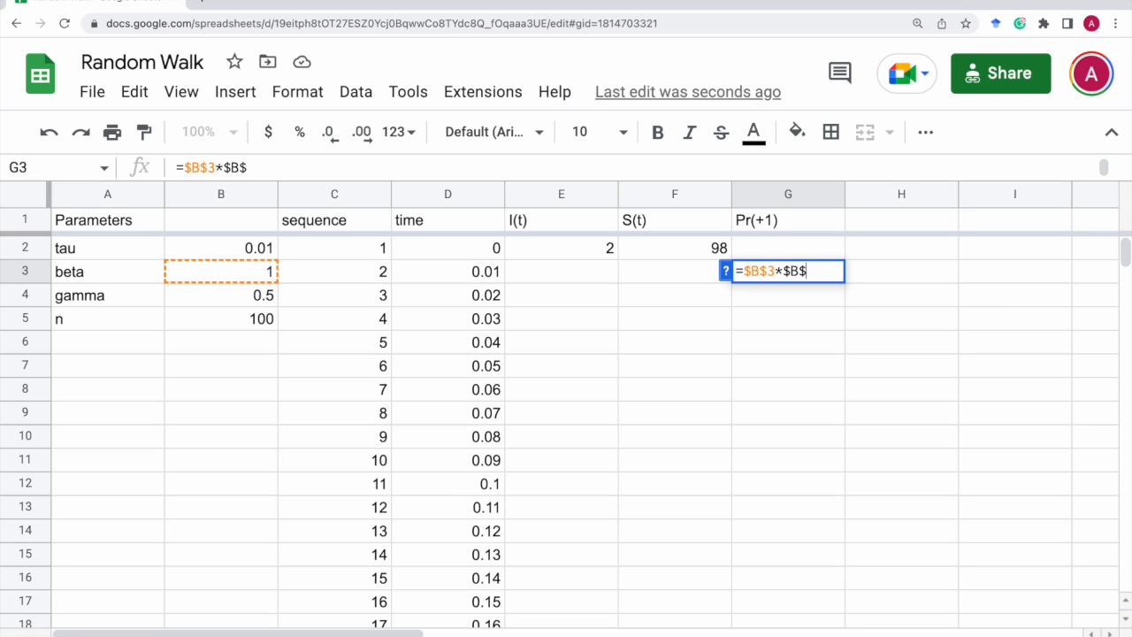
pyautogui.write('2*')
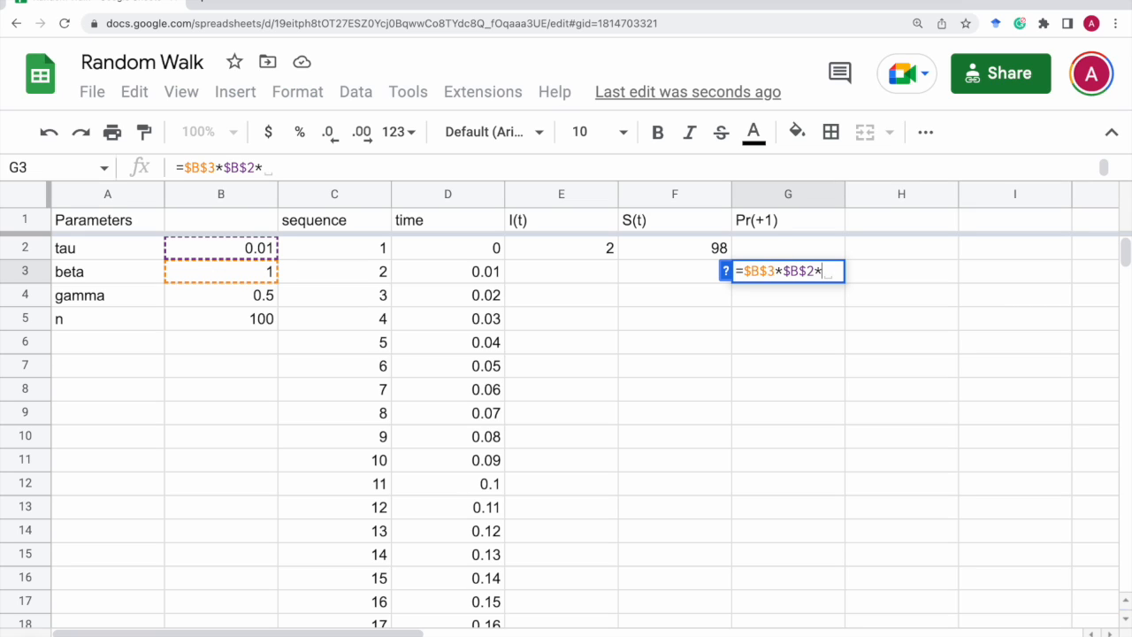
pyautogui.click(561, 248)
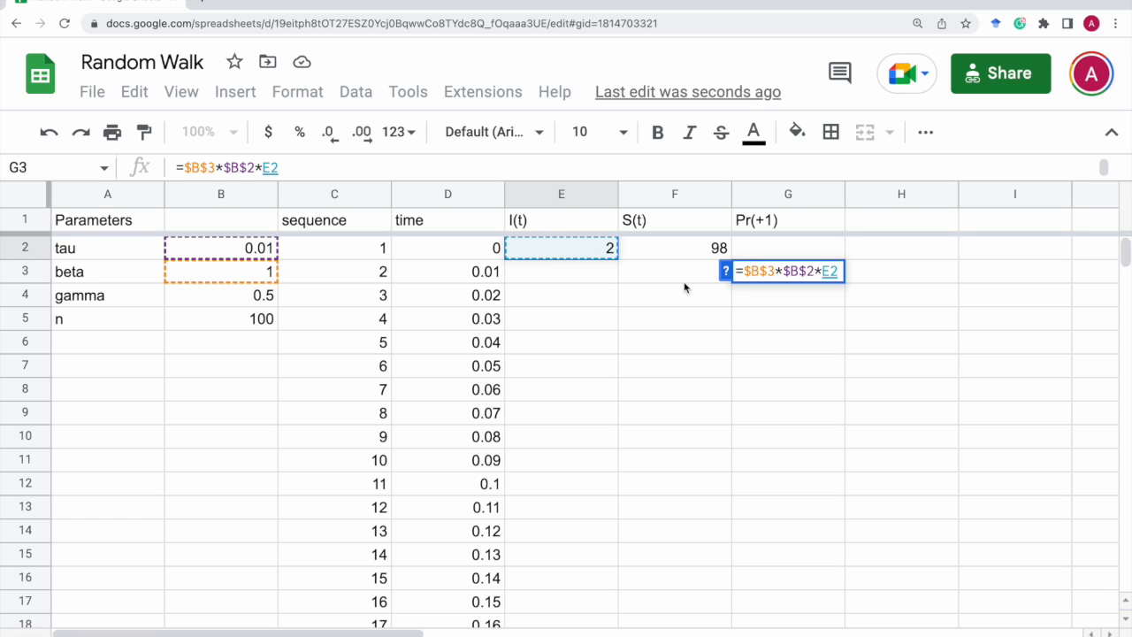
pyautogui.write('*')
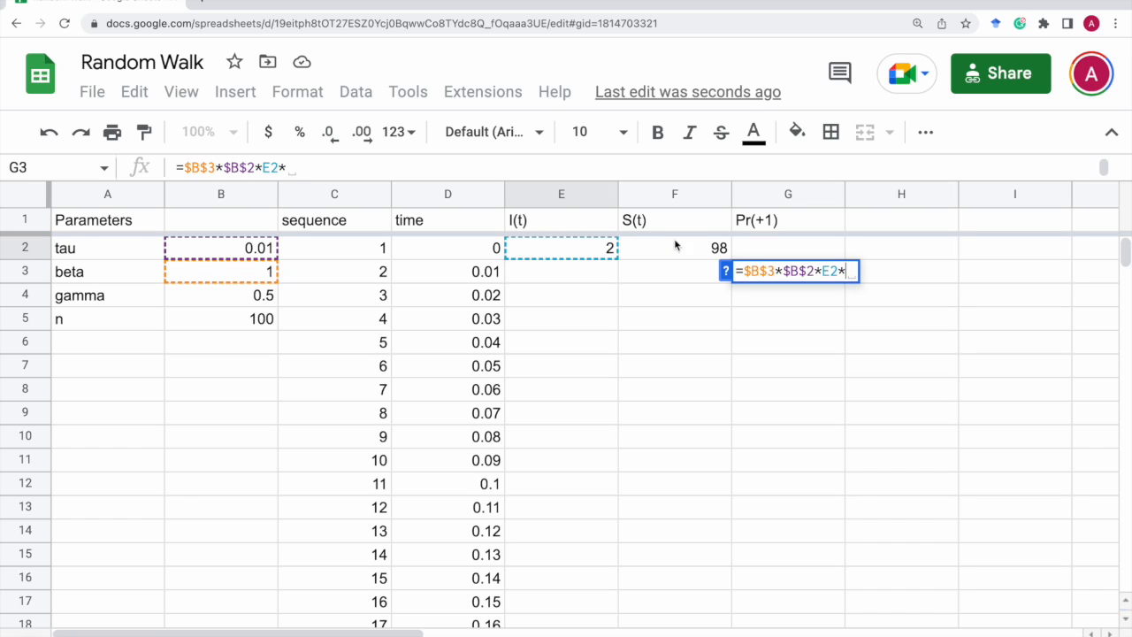
pyautogui.click(674, 247)
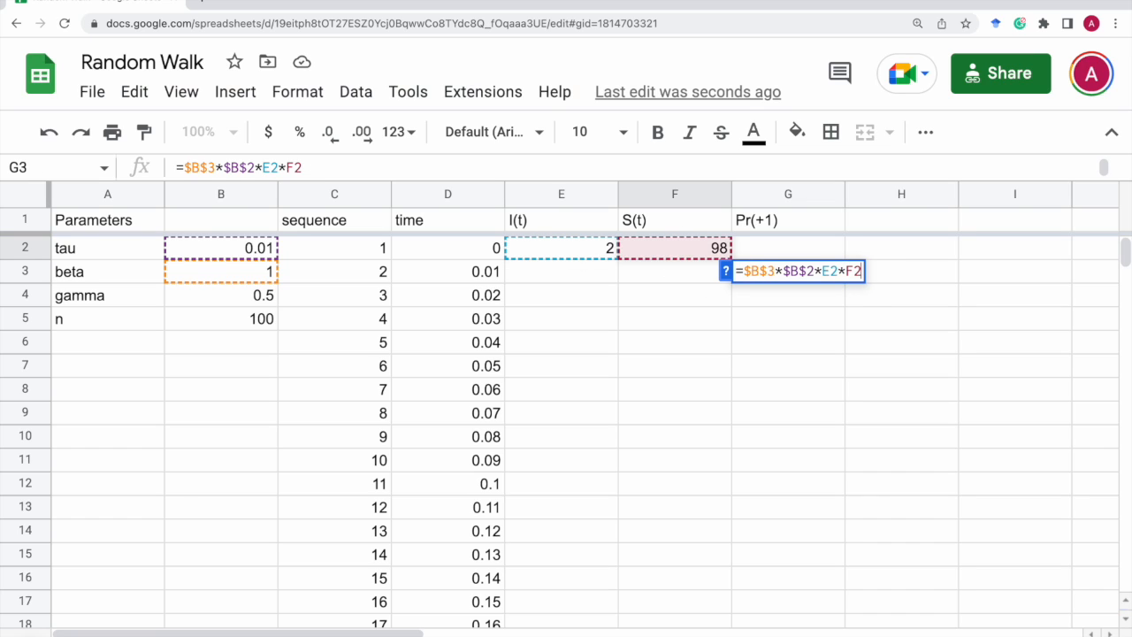
pyautogui.write('/')
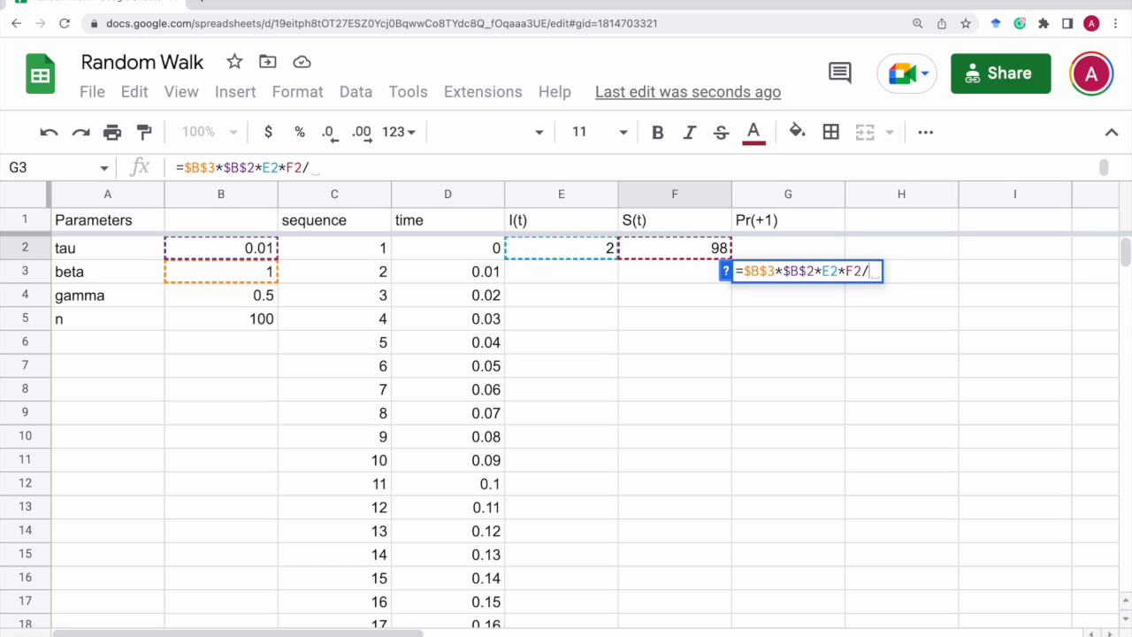
pyautogui.write('$')
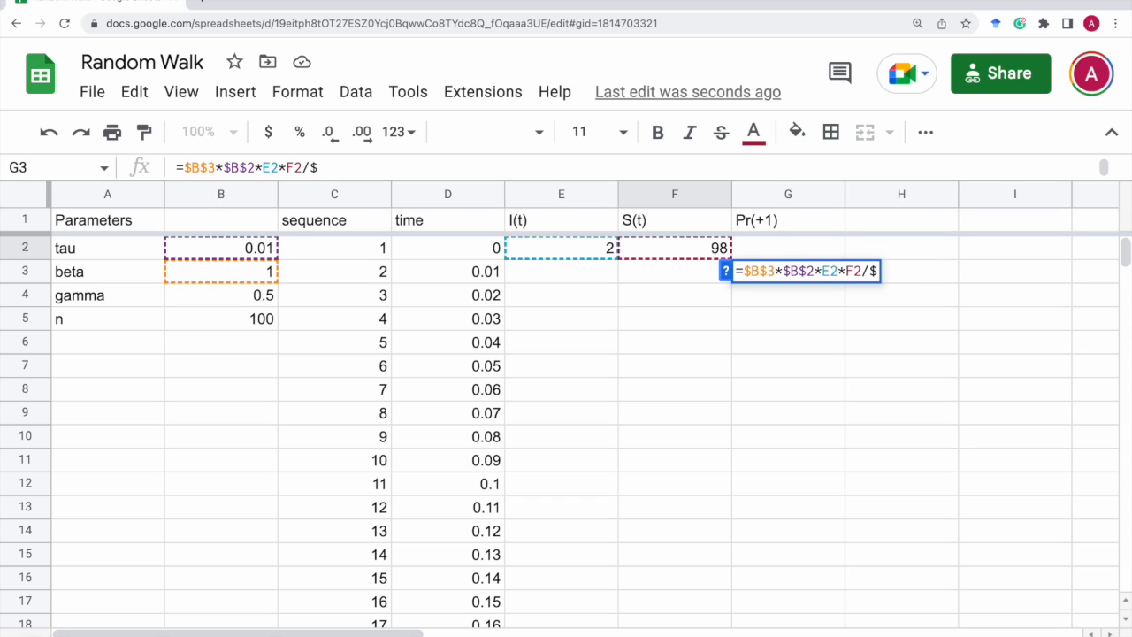
pyautogui.click(221, 318)
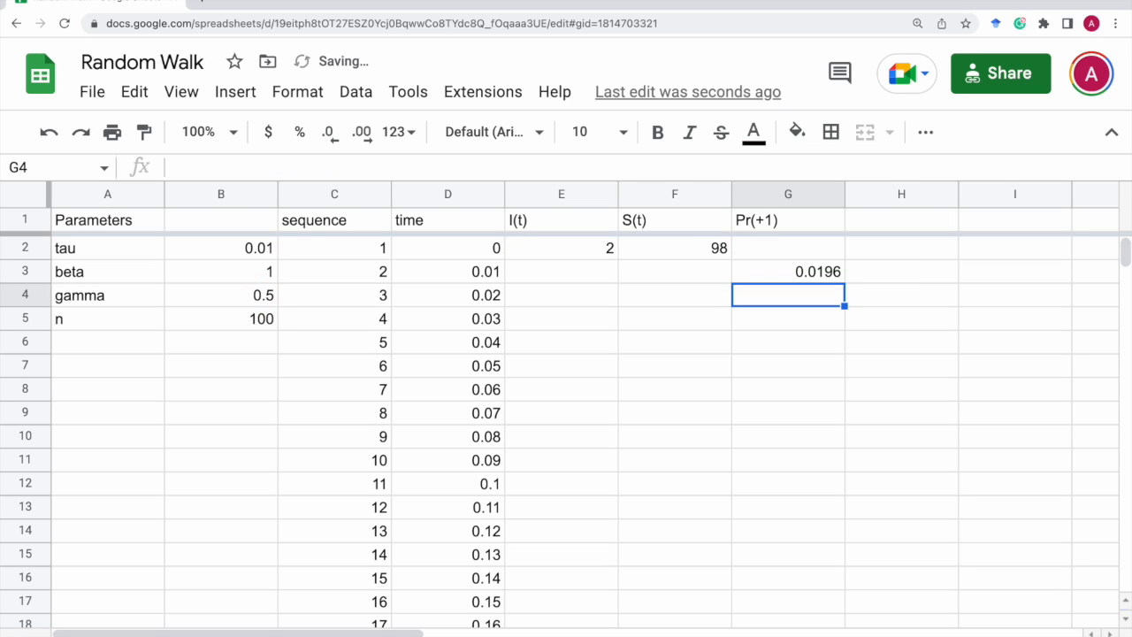
# Step: Add a Pr(-1) column in H with a gamma-based formula =$B$4*... in H3, giving 0.01
pyautogui.click(902, 219)
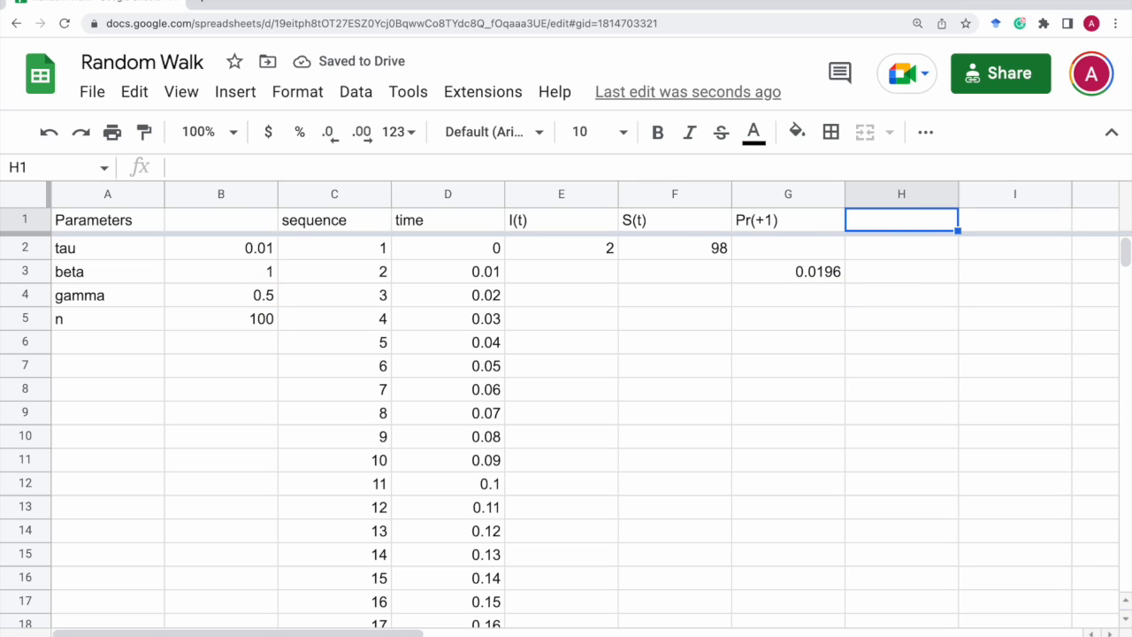
pyautogui.write('Pr(-1)')
pyautogui.click(902, 271)
pyautogui.write('=')
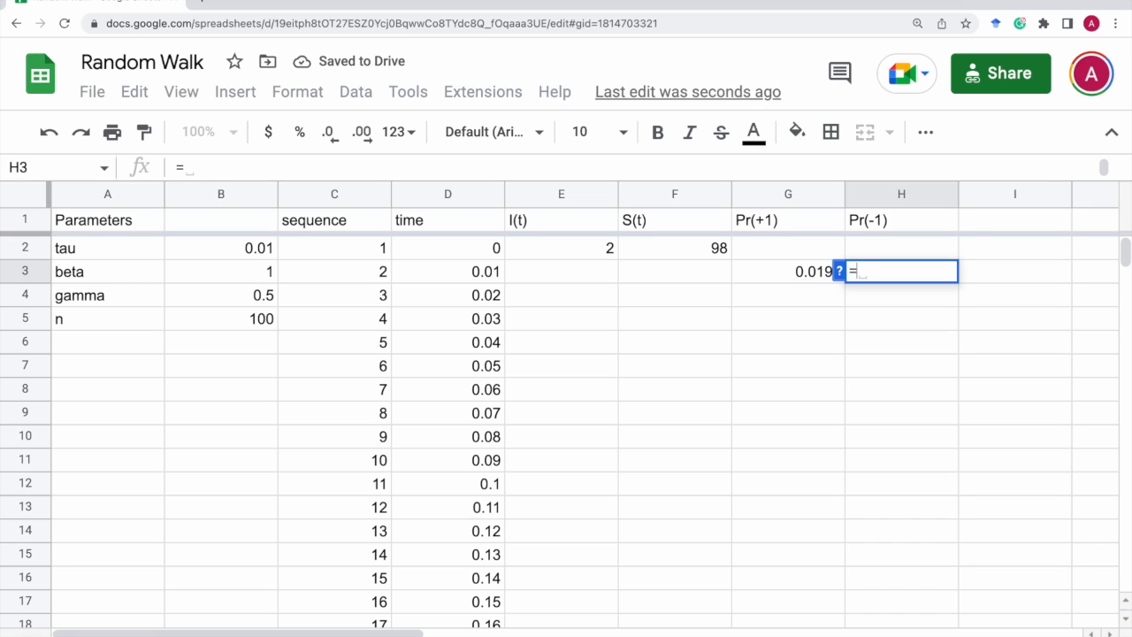
pyautogui.write('$B$4')
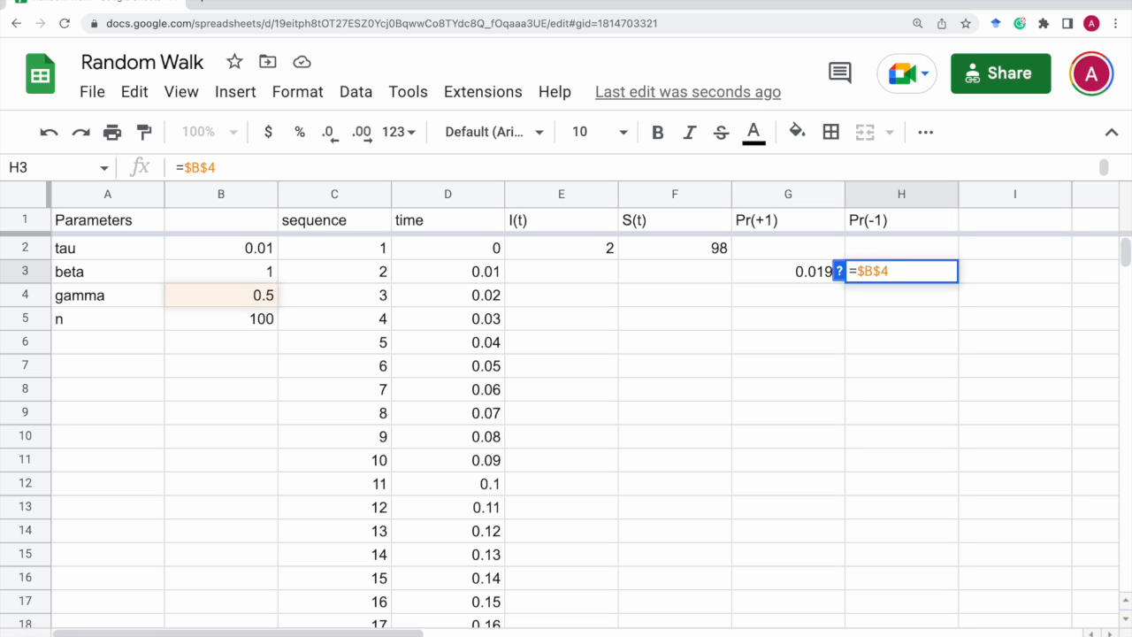
pyautogui.write('*')
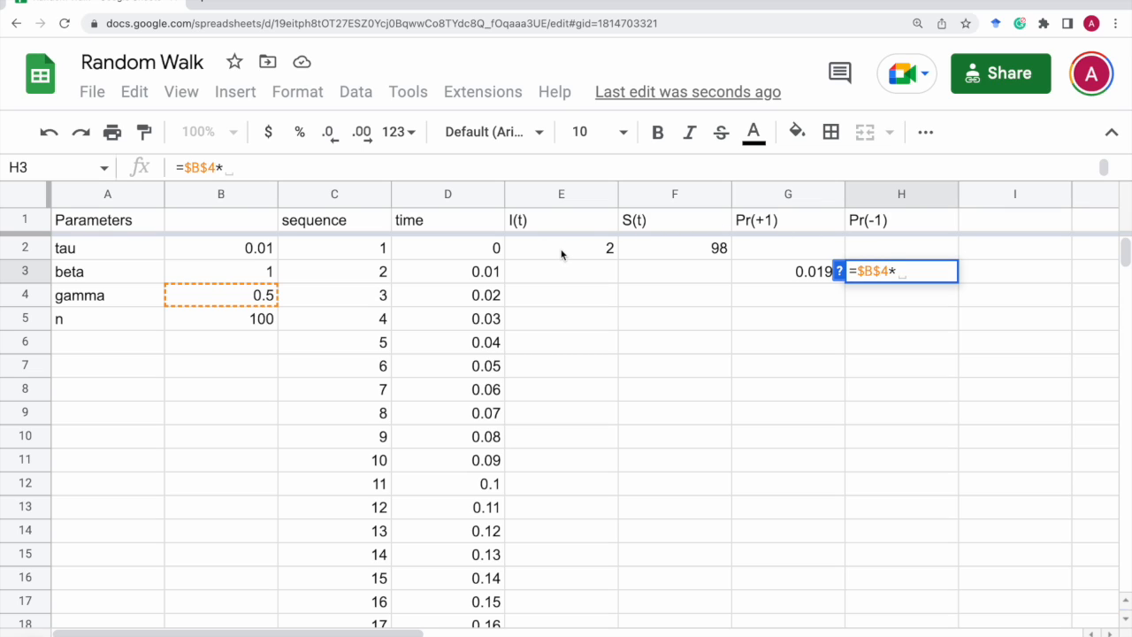
pyautogui.click(219, 248)
pyautogui.write('rand')
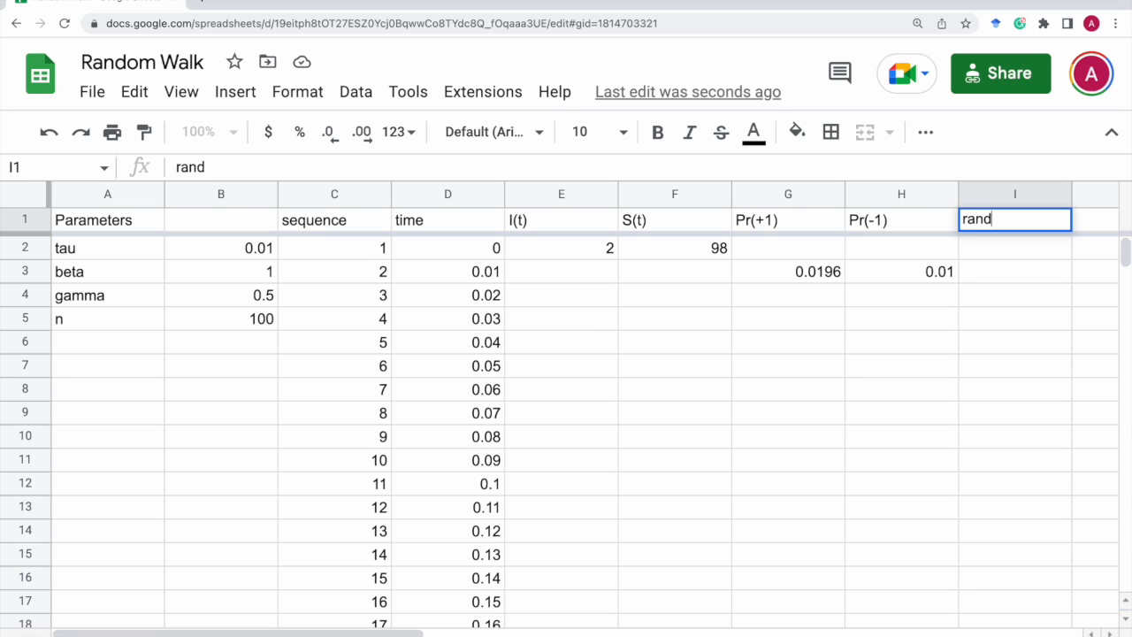
# Step: Add a rand() column in I with =RAND() in I3
pyautogui.press('enter')
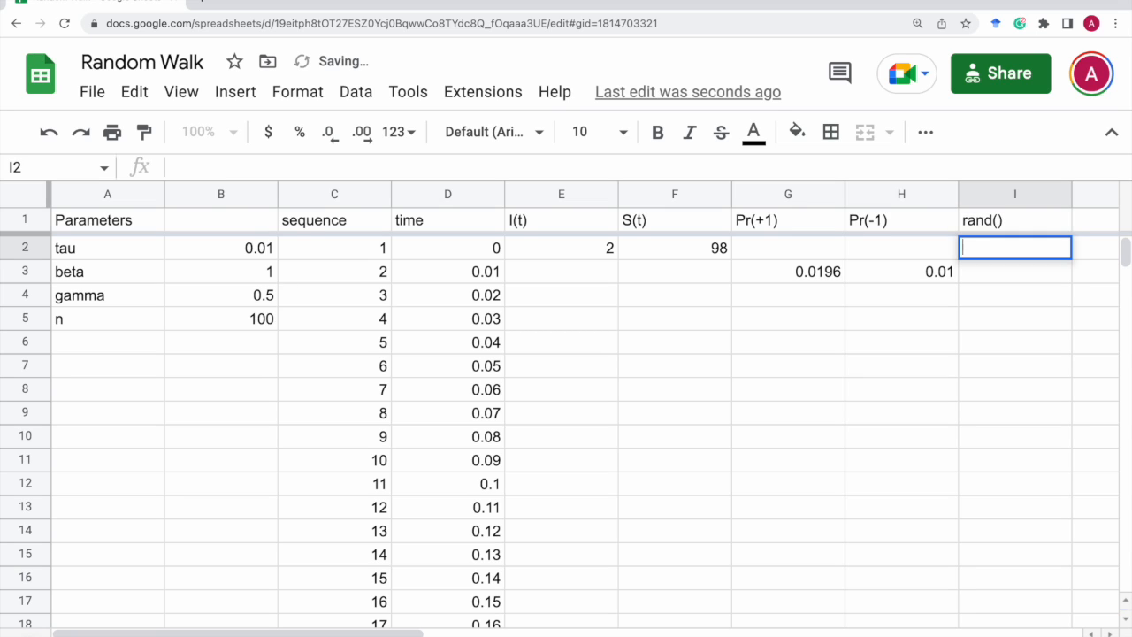
pyautogui.write('=rand(')
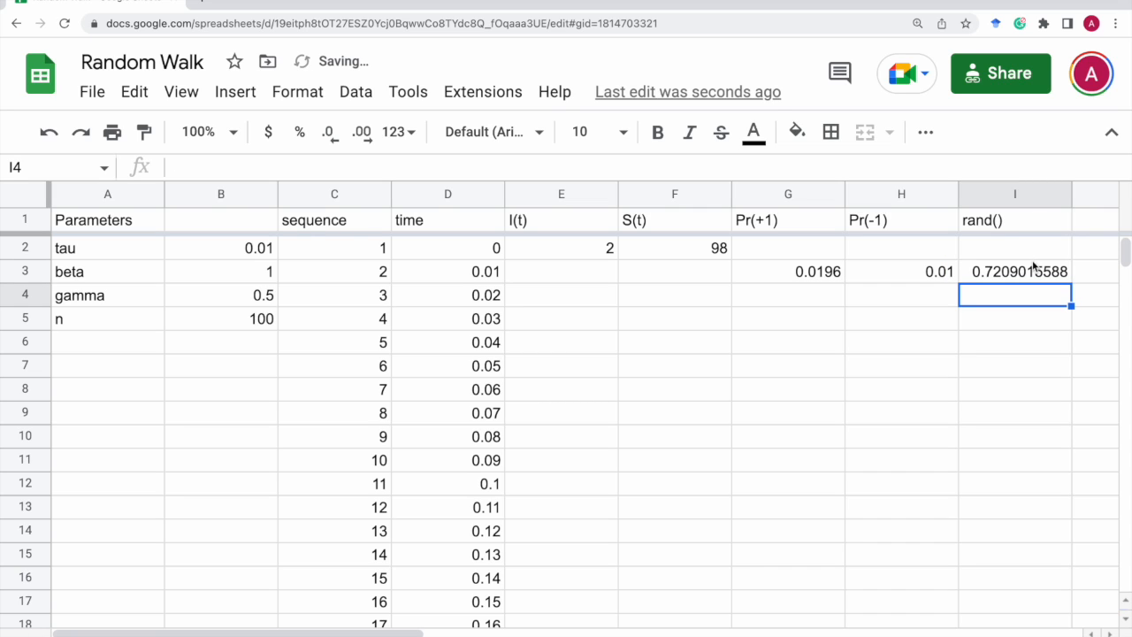
pyautogui.click(1095, 272)
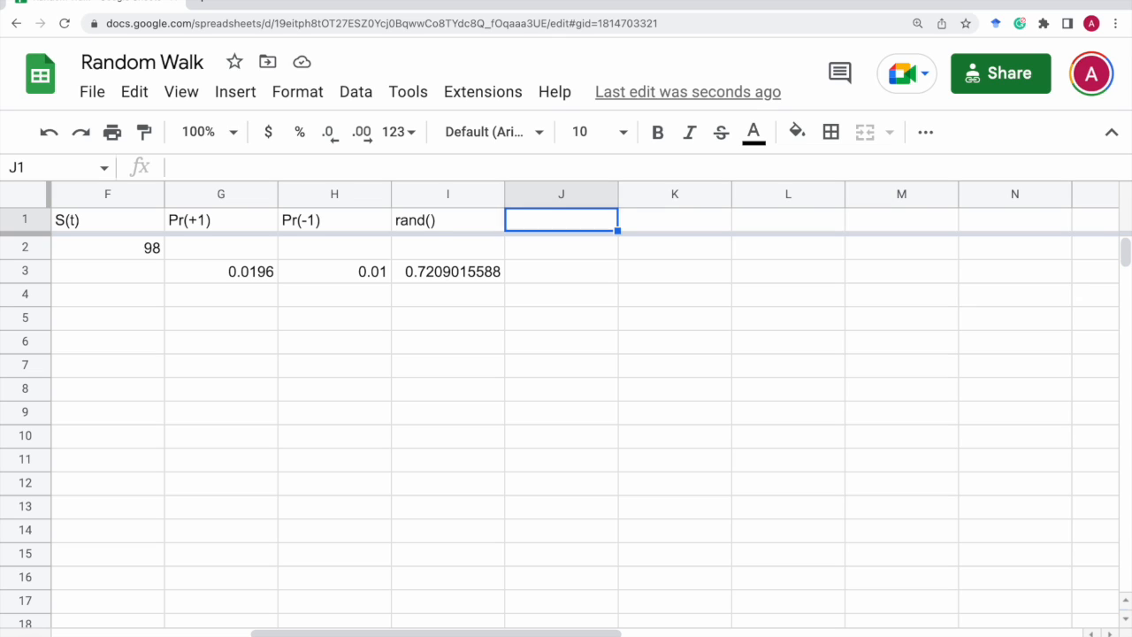
# Step: Head column J incr/decr and start the IF comparing I3 with G3 to return 1
pyautogui.write('icr')
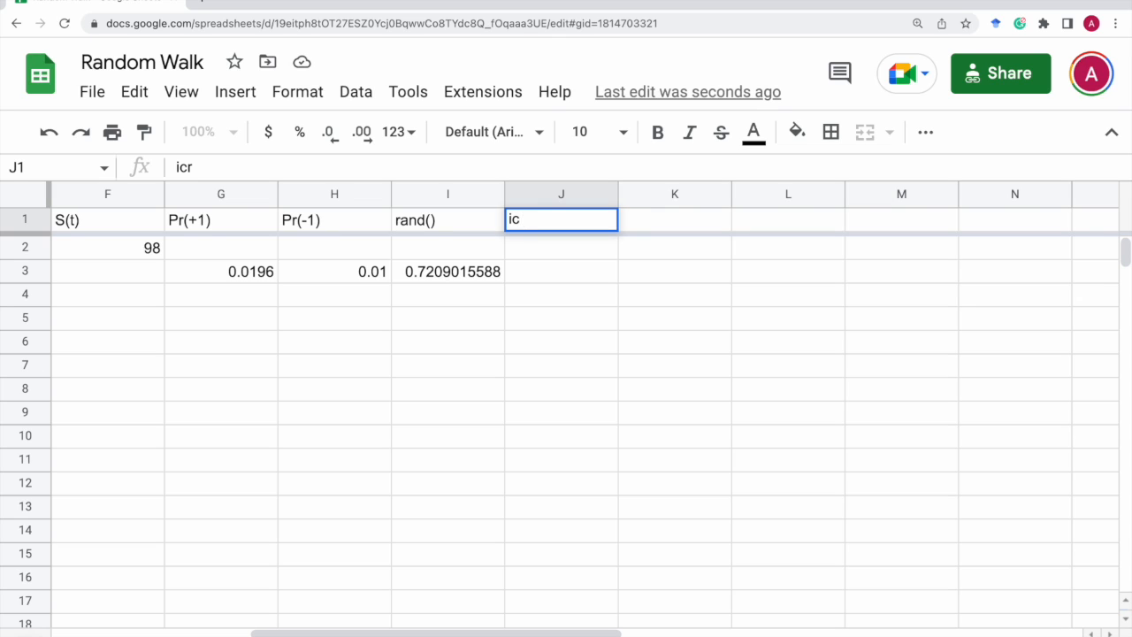
pyautogui.write('inn')
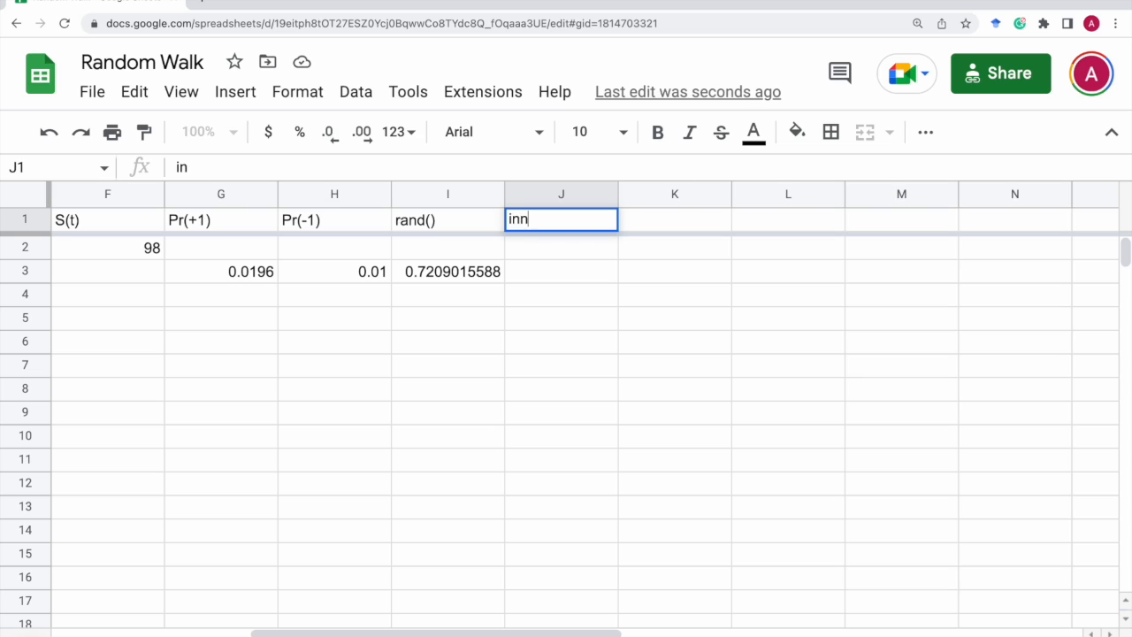
pyautogui.write('cr/decr')
pyautogui.click(562, 271)
pyautogui.write('=if')
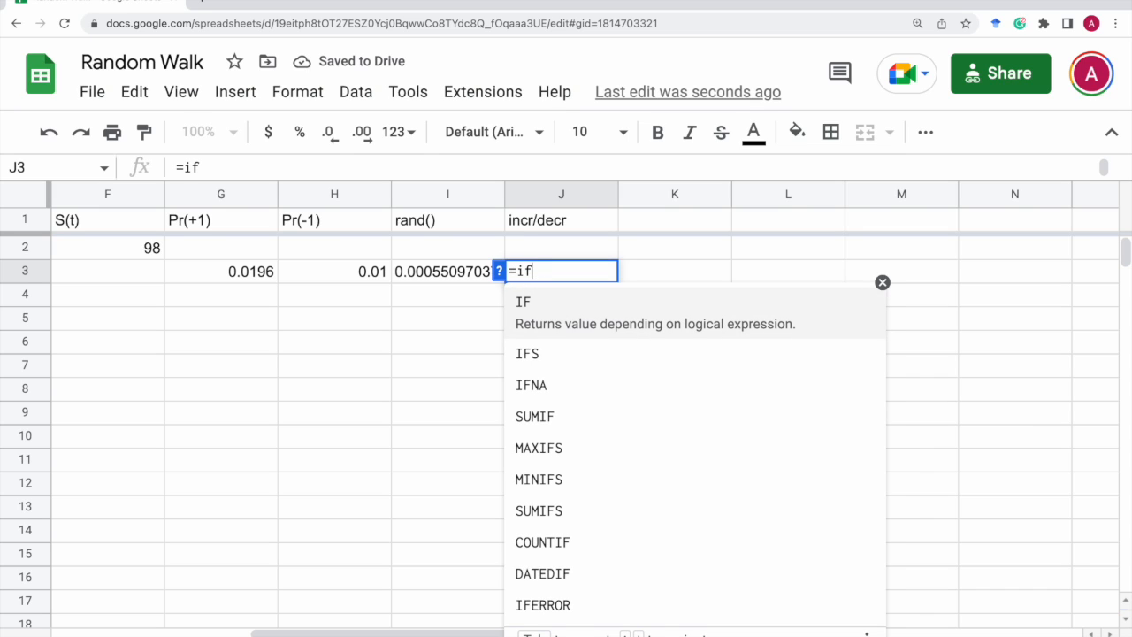
pyautogui.write('(')
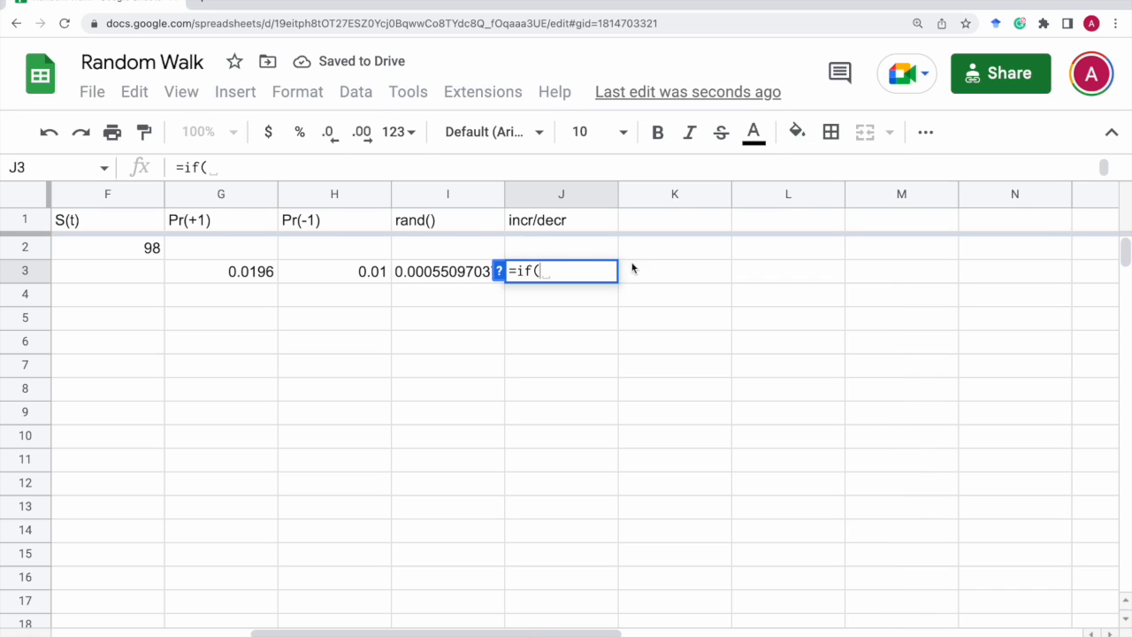
pyautogui.write('I3<')
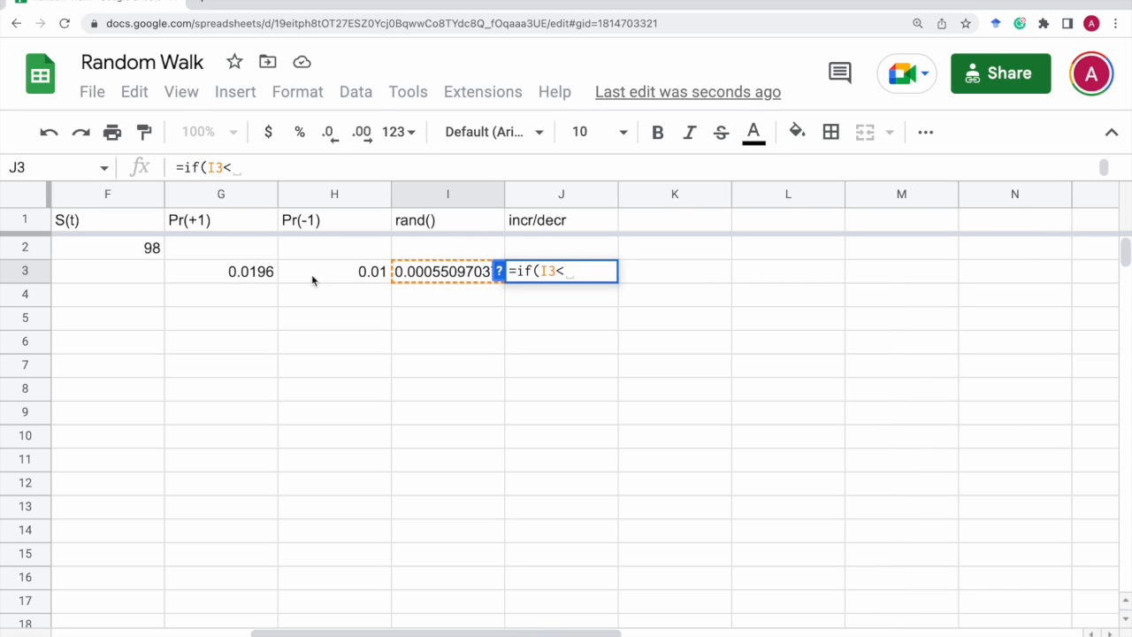
pyautogui.click(221, 272)
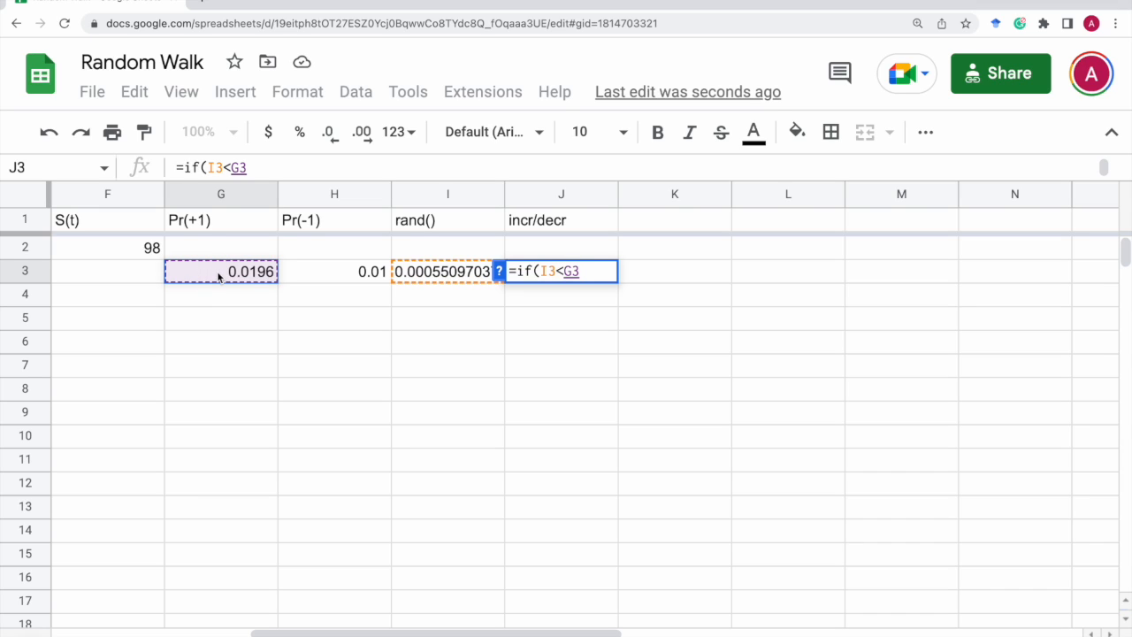
pyautogui.write(',')
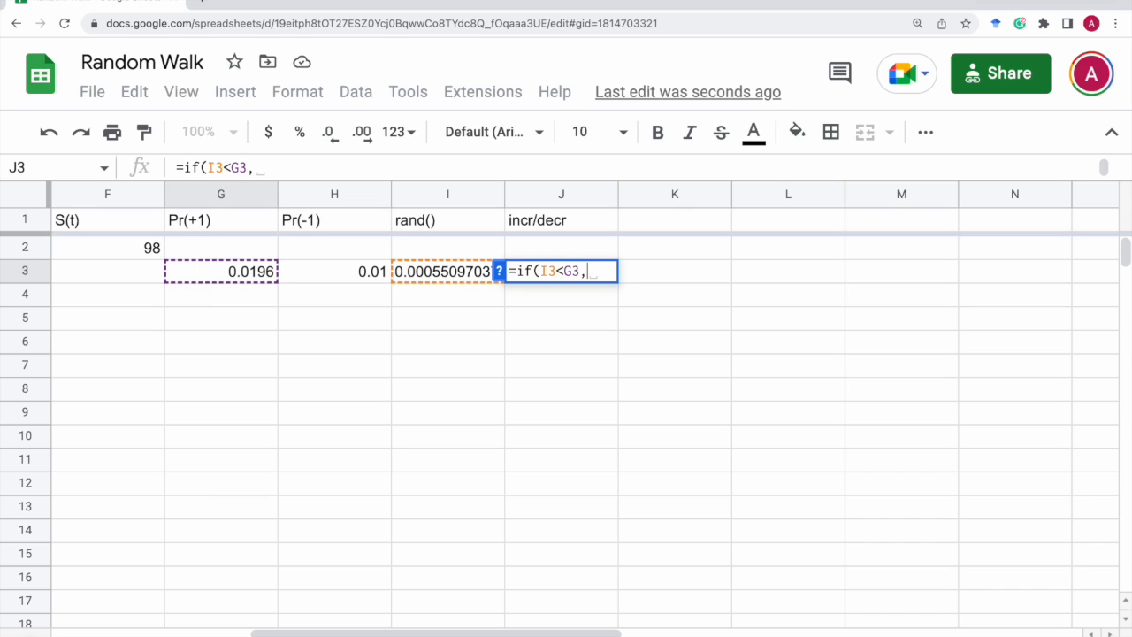
pyautogui.write('1')
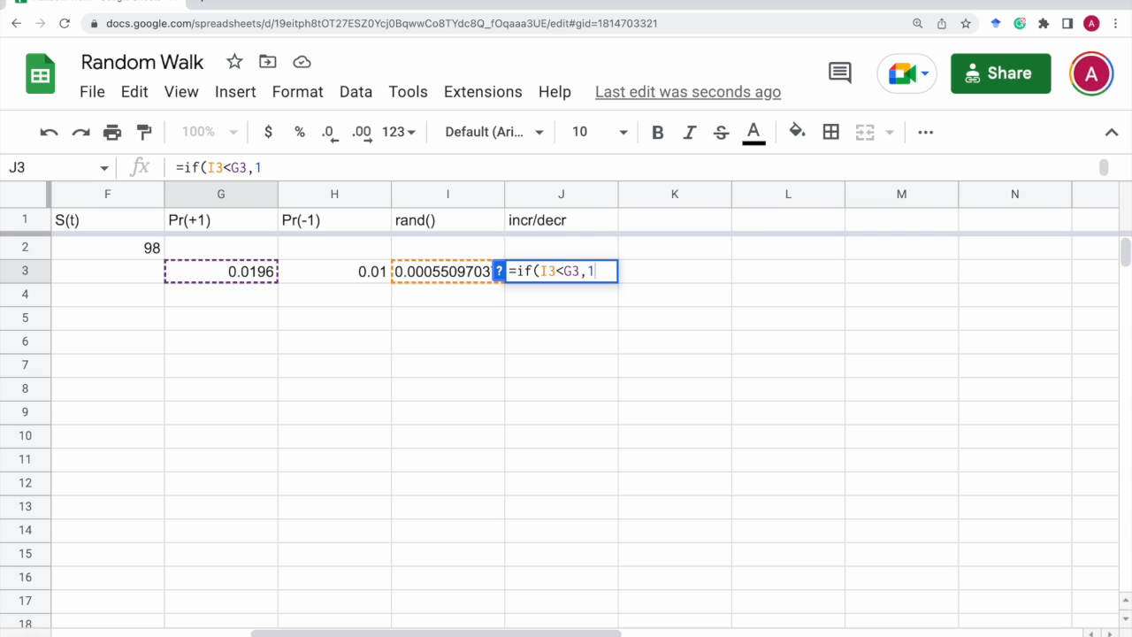
# Step: Complete the nested IF as =if(I3<G3,1,if(I3<G3+H3,-1,0)) returning -1 or 0
pyautogui.write(',if(')
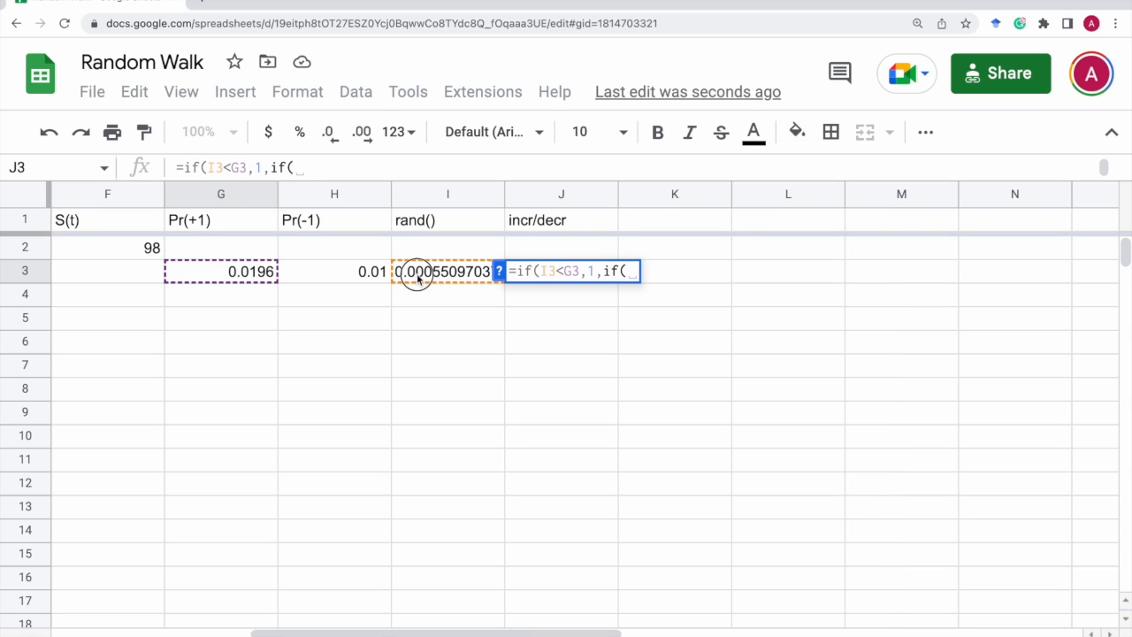
pyautogui.write('I3<G3+H3')
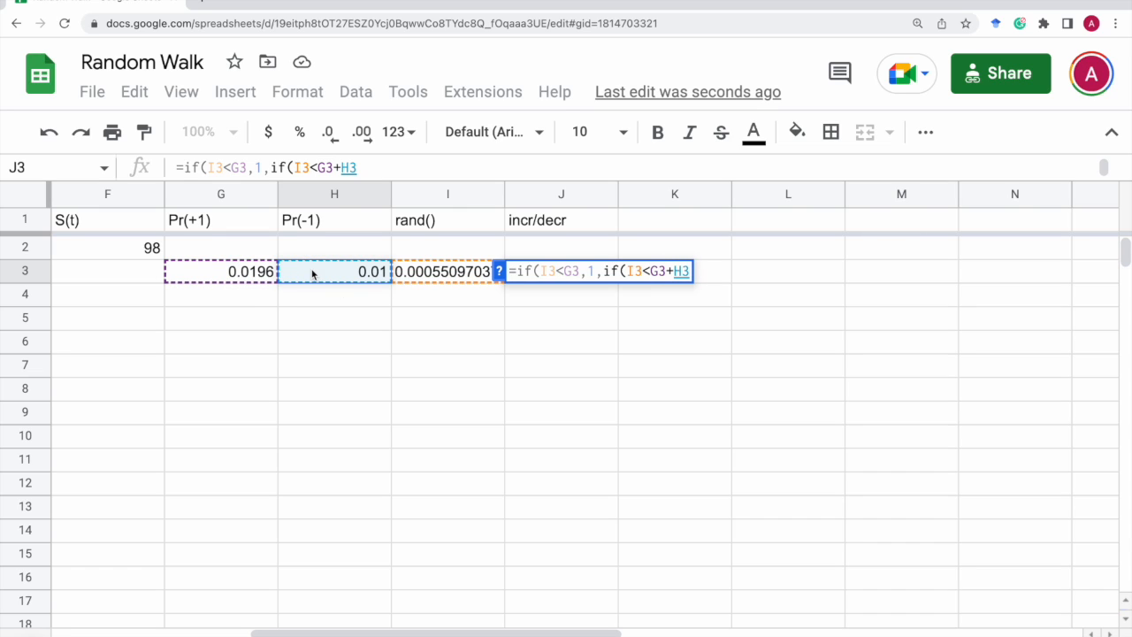
pyautogui.write(',')
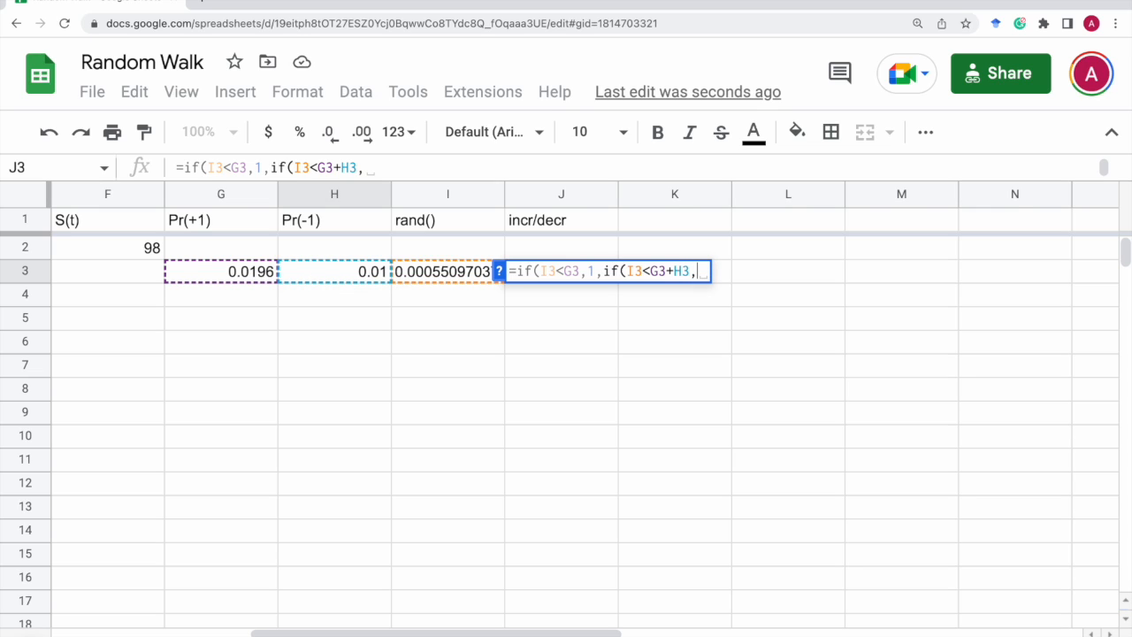
pyautogui.write('-1')
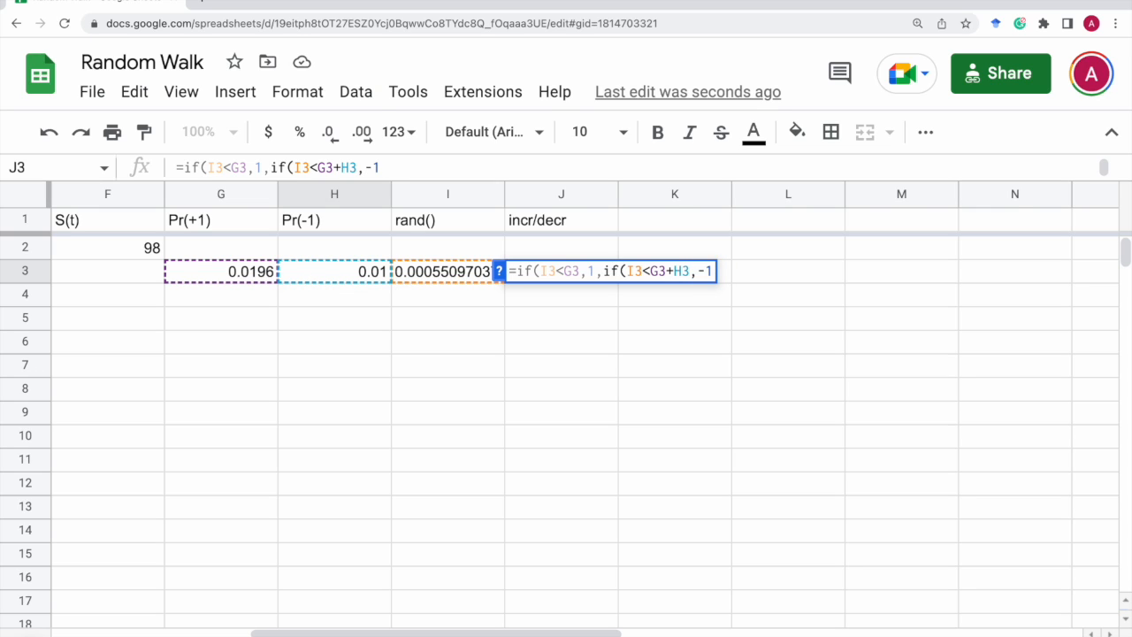
pyautogui.write(',0)')
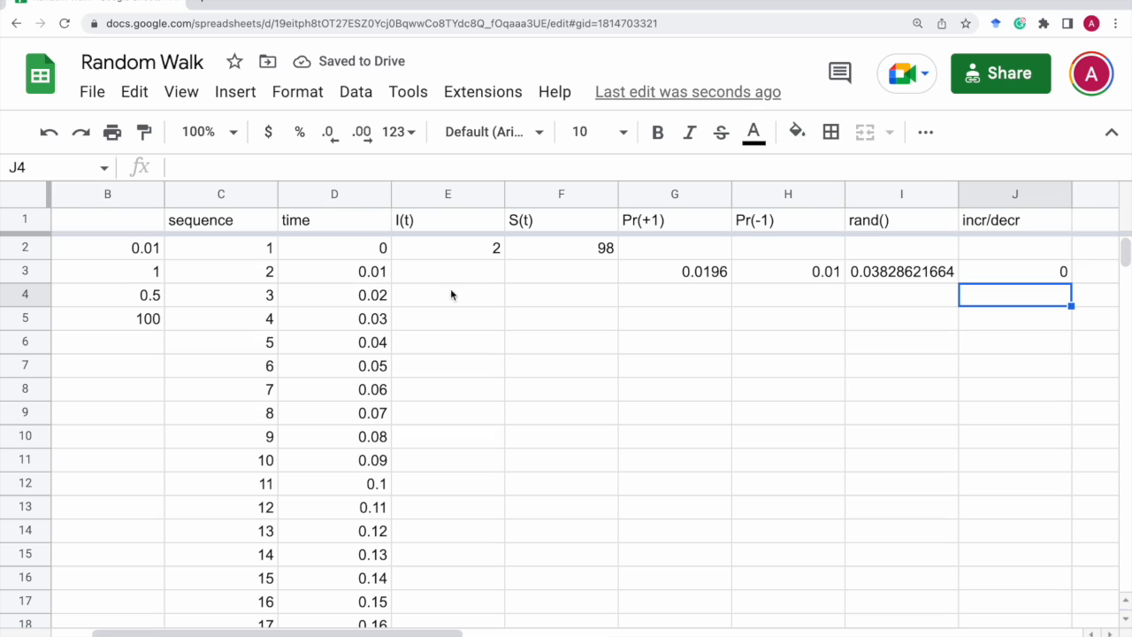
# Step: Make E3 =E2+J3, autofill it down the I(t) column, and select F3 for S(t)
pyautogui.click(447, 272)
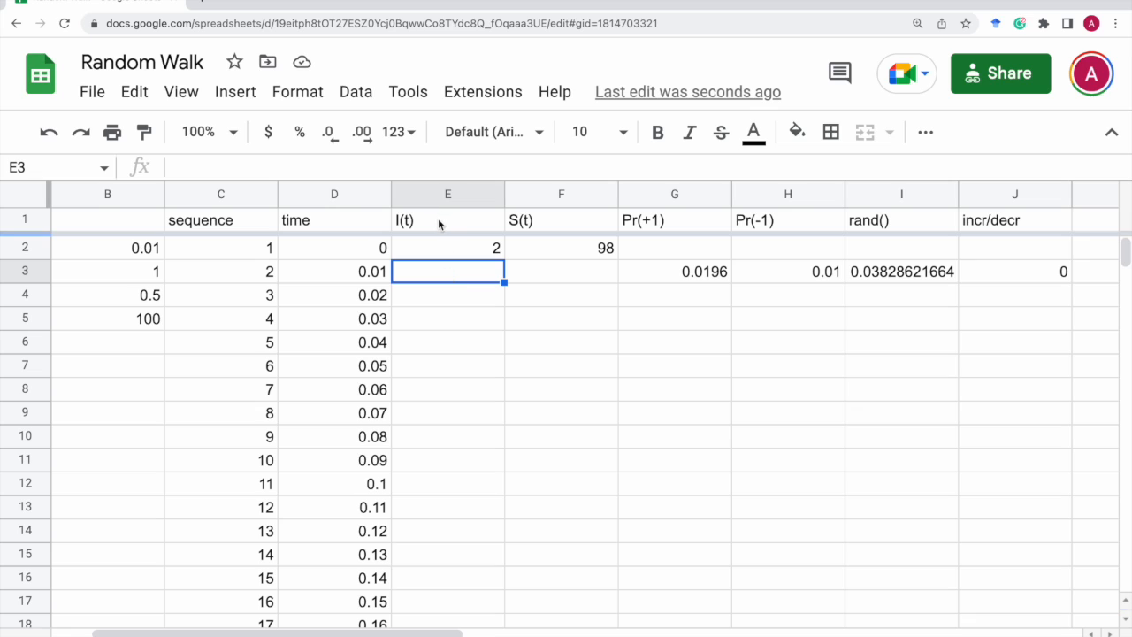
pyautogui.moveTo(442, 276)
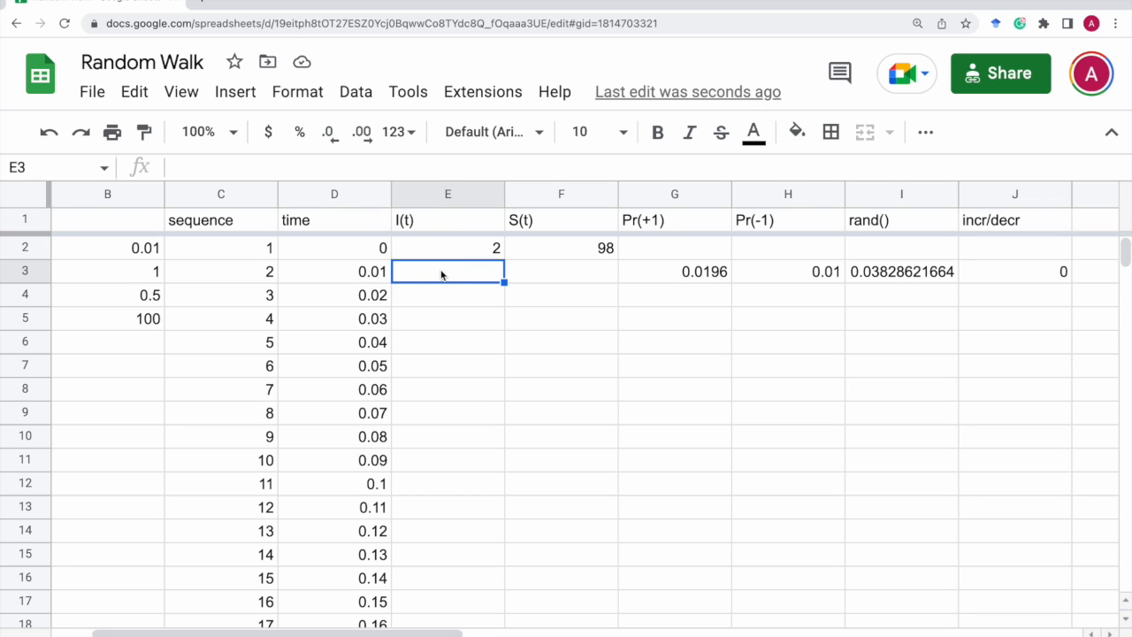
pyautogui.write('=E2')
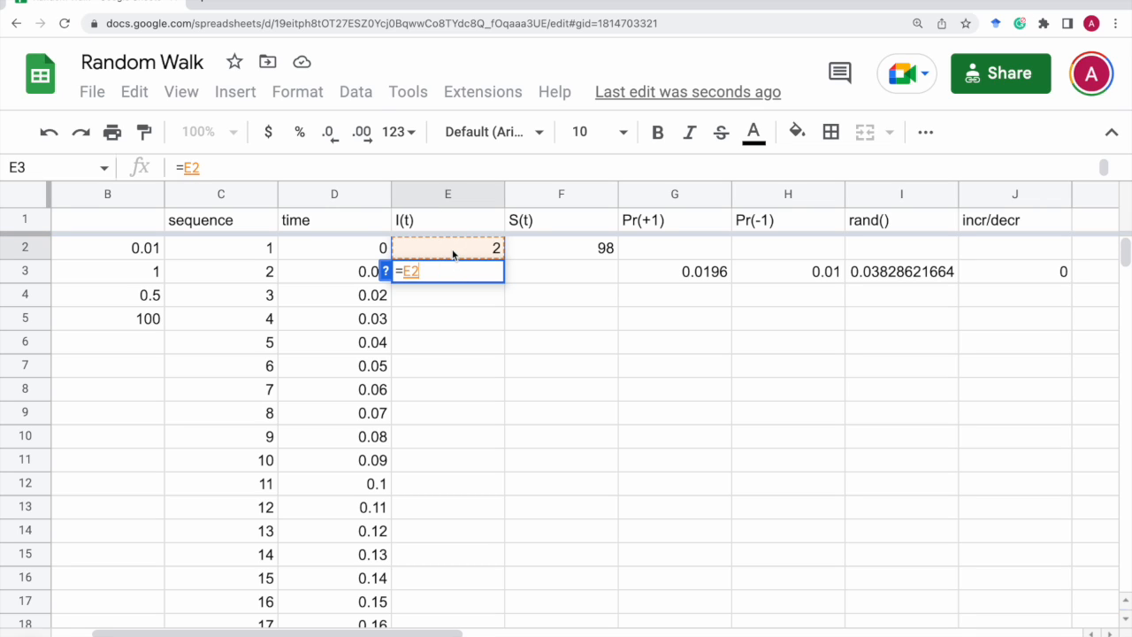
pyautogui.write('+')
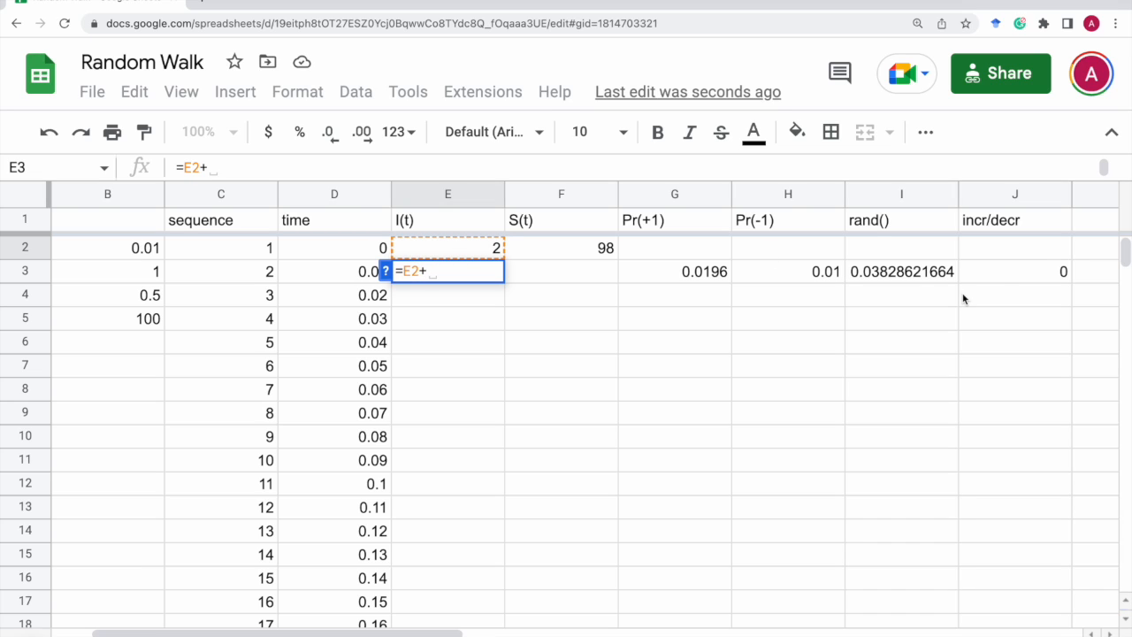
pyautogui.click(1015, 272)
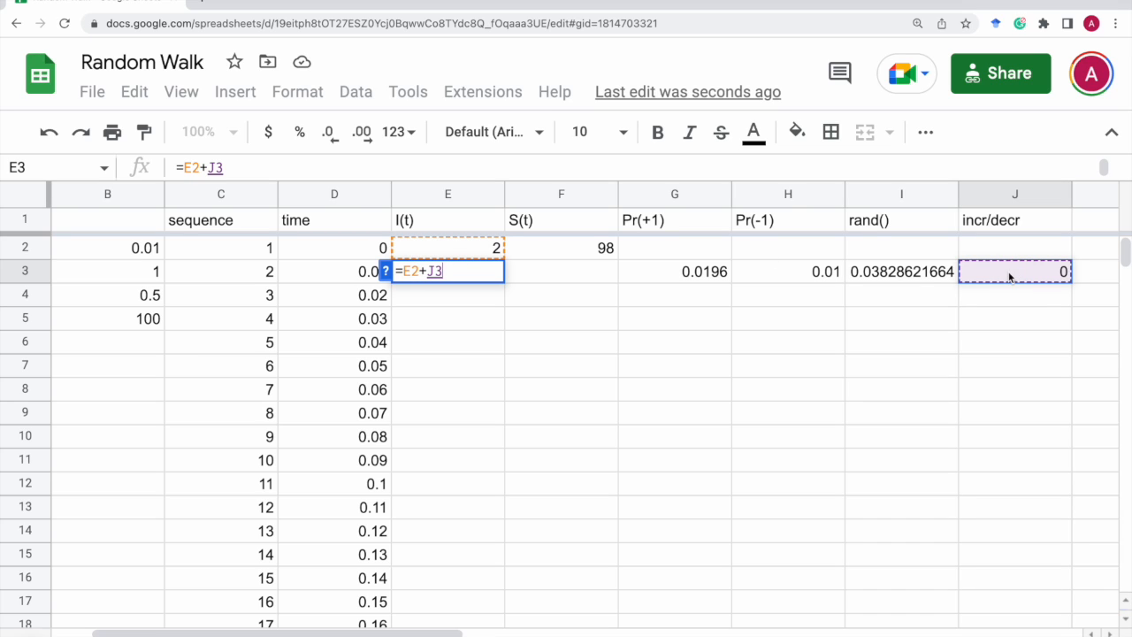
pyautogui.press('Return')
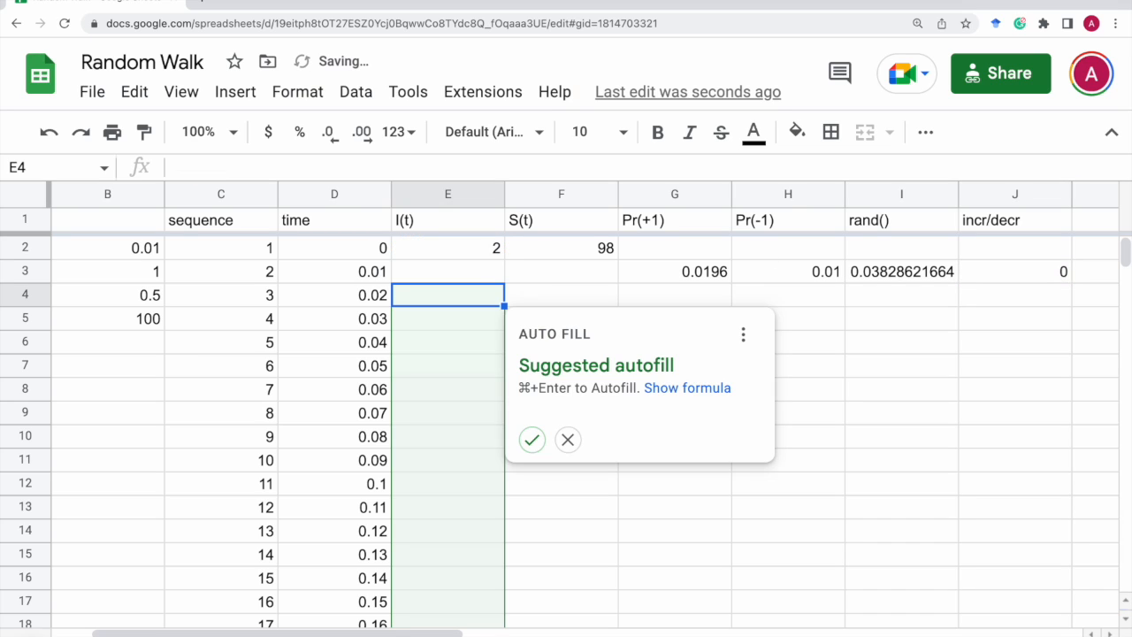
pyautogui.click(530, 439)
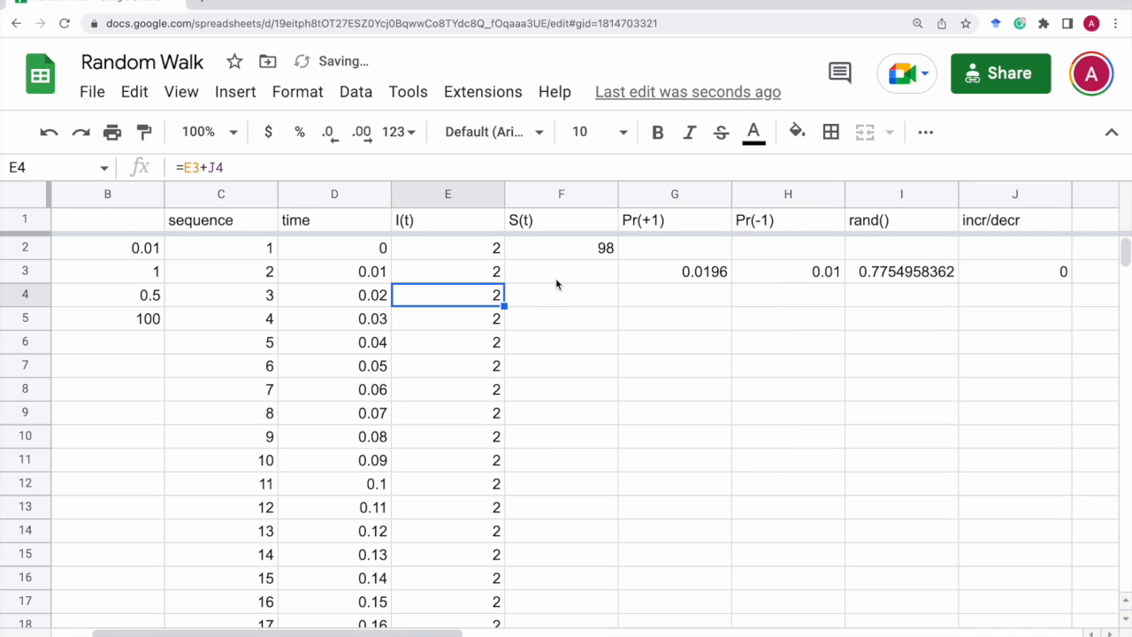
pyautogui.click(561, 247)
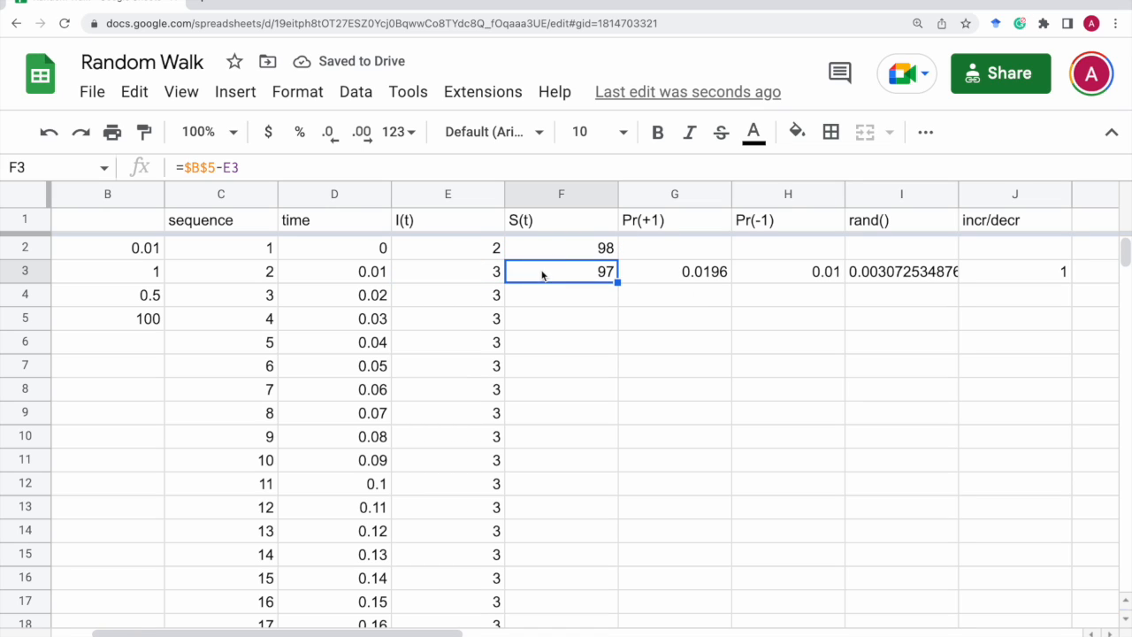
pyautogui.moveTo(881, 287)
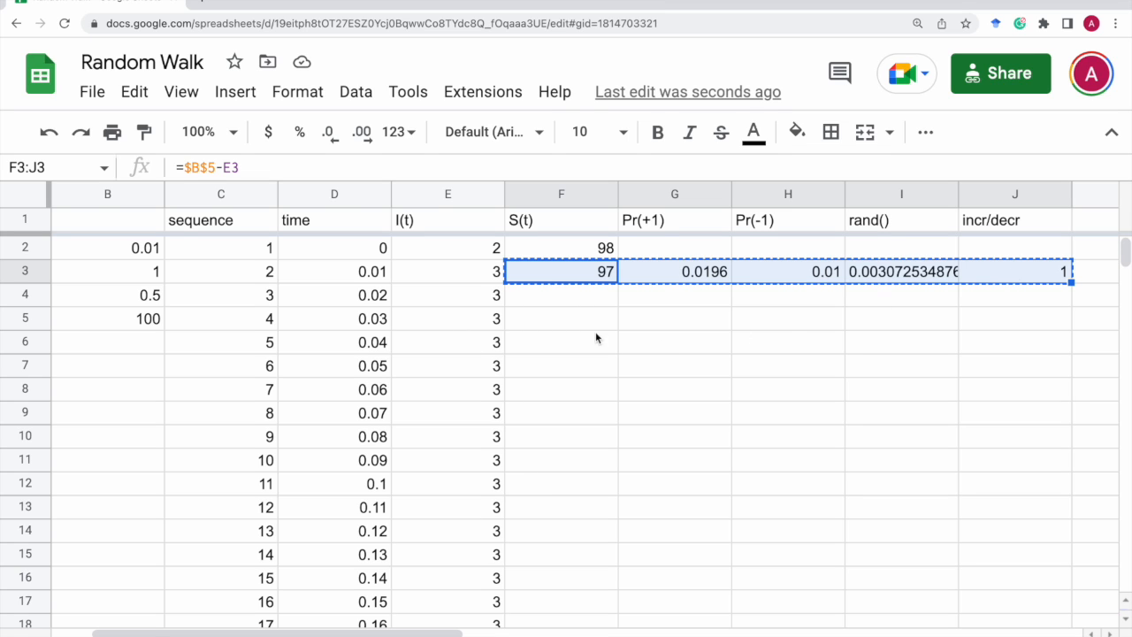
# Step: Fill the S(t) through incr/decr formulas down to row 2002 and check the I(t) formulas in E2 and E3
pyautogui.scroll(-3)
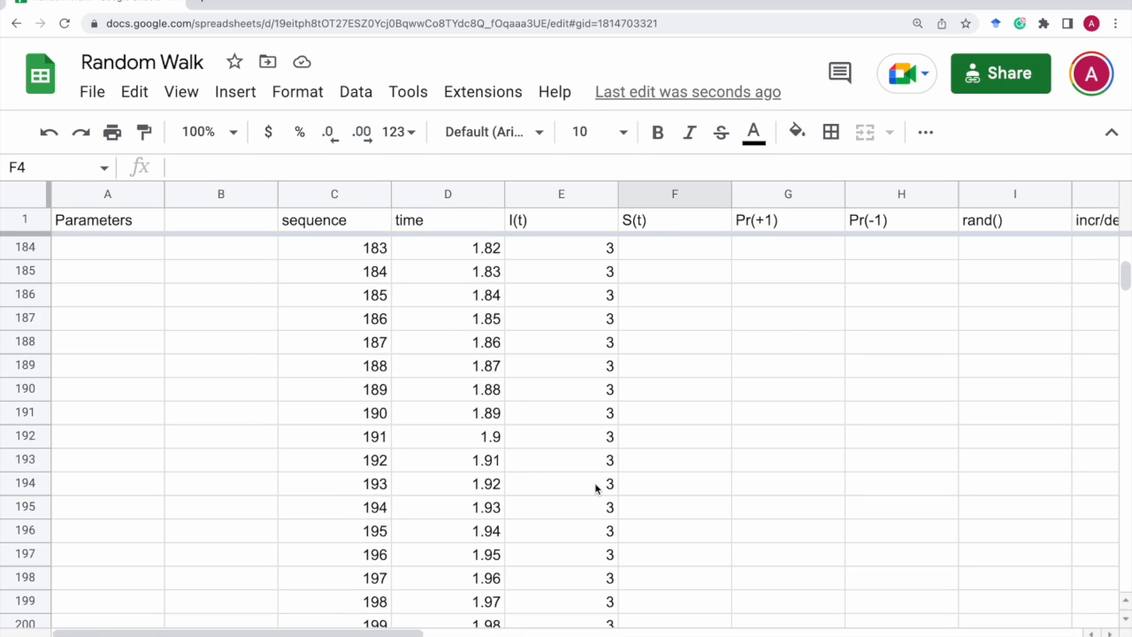
pyautogui.scroll(-3)
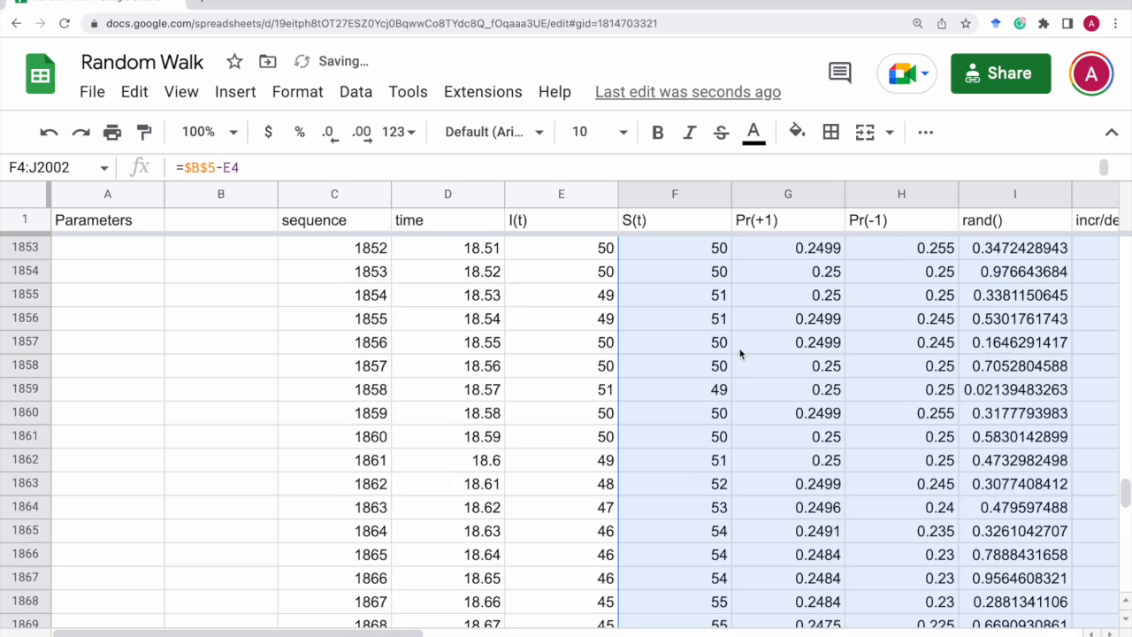
pyautogui.scroll(3)
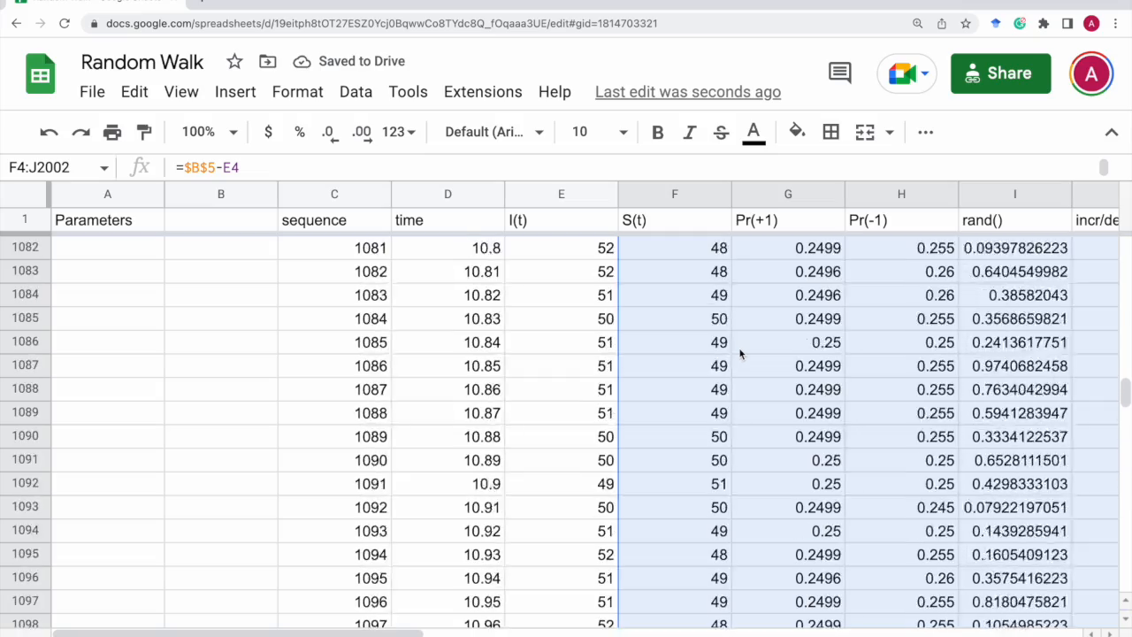
pyautogui.scroll(3)
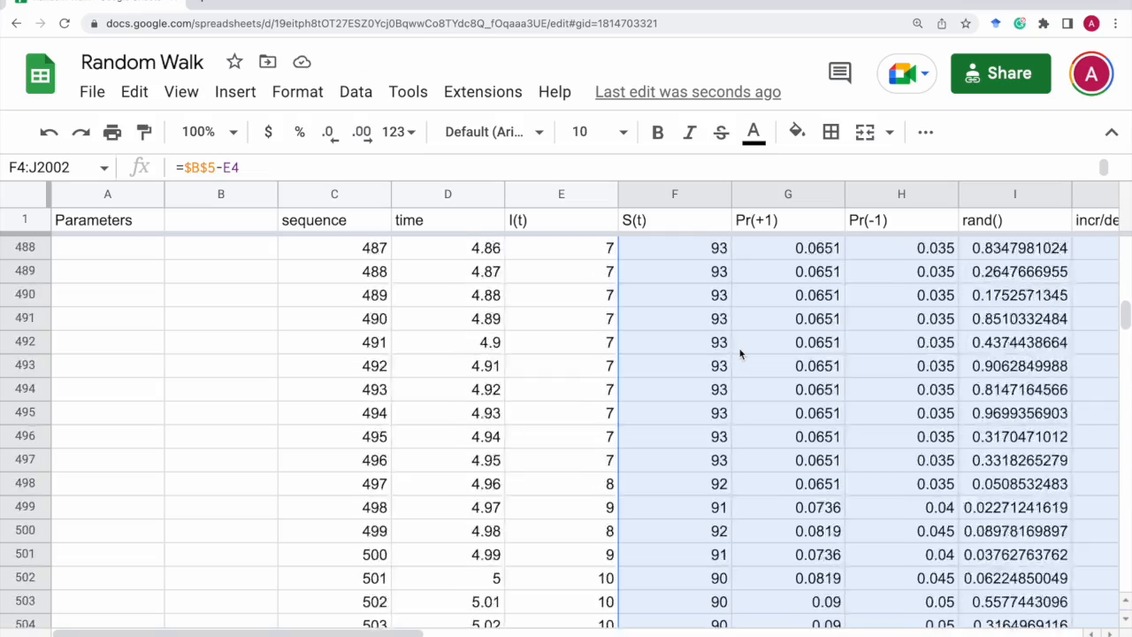
pyautogui.scroll(3)
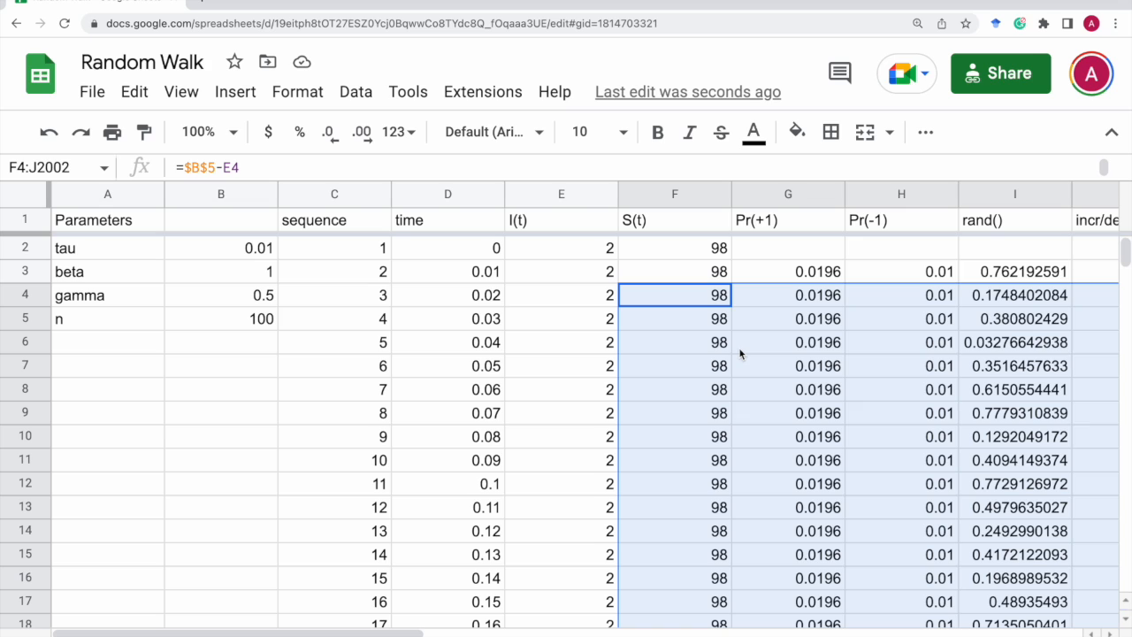
pyautogui.click(560, 247)
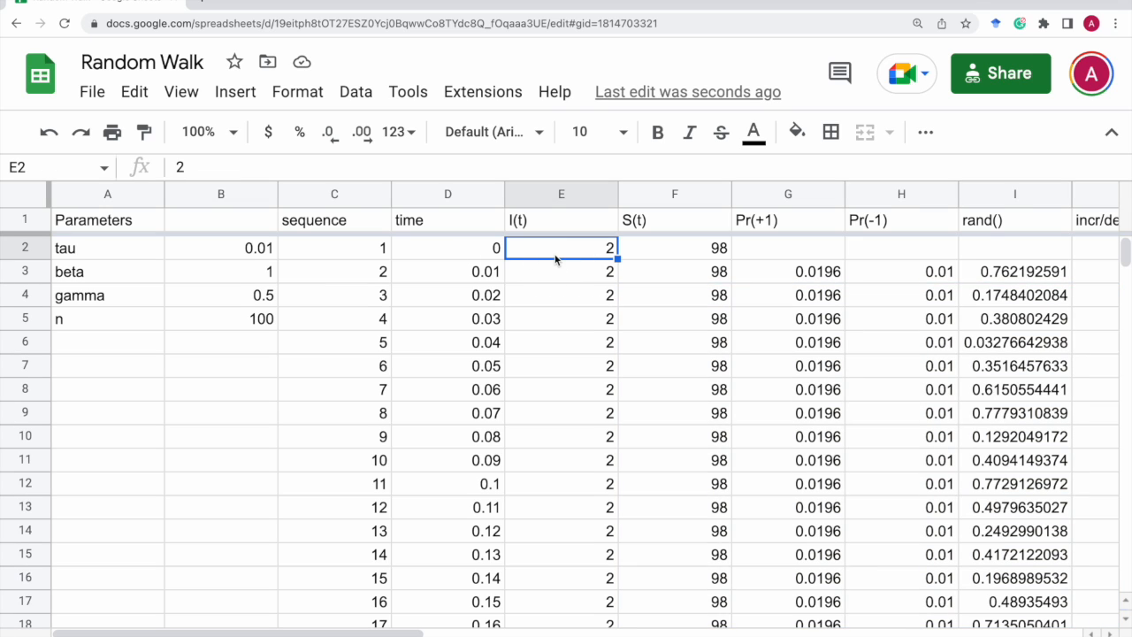
pyautogui.click(561, 272)
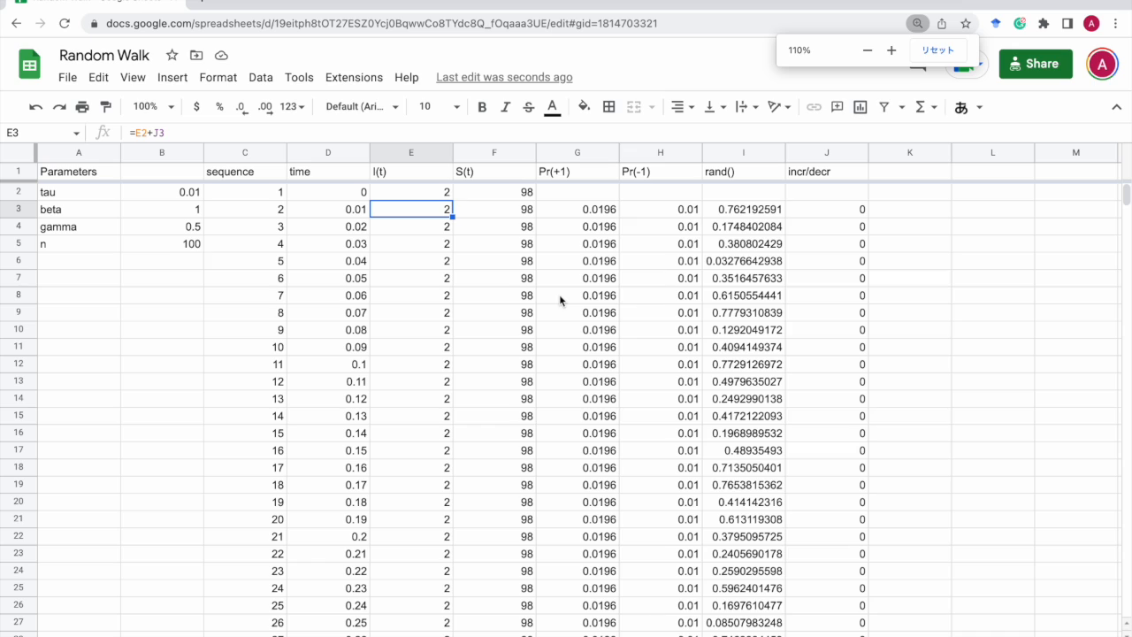
pyautogui.moveTo(386, 158)
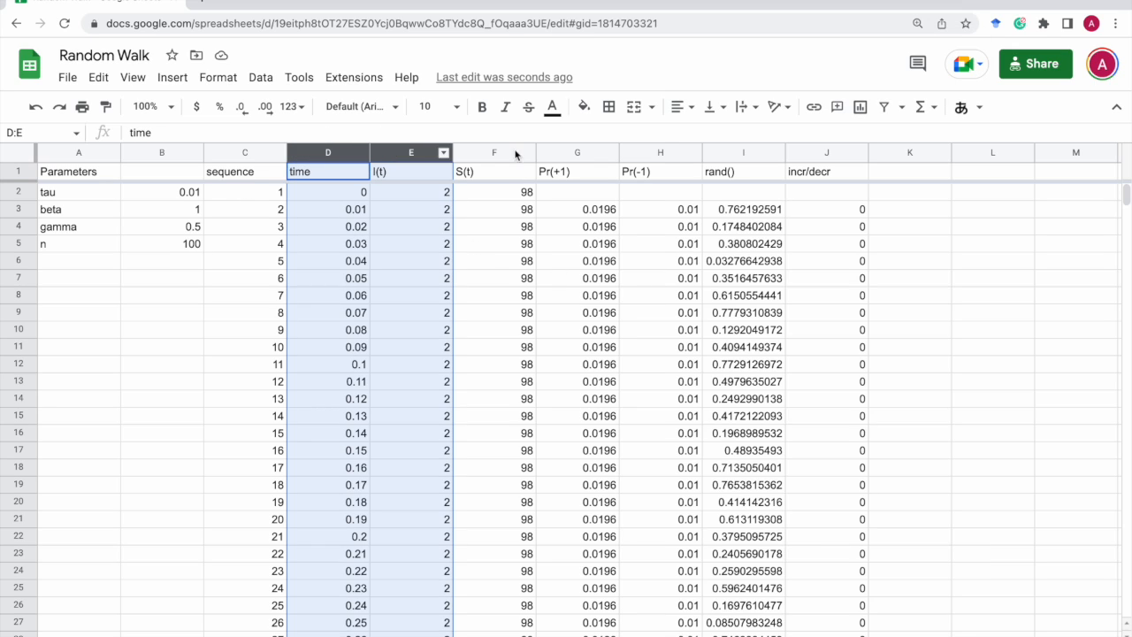
pyautogui.moveTo(859, 108)
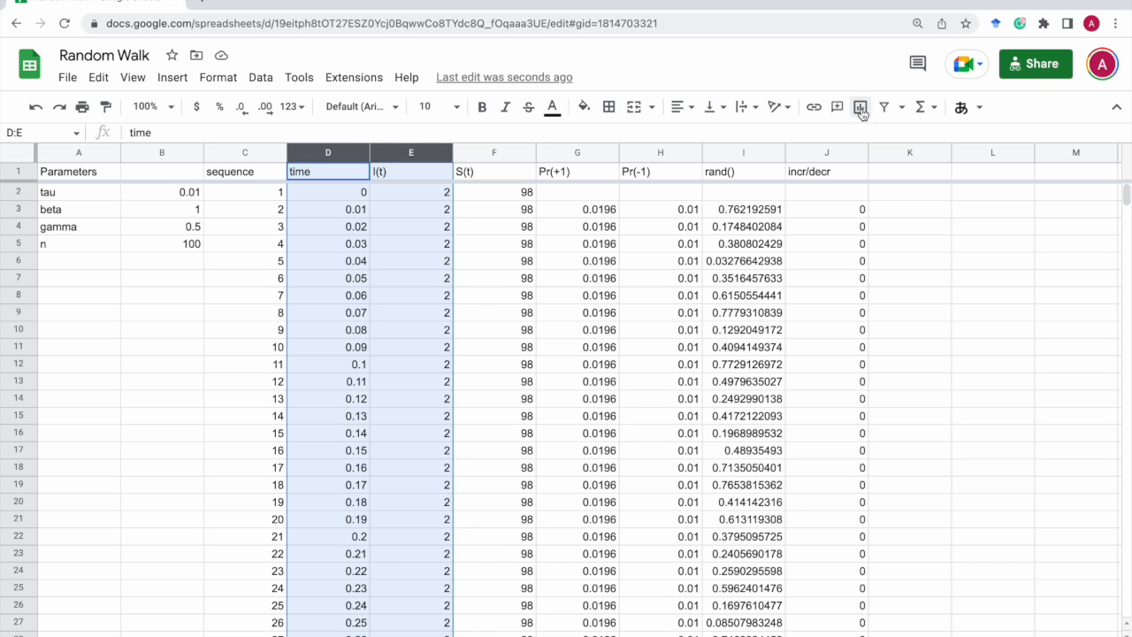
# Step: Insert a line chart of I(t) versus time from columns D:E, dropping time as a series
pyautogui.click(859, 106)
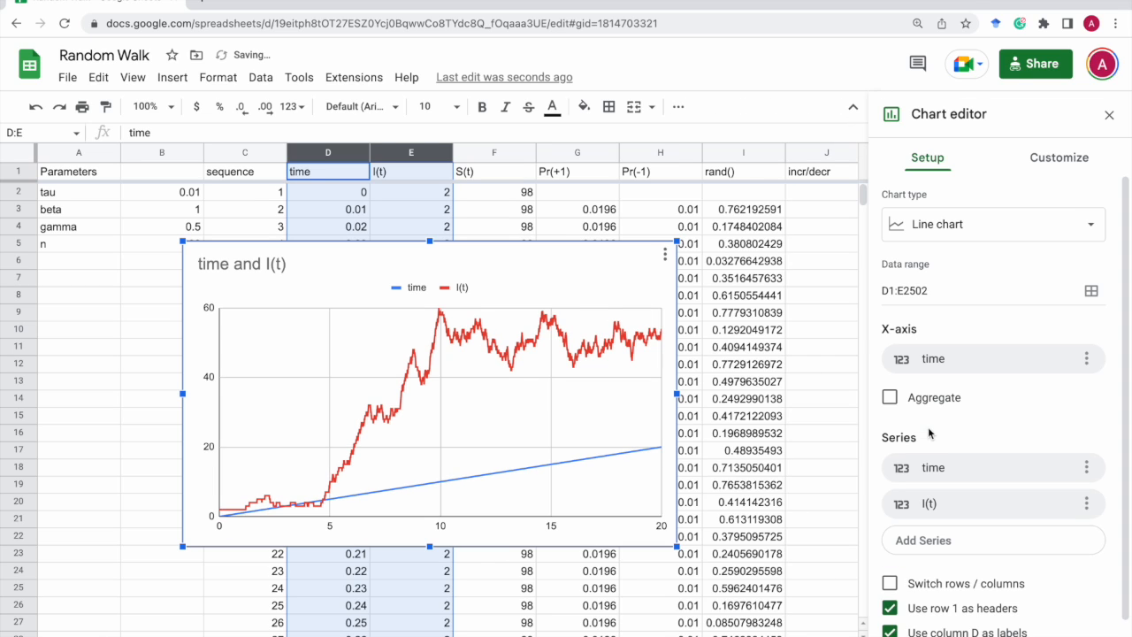
pyautogui.click(1085, 467)
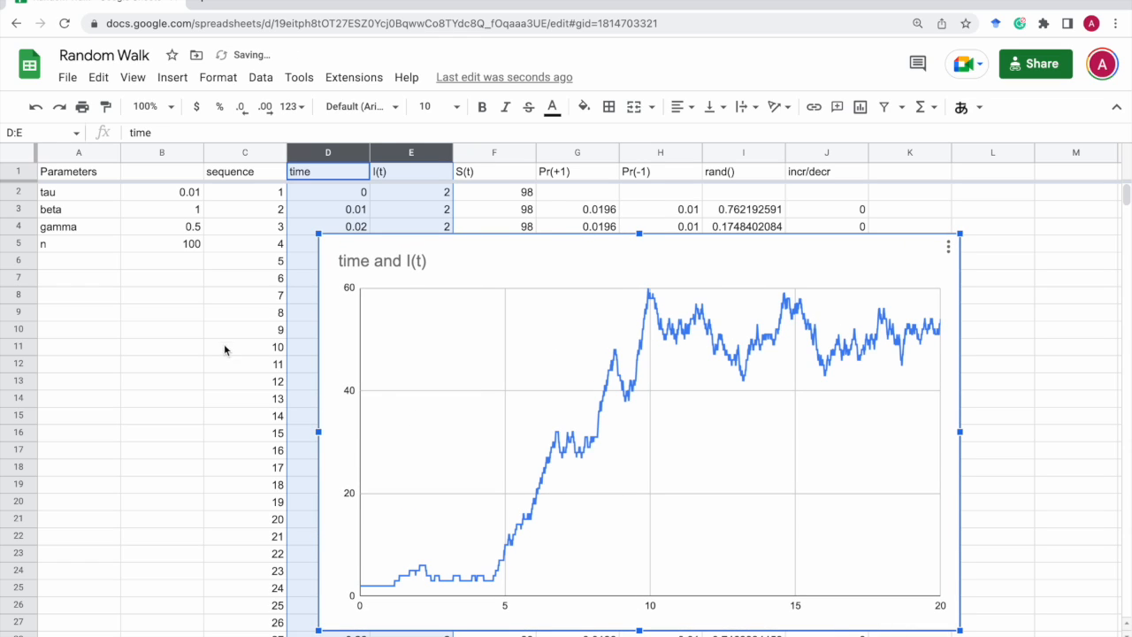
# Step: Return to the sheet and trigger a recalculation, giving a new I(t) run that dies out by t=3
pyautogui.click(78, 311)
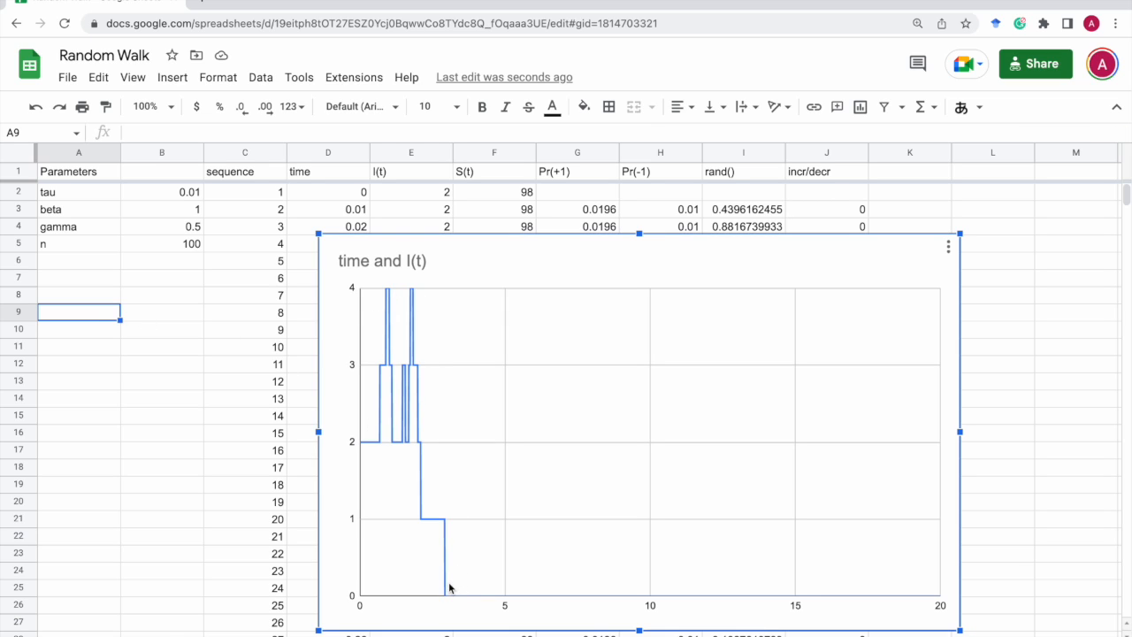
pyautogui.moveTo(445, 598)
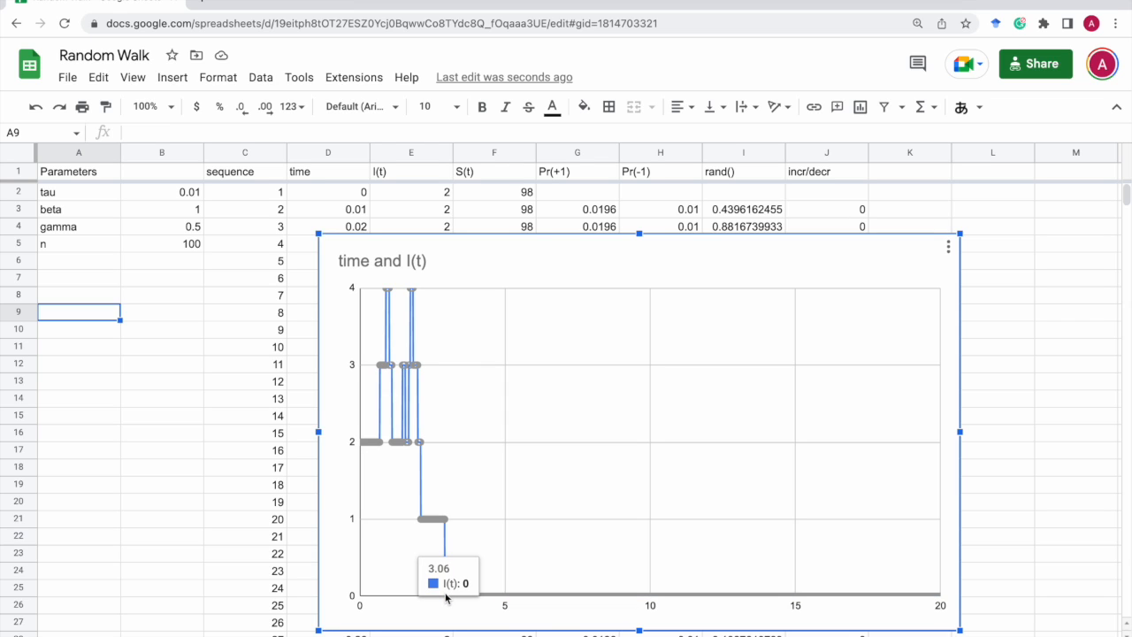
pyautogui.moveTo(626, 124)
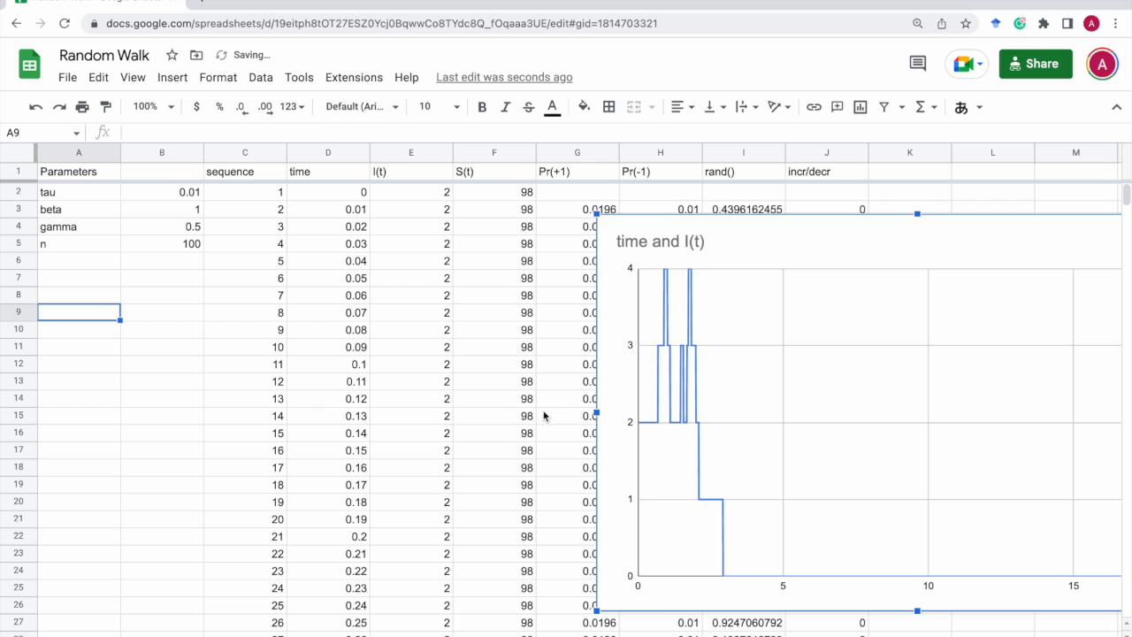
pyautogui.moveTo(826, 426)
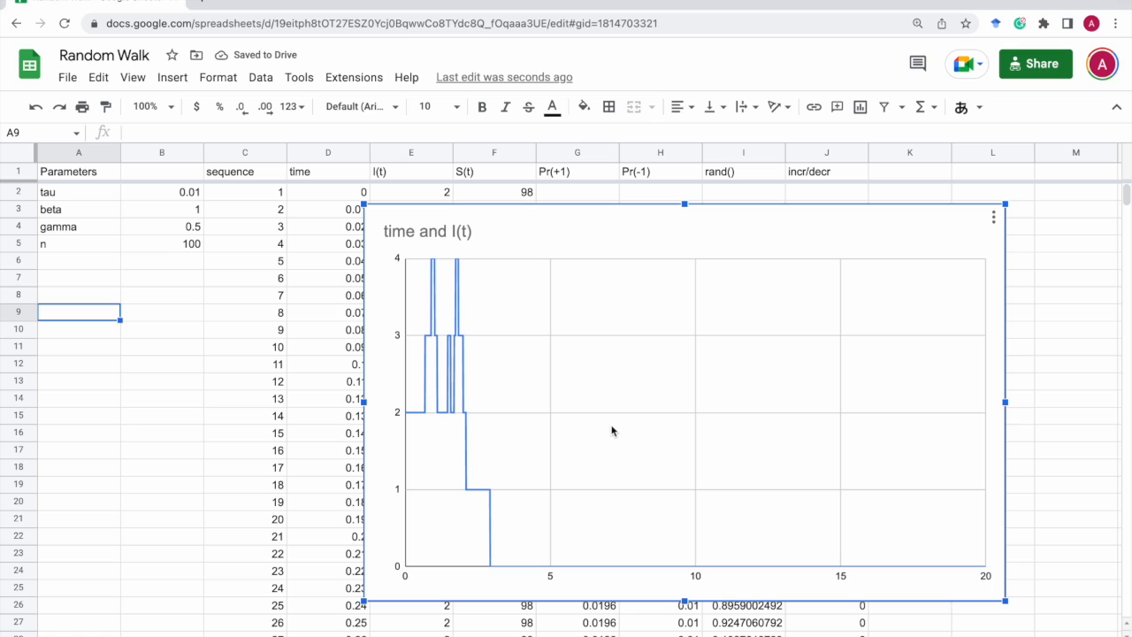
pyautogui.moveTo(426, 414)
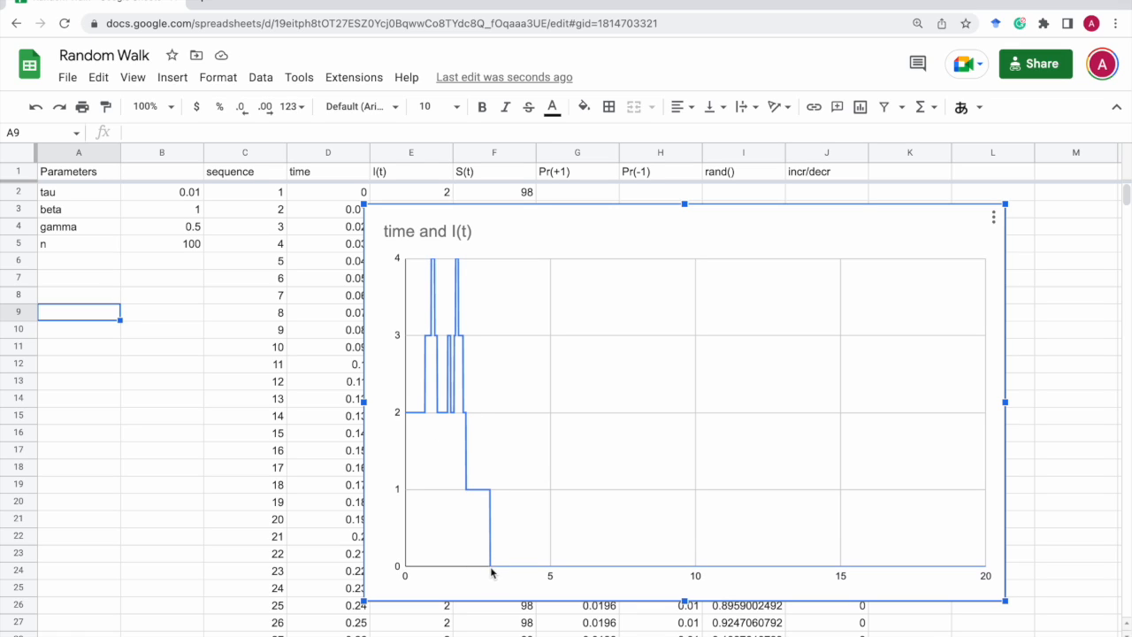
pyautogui.moveTo(106, 332)
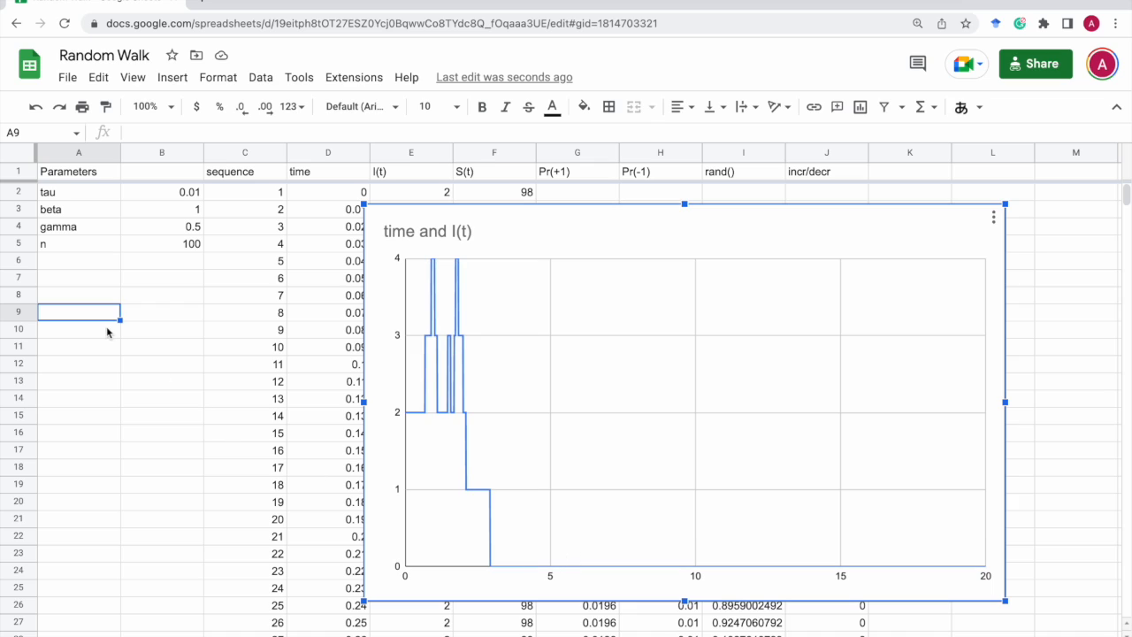
pyautogui.click(79, 316)
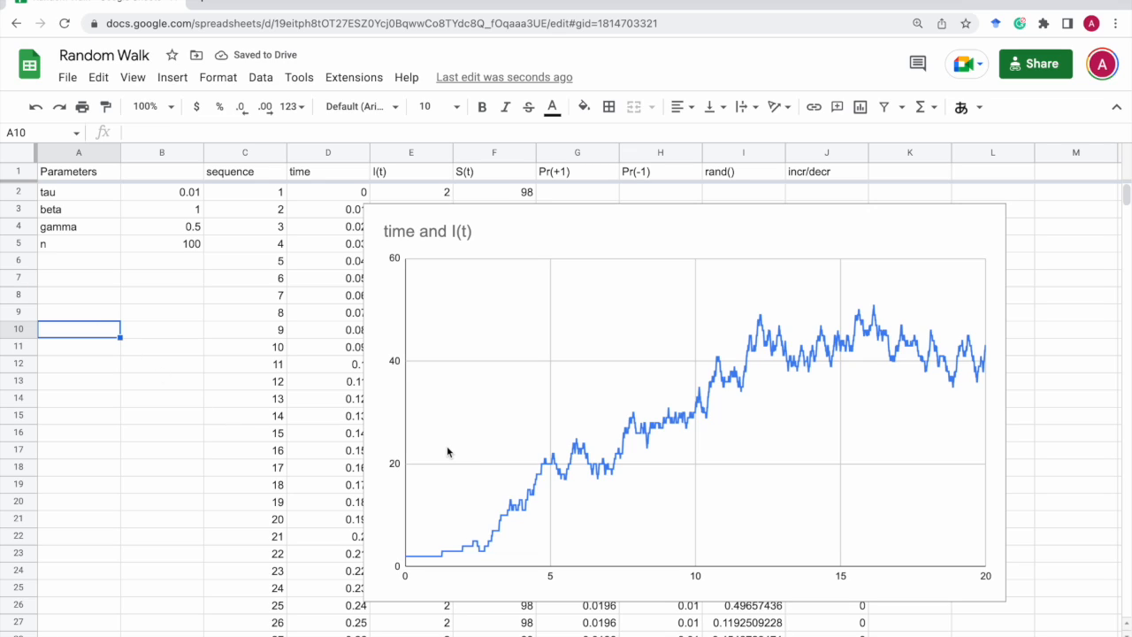
pyautogui.moveTo(941, 354)
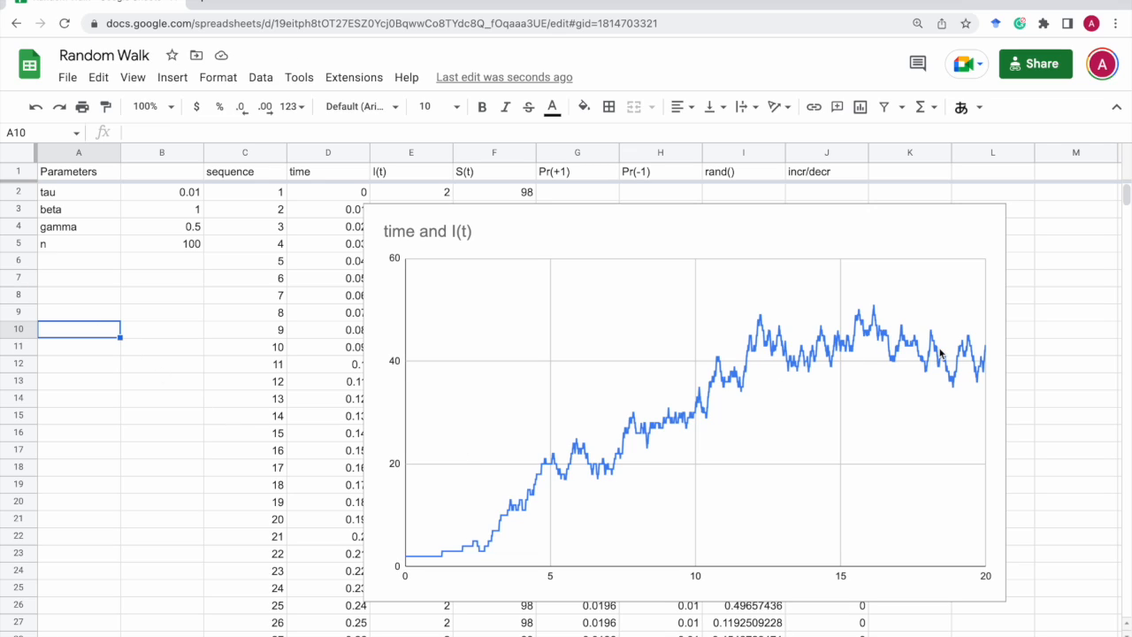
pyautogui.moveTo(890, 378)
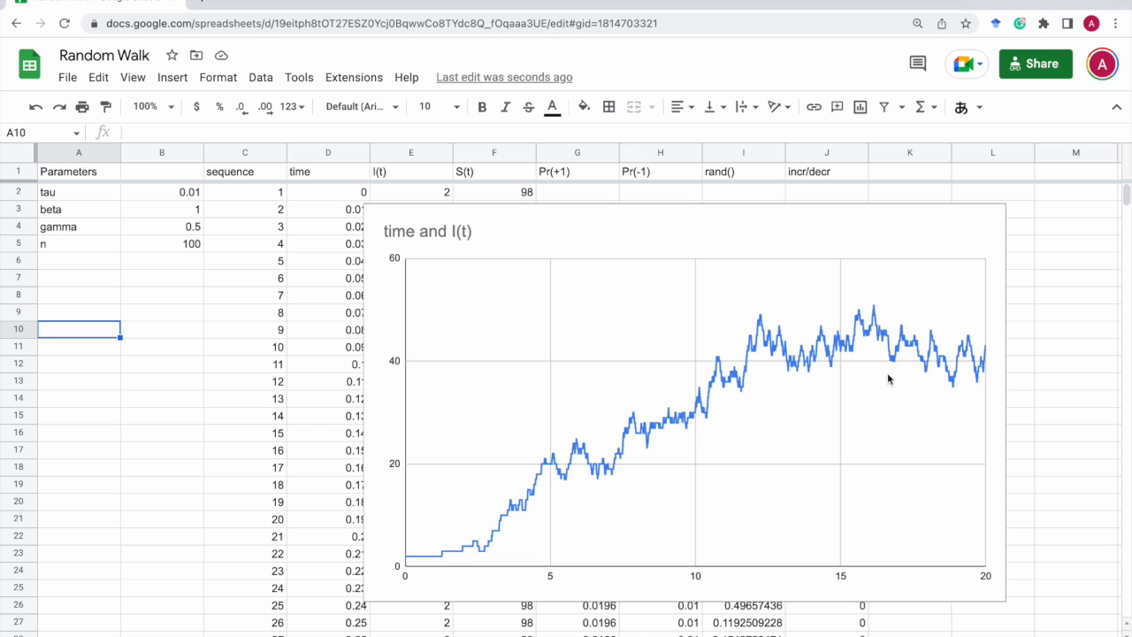
pyautogui.moveTo(485, 368)
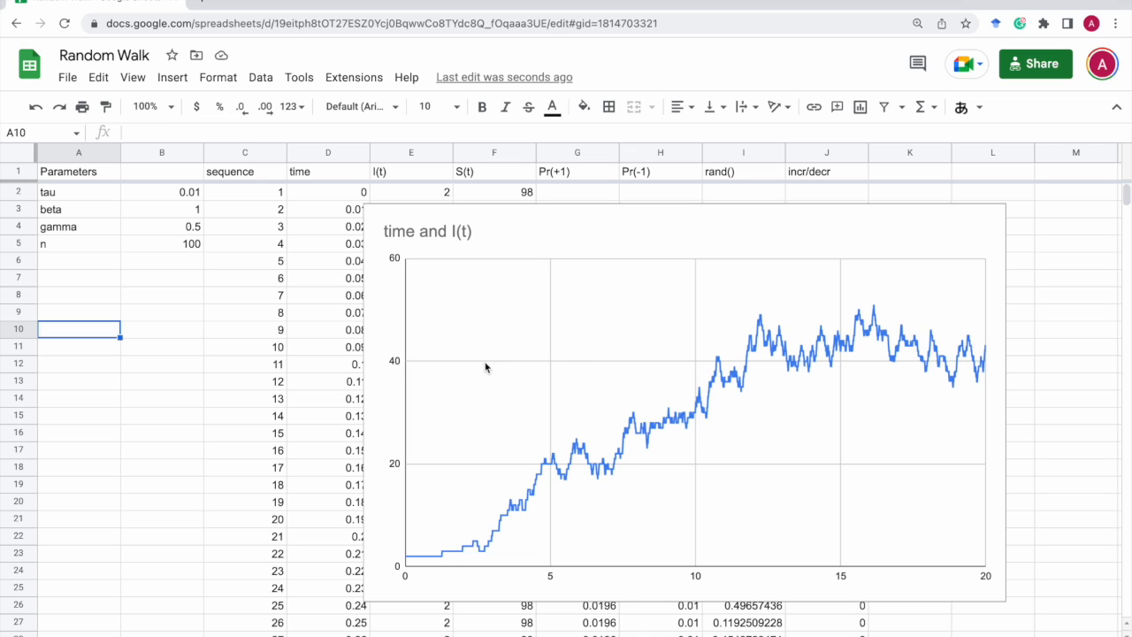
pyautogui.moveTo(785, 382)
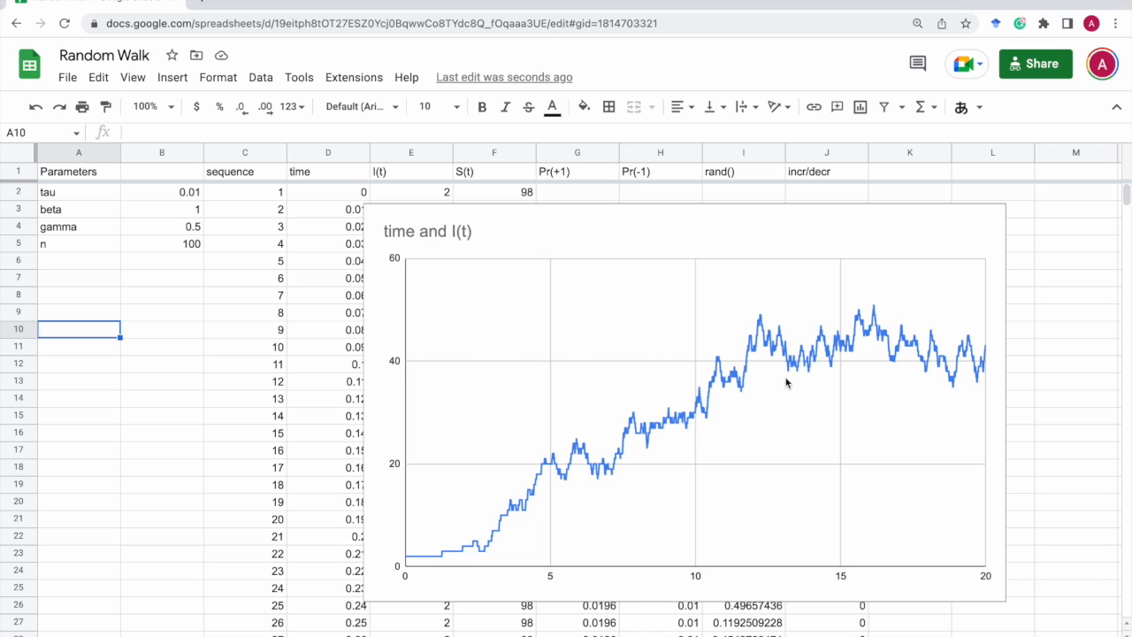
pyautogui.moveTo(753, 322)
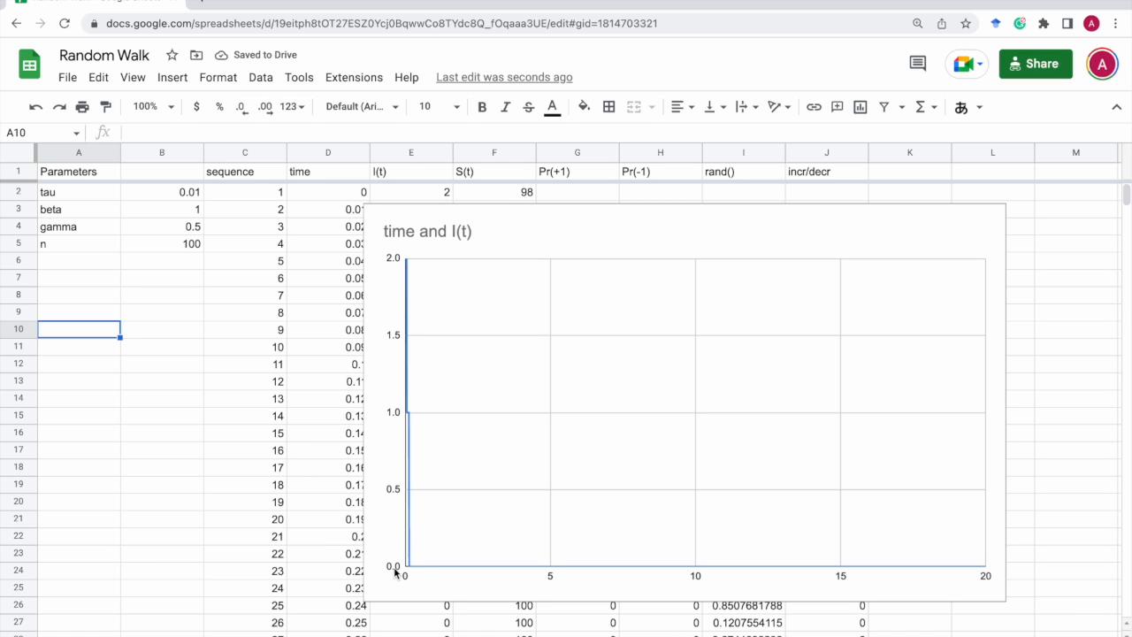
# Step: Edit an empty cell to force RAND() to recalculate, refreshing the I(t) chart
pyautogui.write('\\')
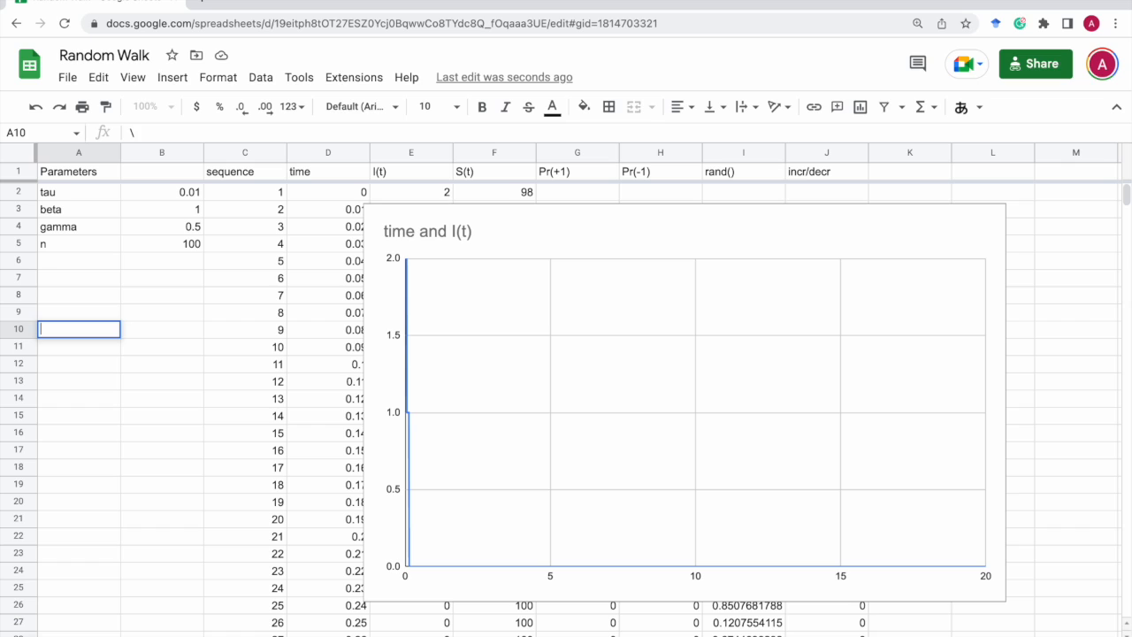